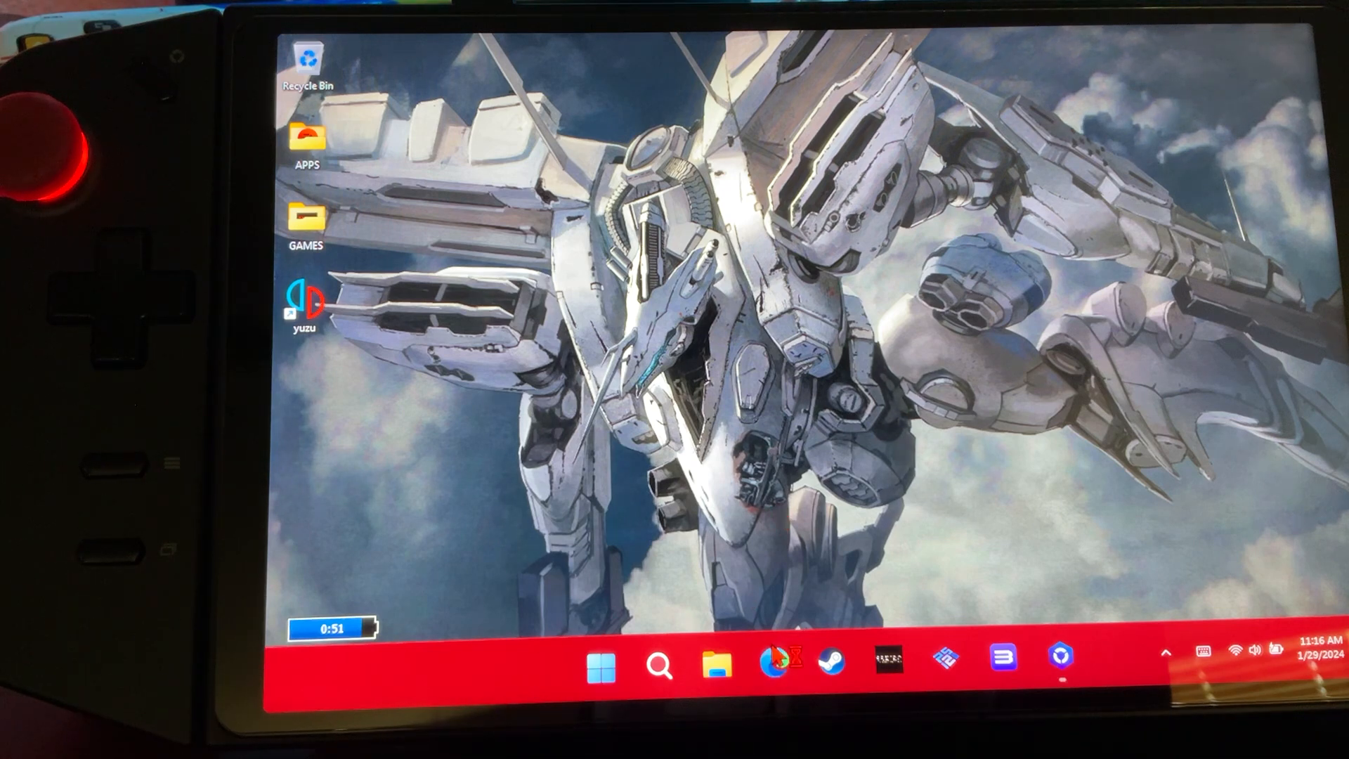
- Search Bing for 'rpcs3', open rpcs3.net and download the 64-bit Windows build
{"action": "left_click", "coordinate": [764, 663]}
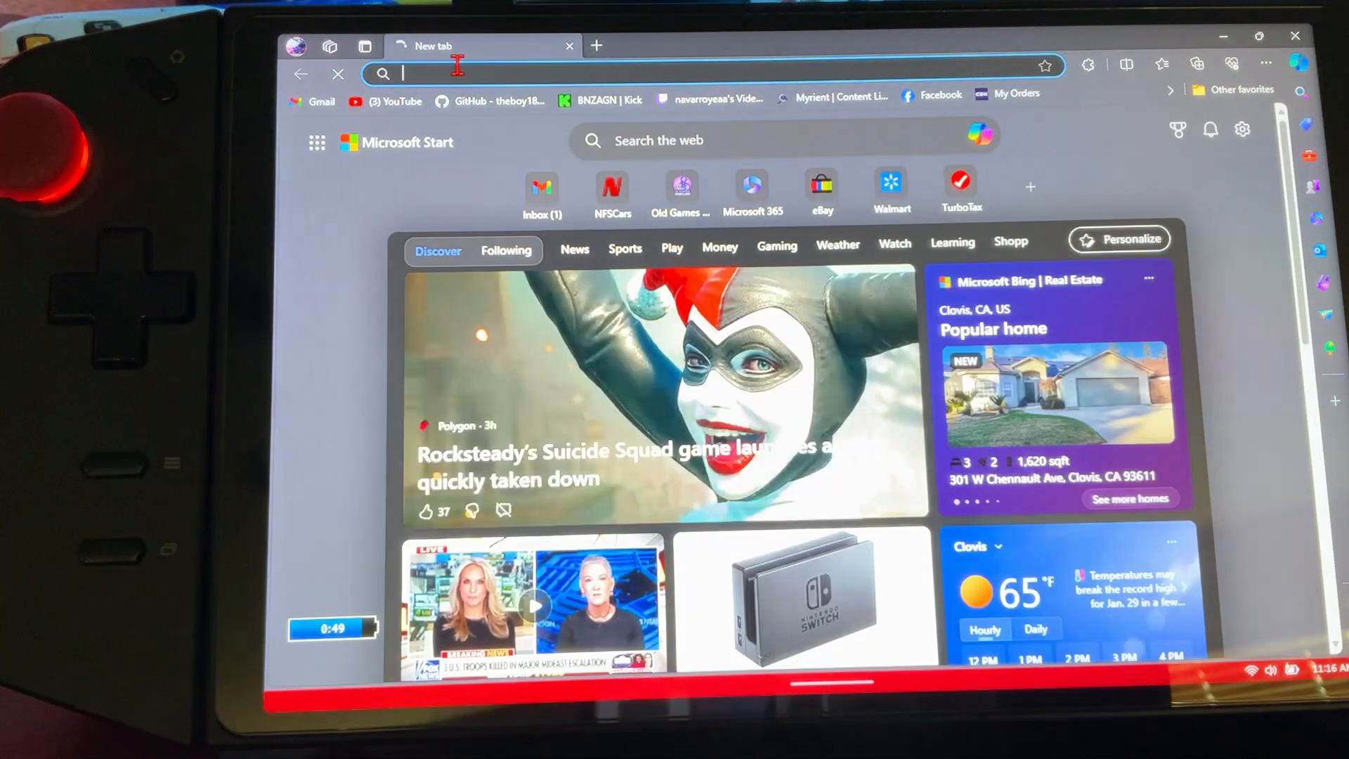
{"action": "type", "text": "rpcs3&cvid=e6010c41def94367a5f6cb756f571944&gs_lcrp=EgZjaHJvb..."}
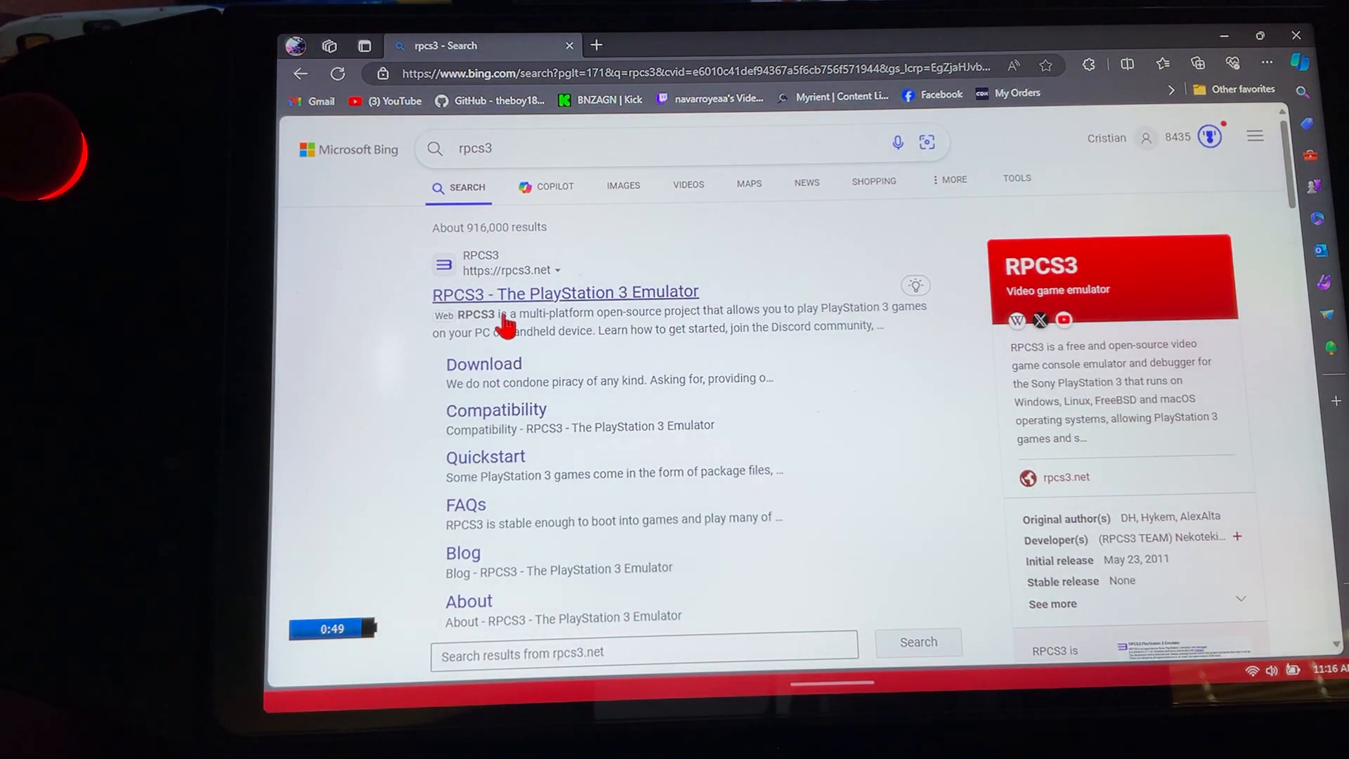
{"action": "left_click", "coordinate": [565, 292]}
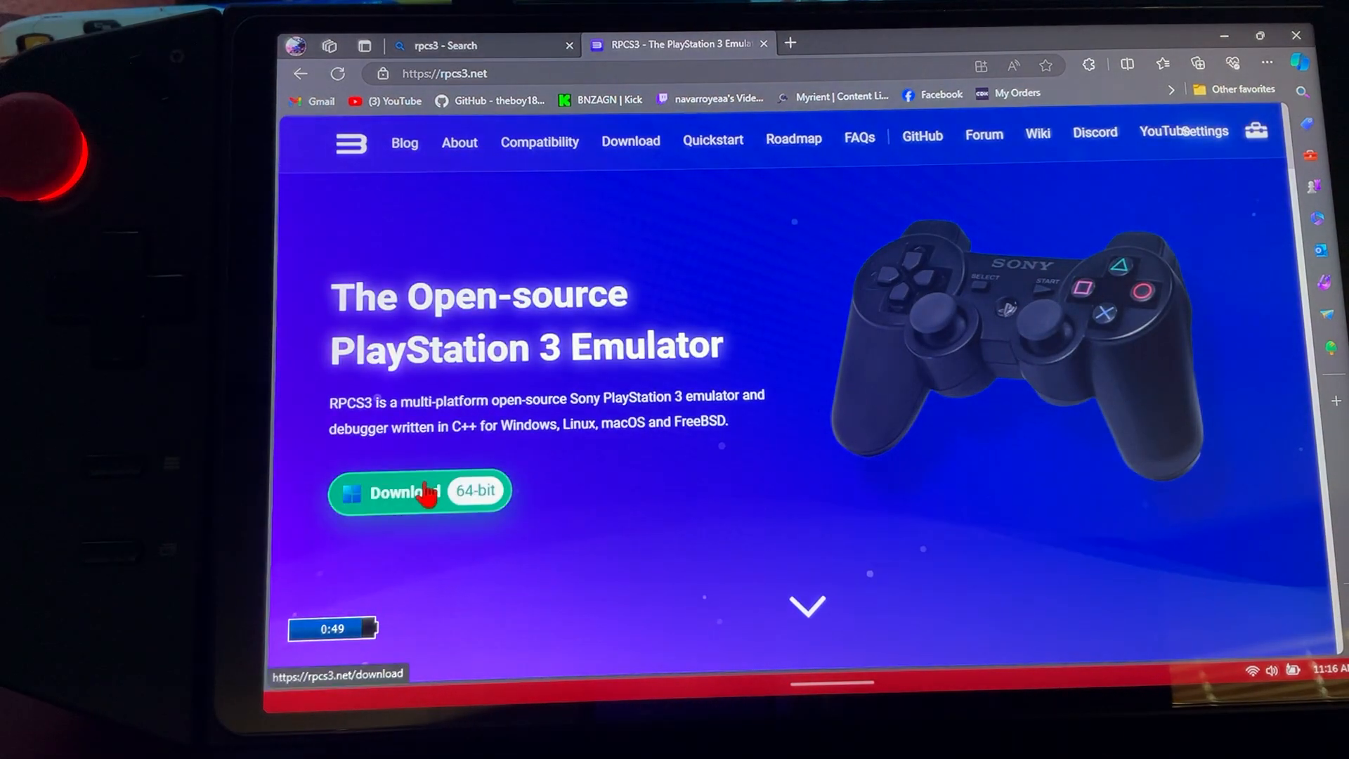
{"action": "left_click", "coordinate": [419, 491]}
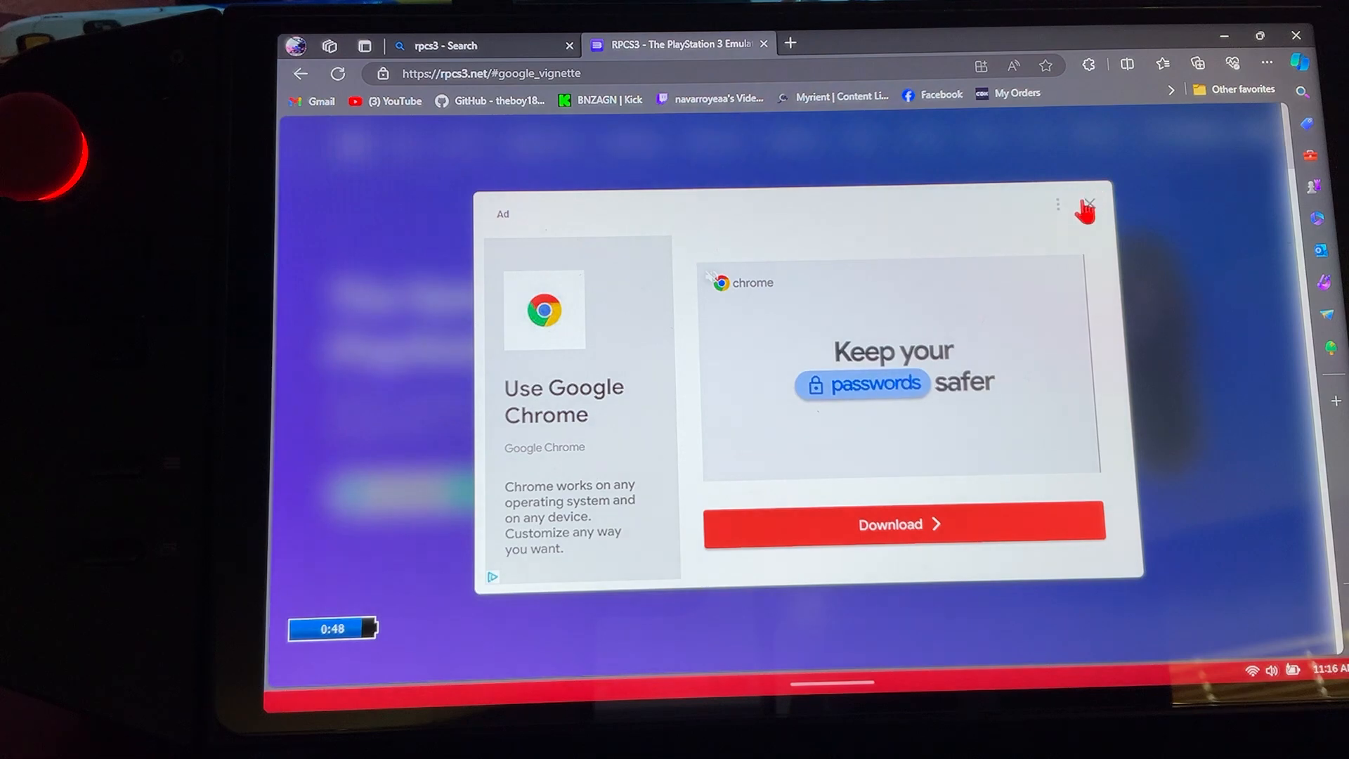
{"action": "left_click", "coordinate": [1088, 207]}
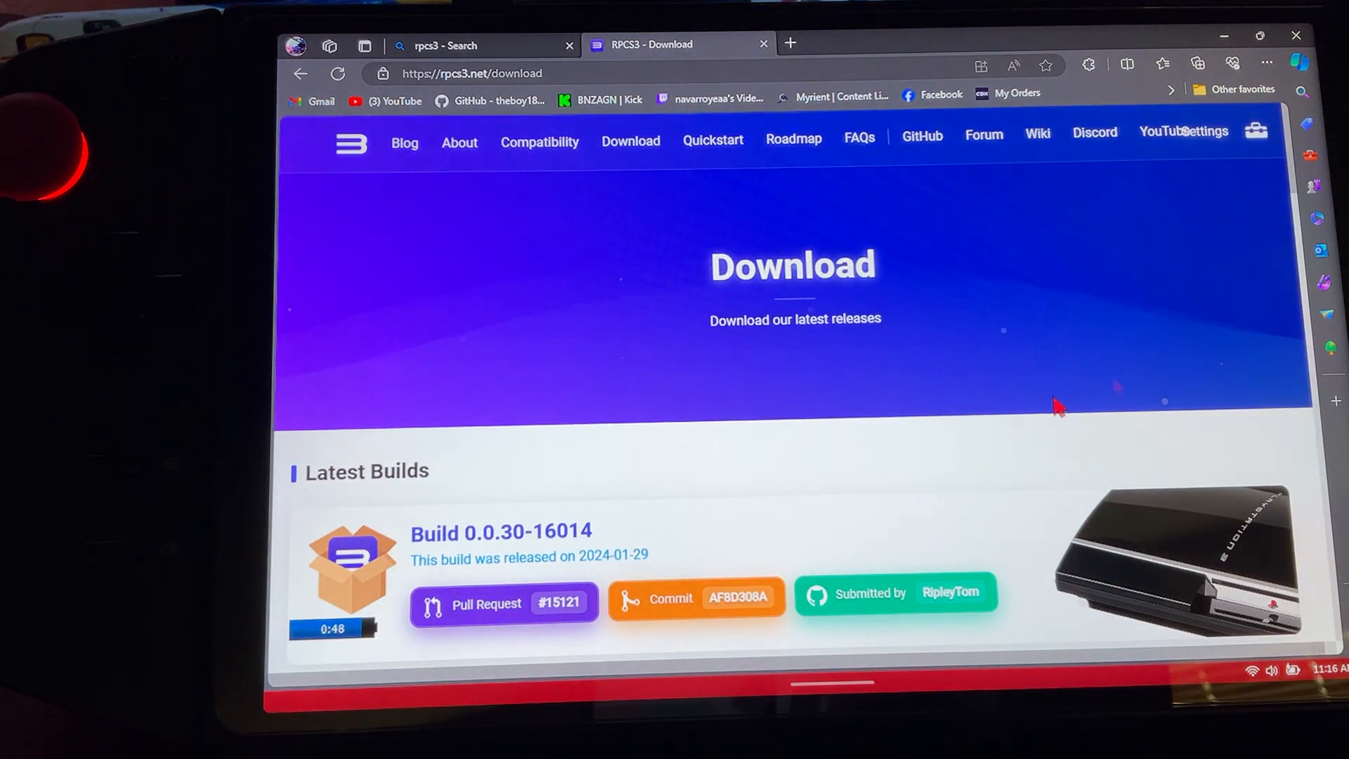
{"action": "scroll", "scroll_direction": "down", "scroll_amount": 3}
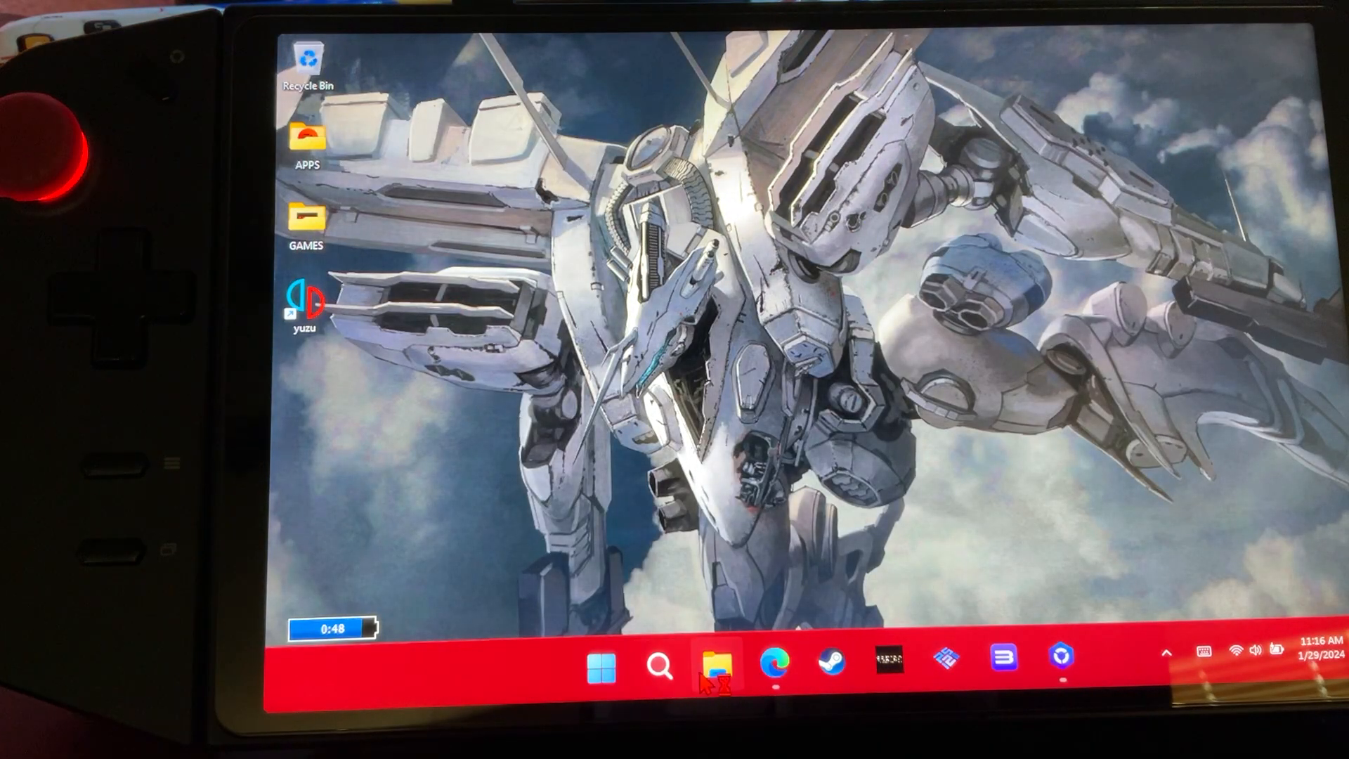
- Show Downloads in File Explorer and select the RPCS3 v0.0.30-16014 7z archive
{"action": "left_click", "coordinate": [712, 664]}
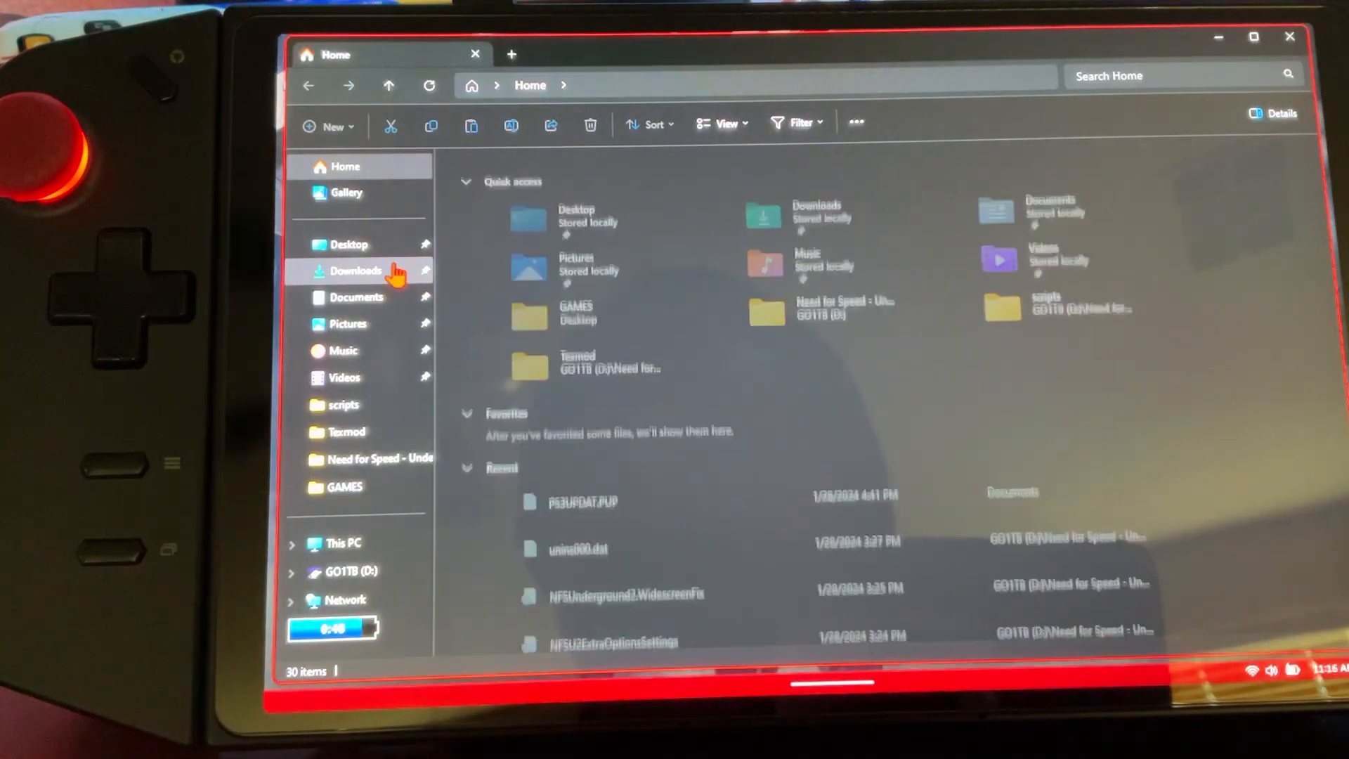
{"action": "left_click", "coordinate": [355, 271]}
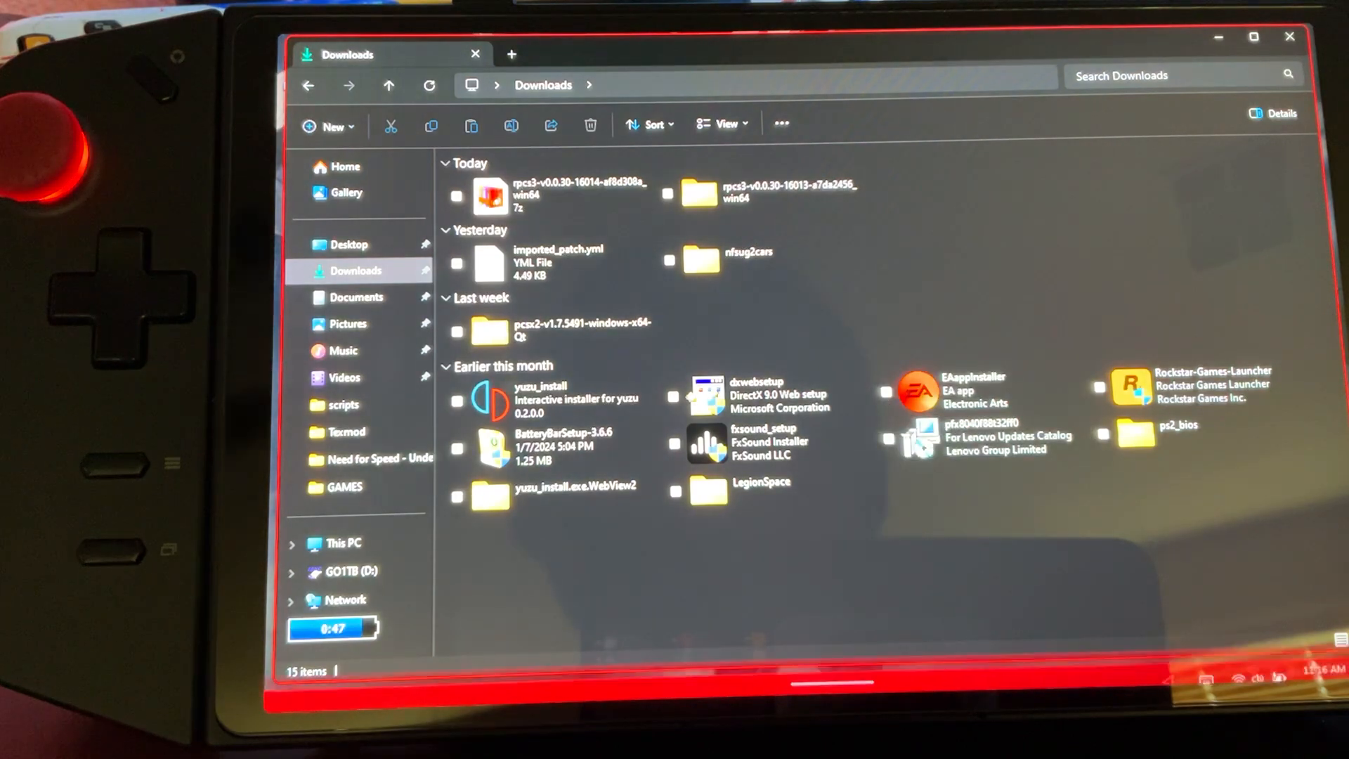
{"action": "left_click", "coordinate": [774, 664]}
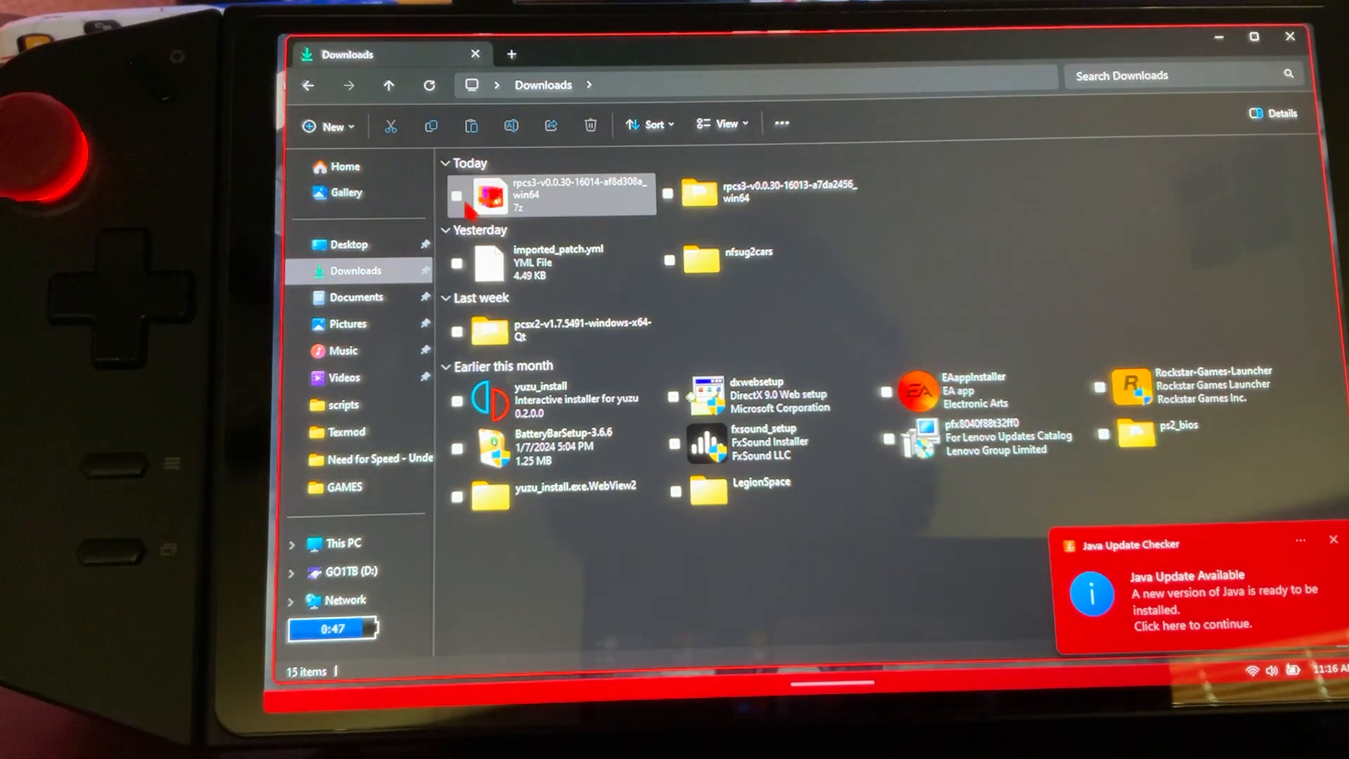
{"action": "mouse_move", "coordinate": [491, 196]}
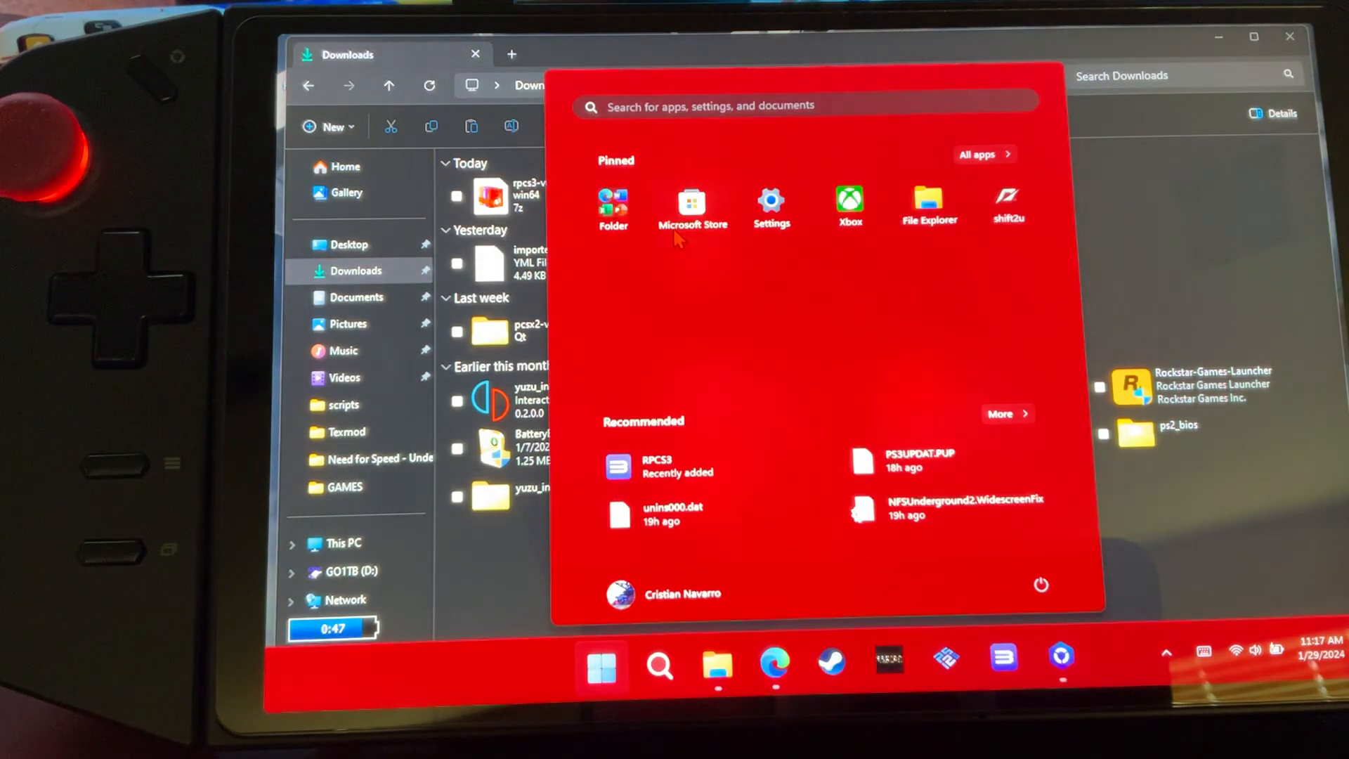
- Search Microsoft Store for 'ex' to find a 7z extractor app
{"action": "left_click", "coordinate": [691, 207]}
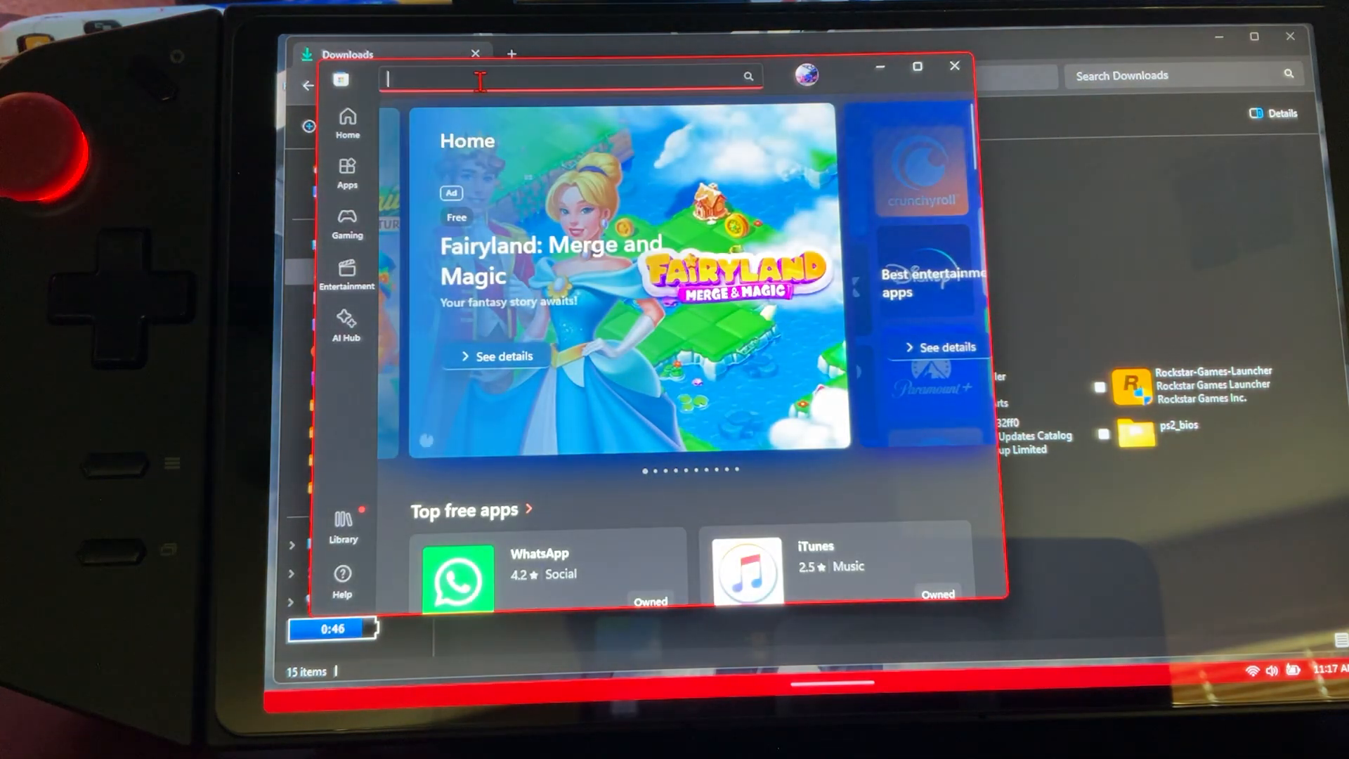
{"action": "type", "text": "ex"}
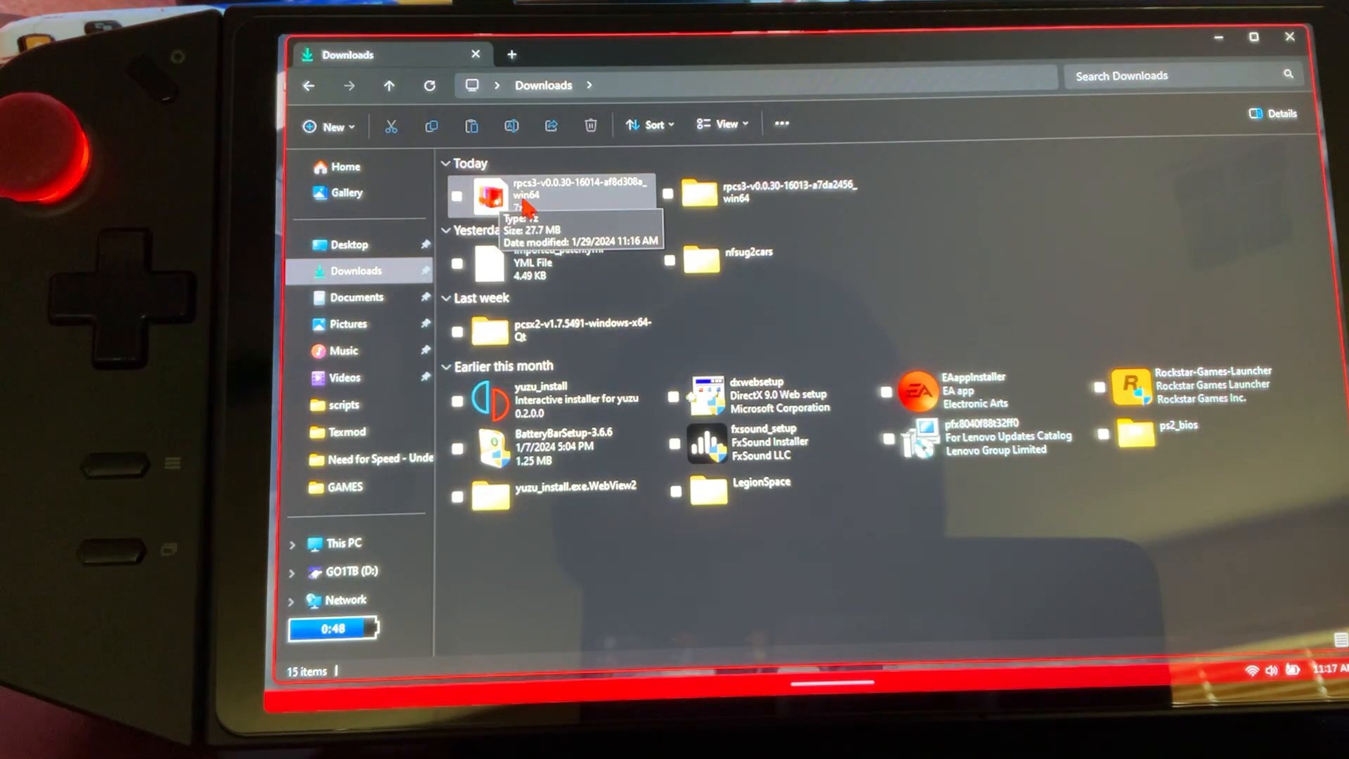
- Extract the RPCS3 archive with BreeZip into the default Downloads path
{"action": "left_click", "coordinate": [490, 195]}
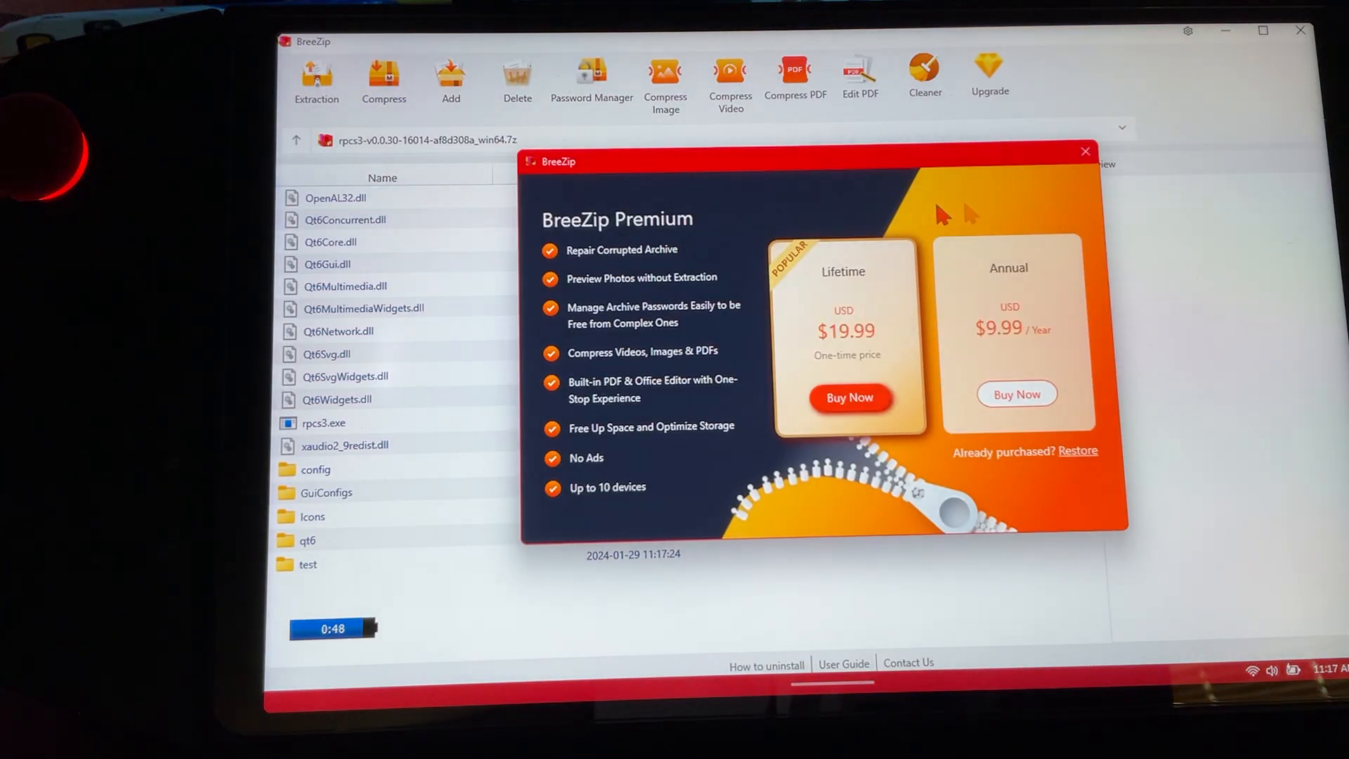
{"action": "left_click", "coordinate": [1085, 150]}
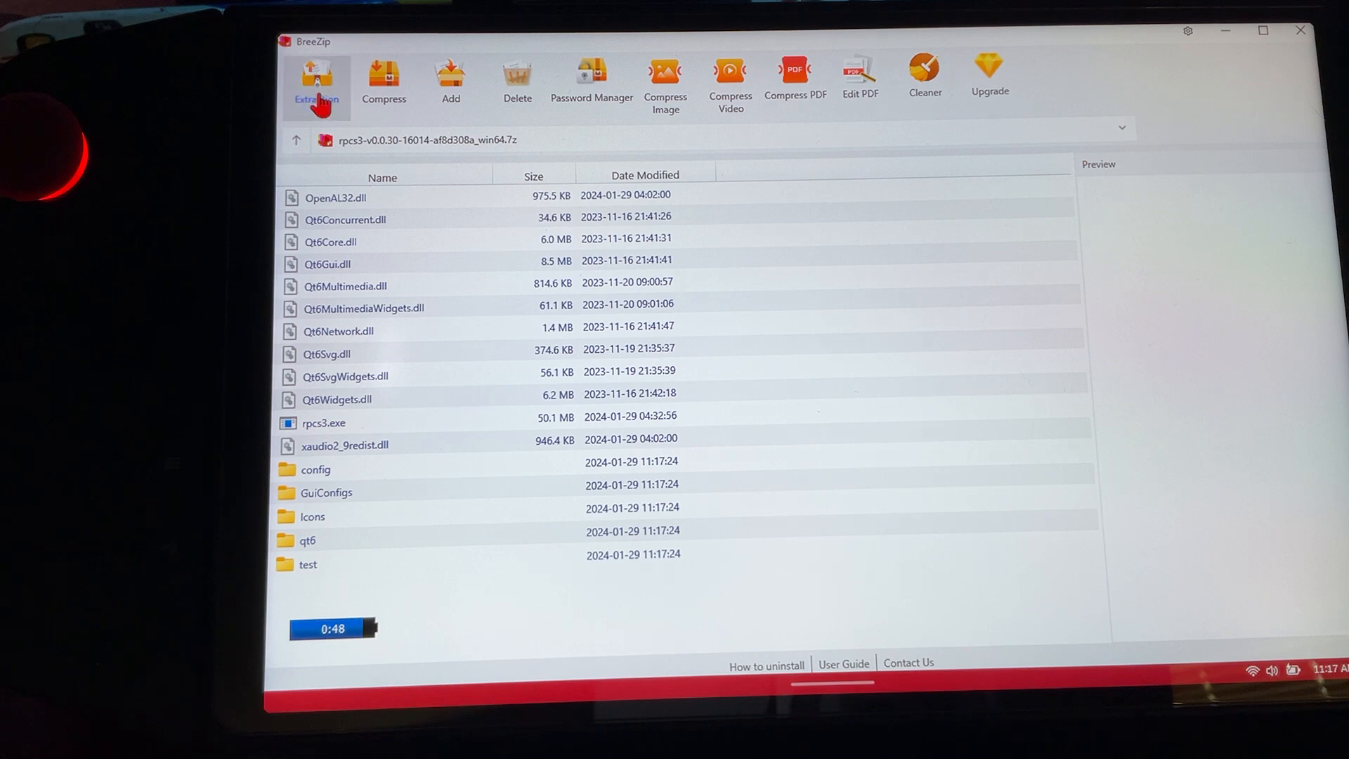
{"action": "left_click", "coordinate": [317, 77]}
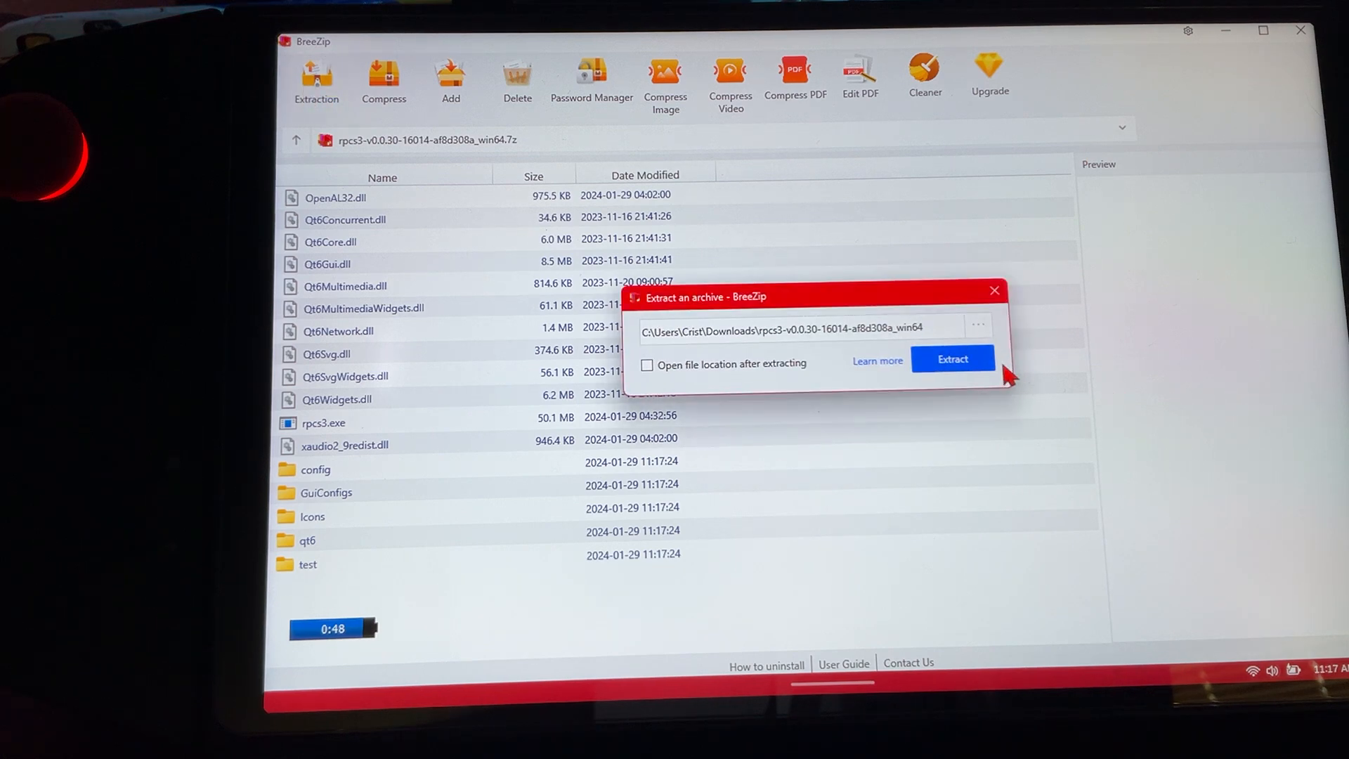
{"action": "left_click", "coordinate": [951, 359]}
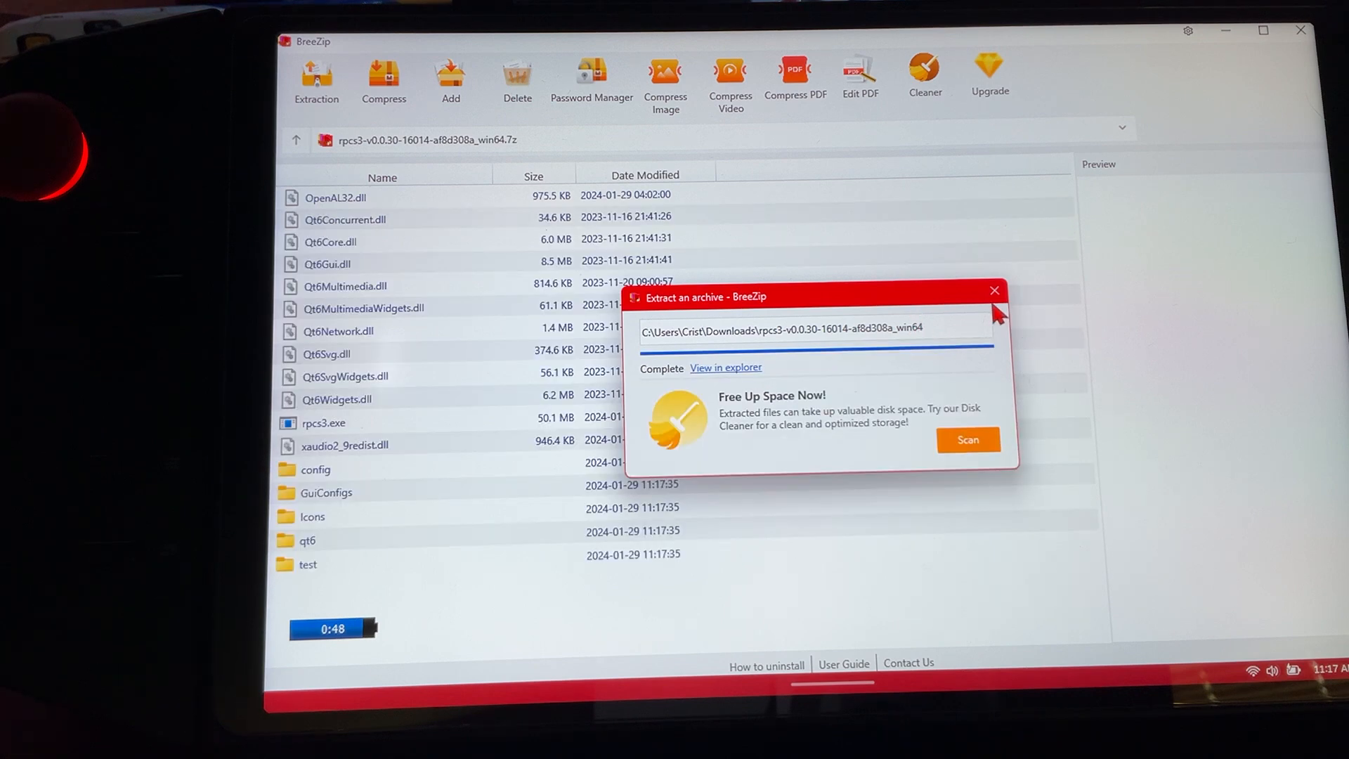
{"action": "left_click", "coordinate": [994, 291]}
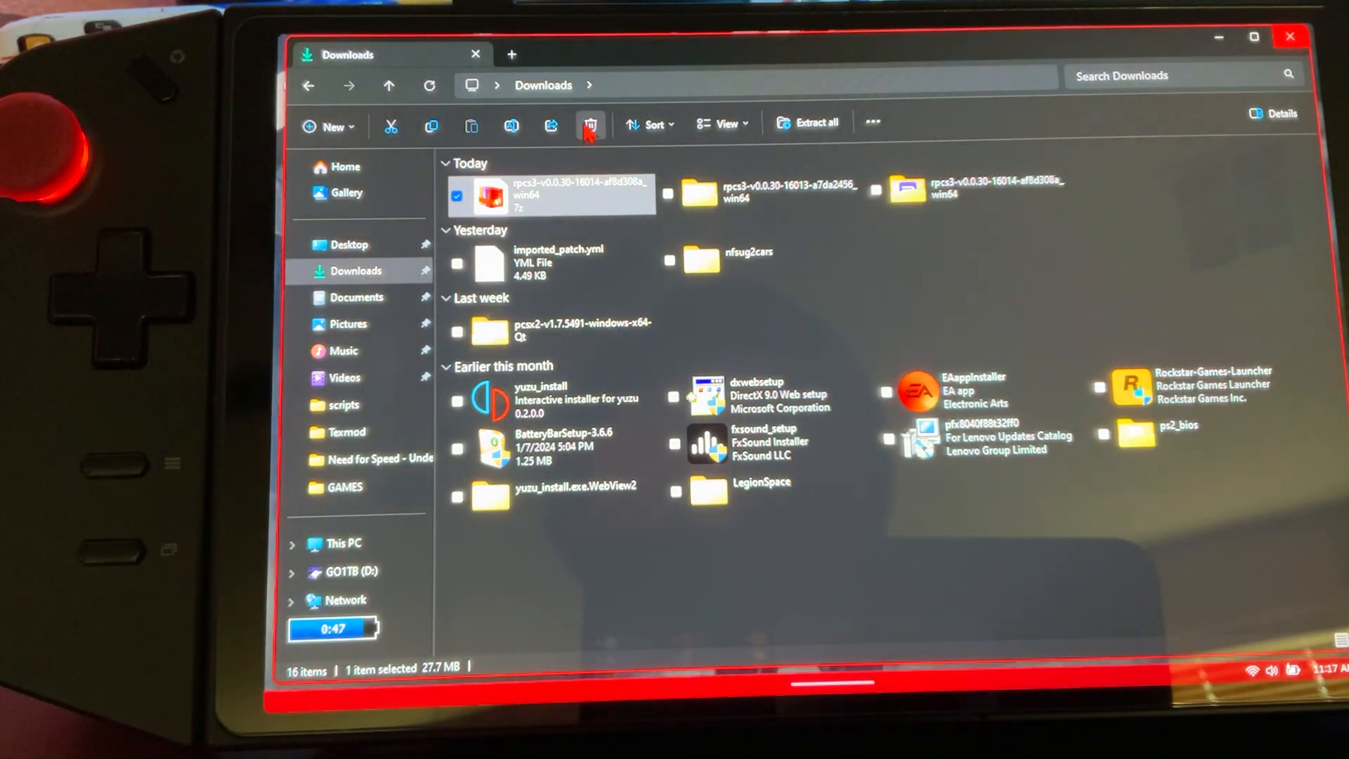
- Delete the downloaded 7z archive and launch the older rpcs3 build
{"action": "left_click", "coordinate": [590, 126]}
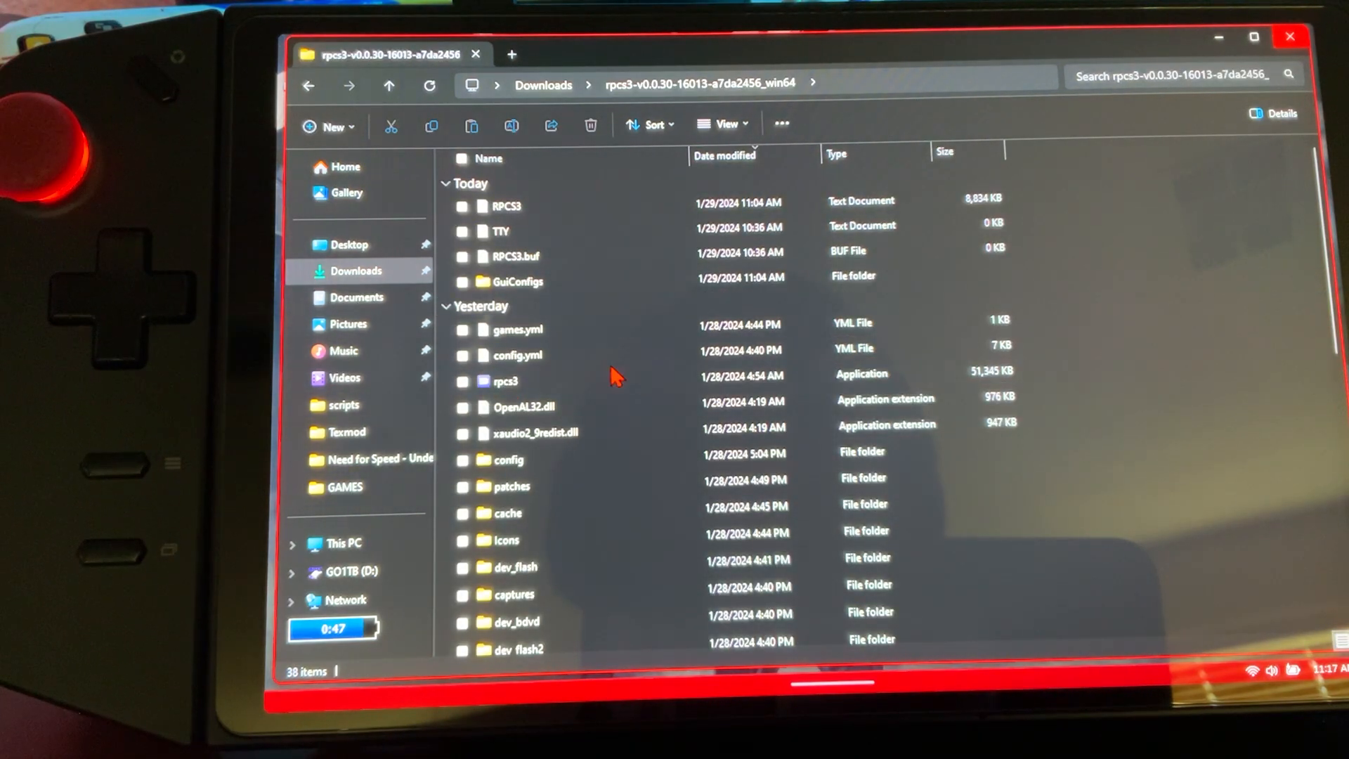
{"action": "left_click", "coordinate": [506, 380]}
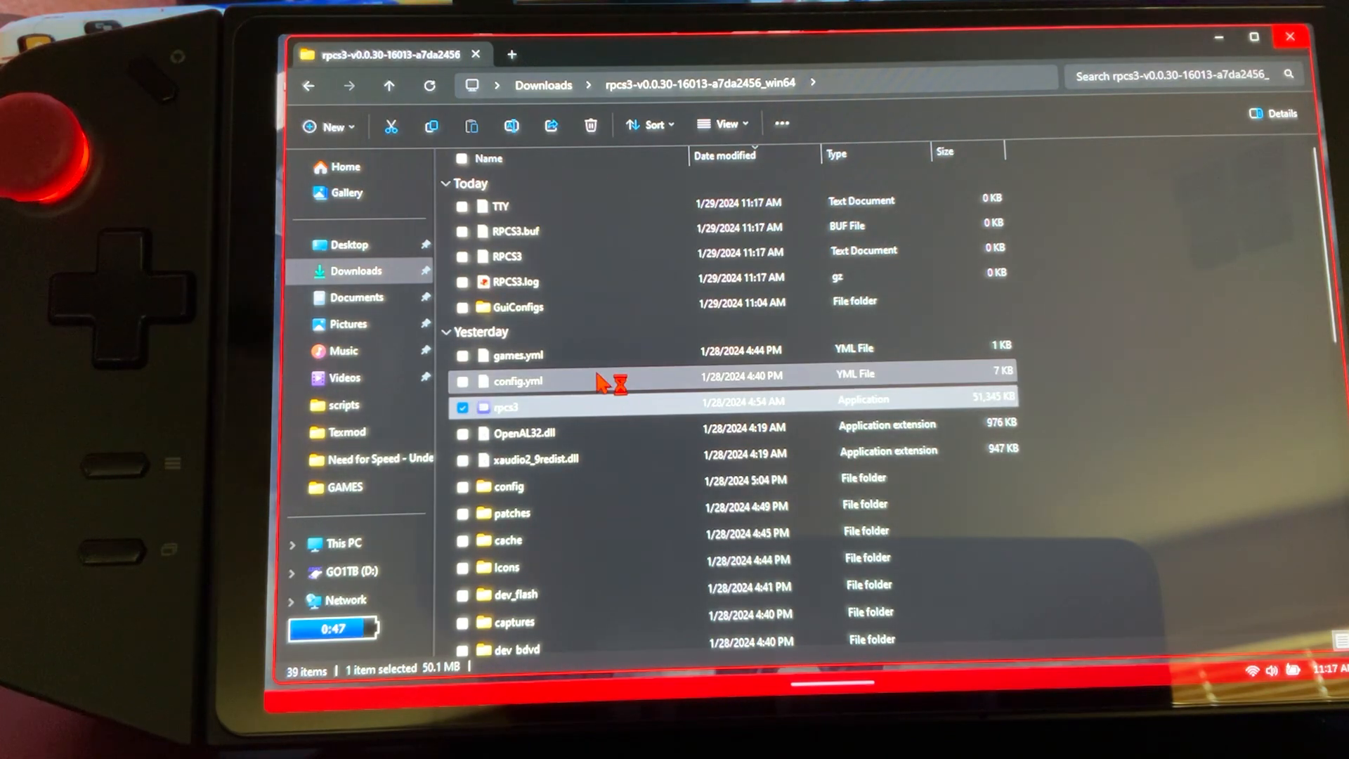
{"action": "double_click", "coordinate": [506, 407]}
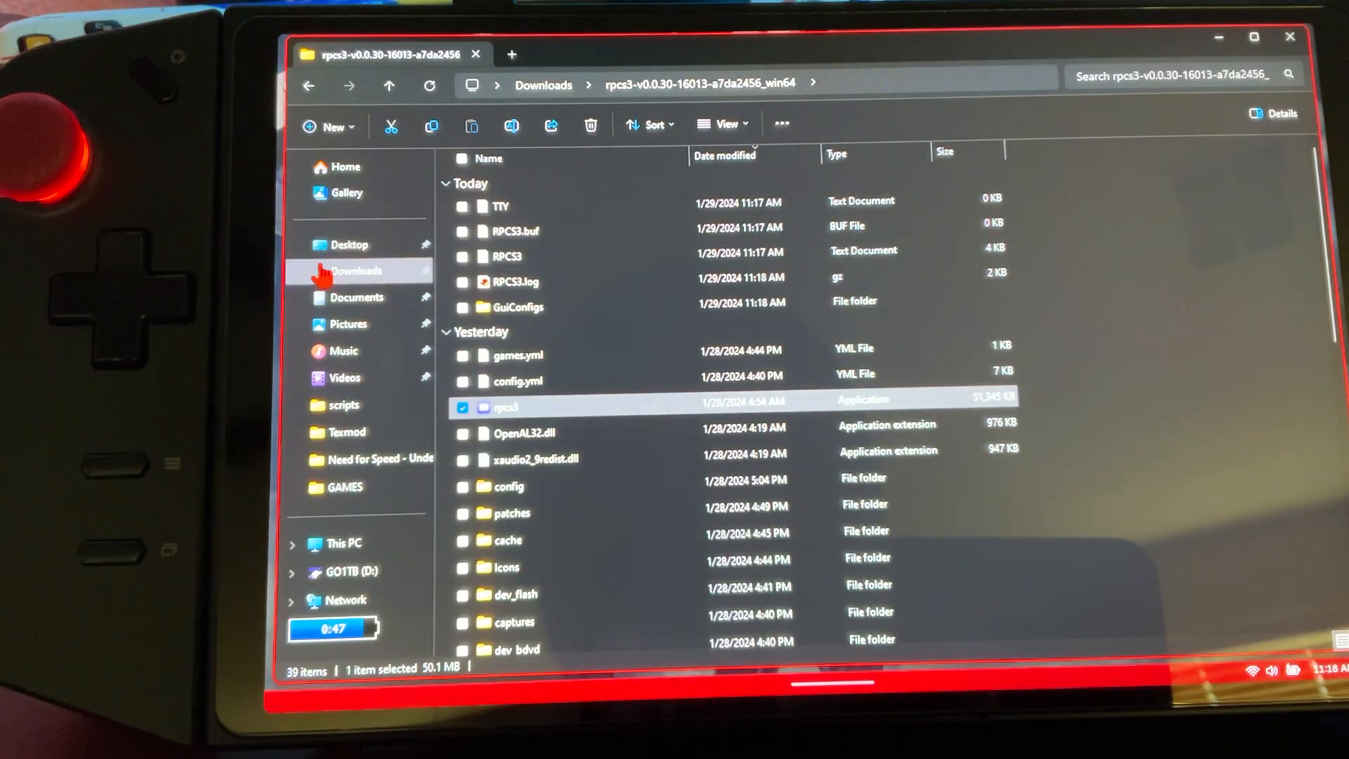
- Open the rpcs3-v0.0.30-16014 folder in Downloads and select rpcs3.exe
{"action": "left_click", "coordinate": [354, 270]}
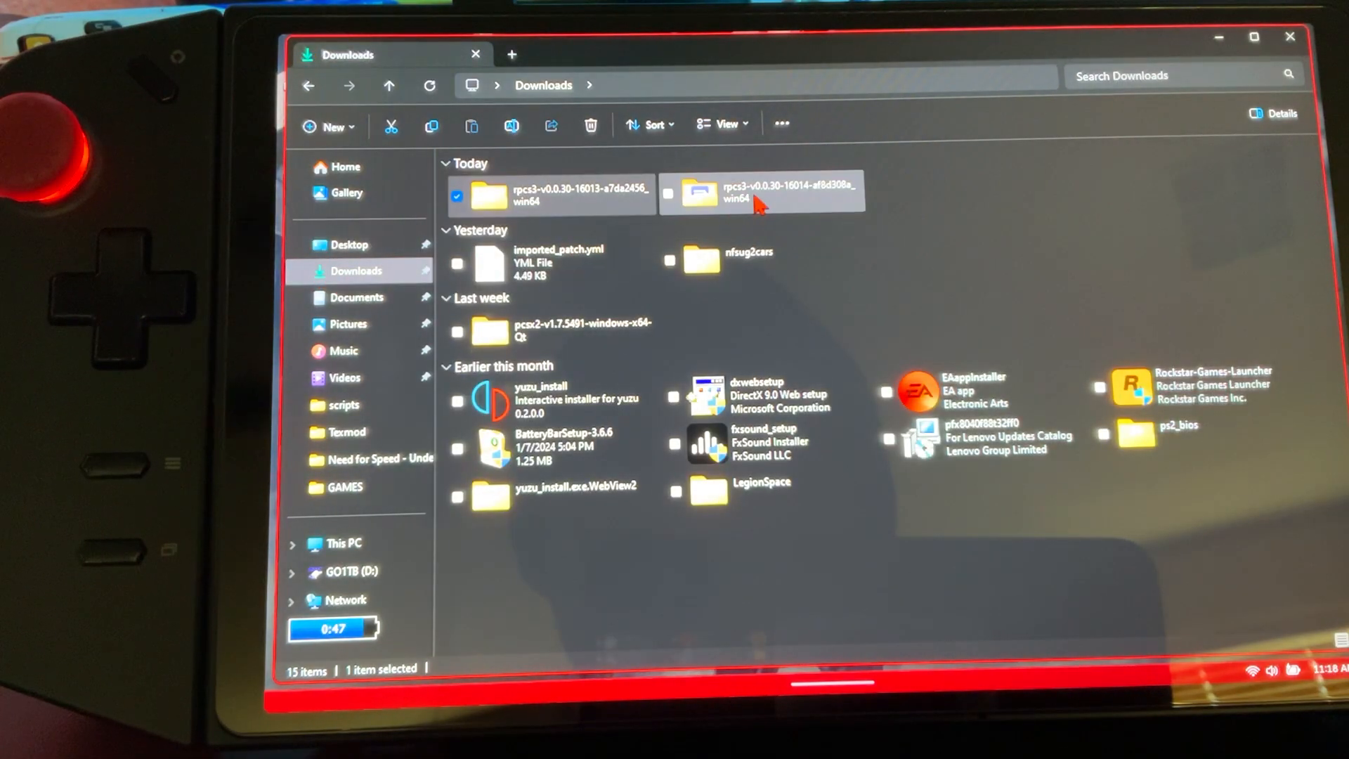
{"action": "double_click", "coordinate": [760, 192]}
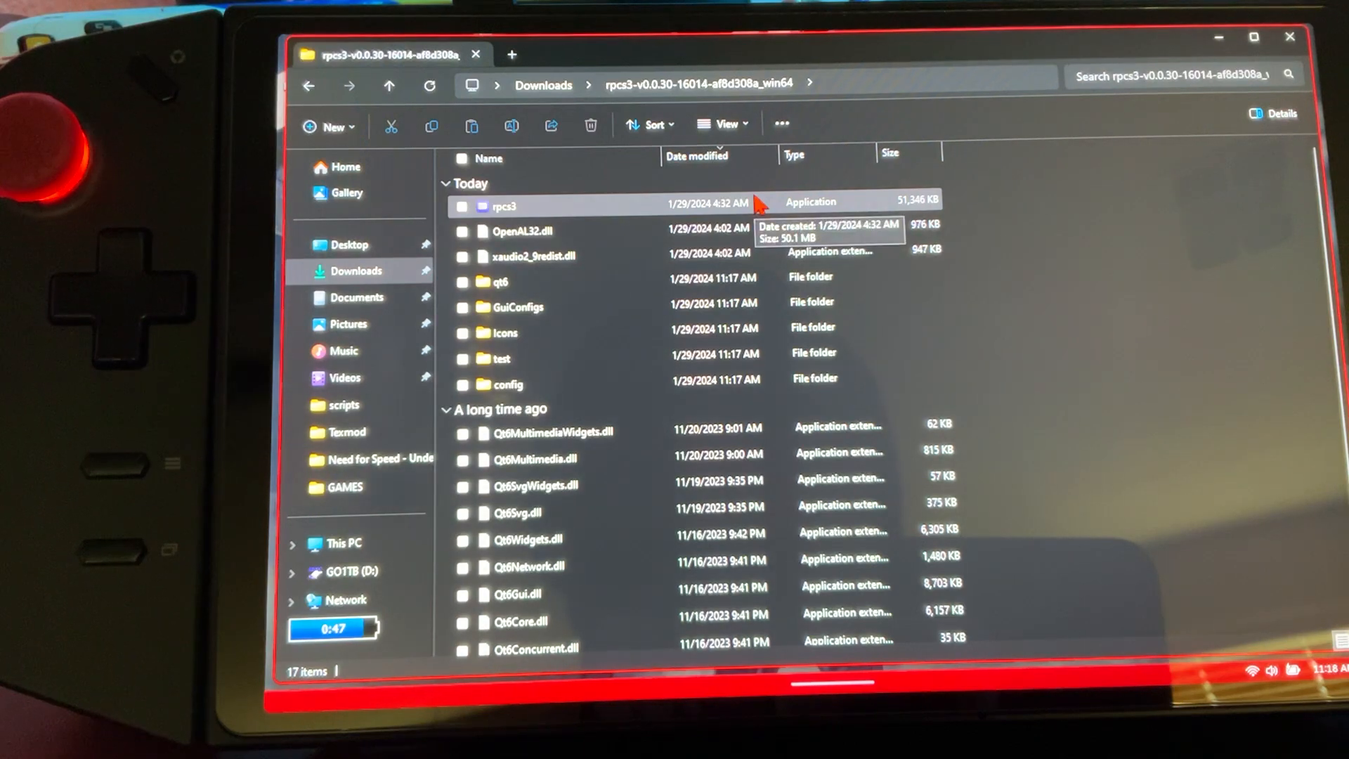
{"action": "left_click", "coordinate": [502, 205]}
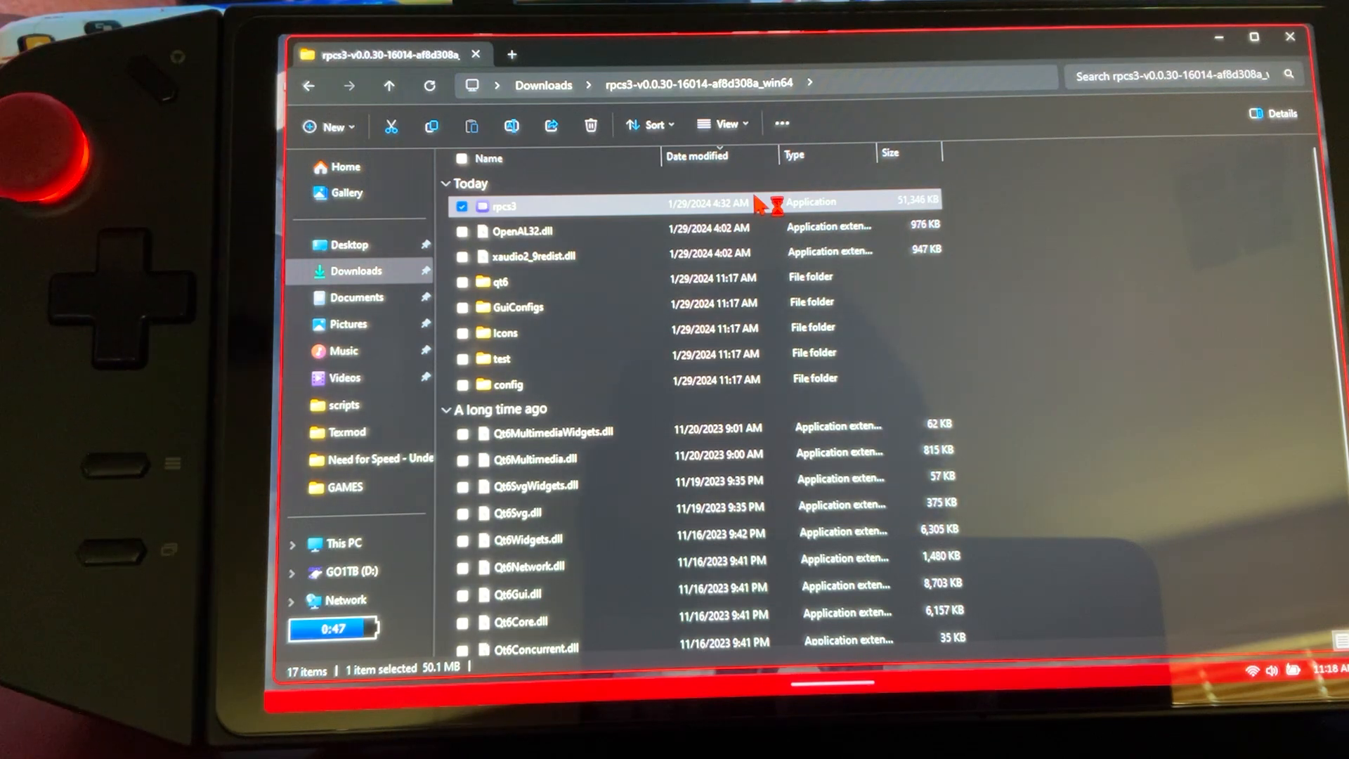
- Launch the new rpcs3.exe, decline the desktop shortcut and continue past the welcome screen
{"action": "double_click", "coordinate": [503, 206]}
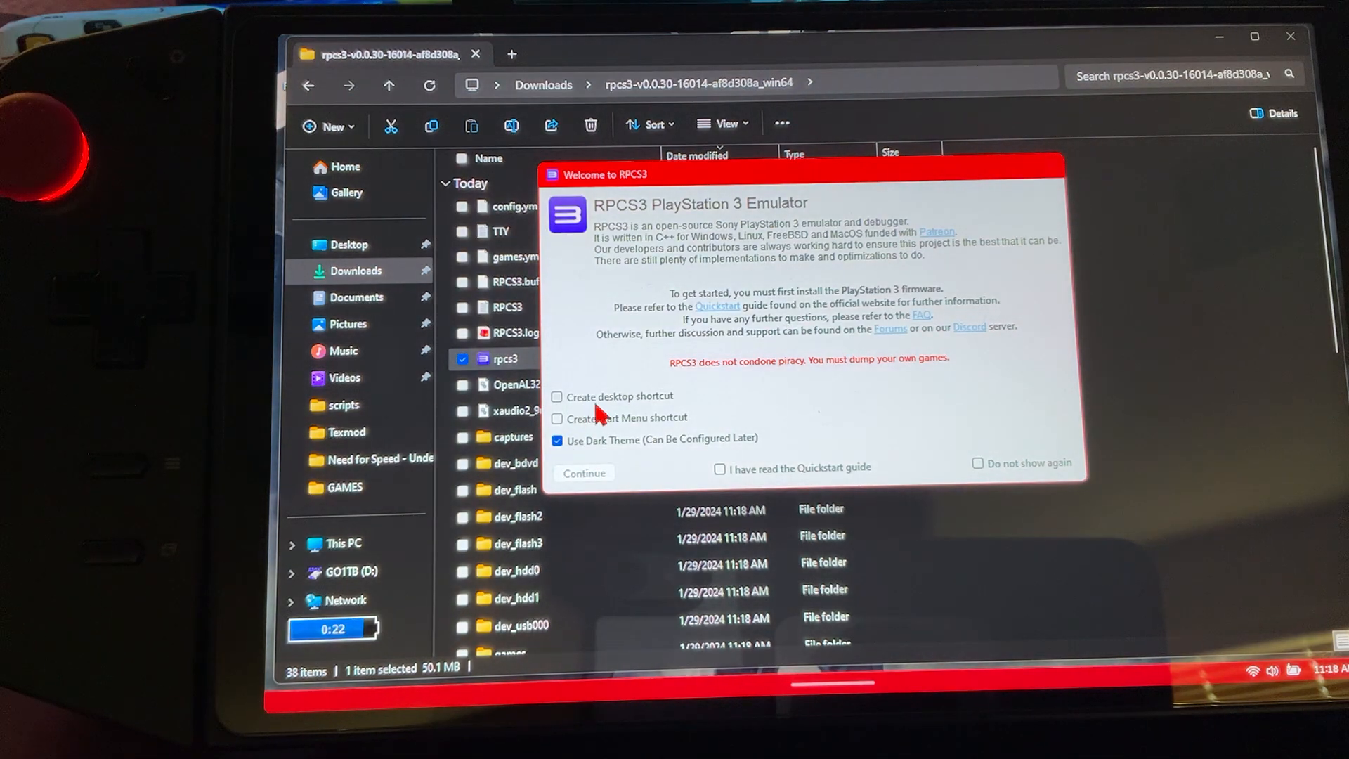
{"action": "left_click", "coordinate": [556, 396]}
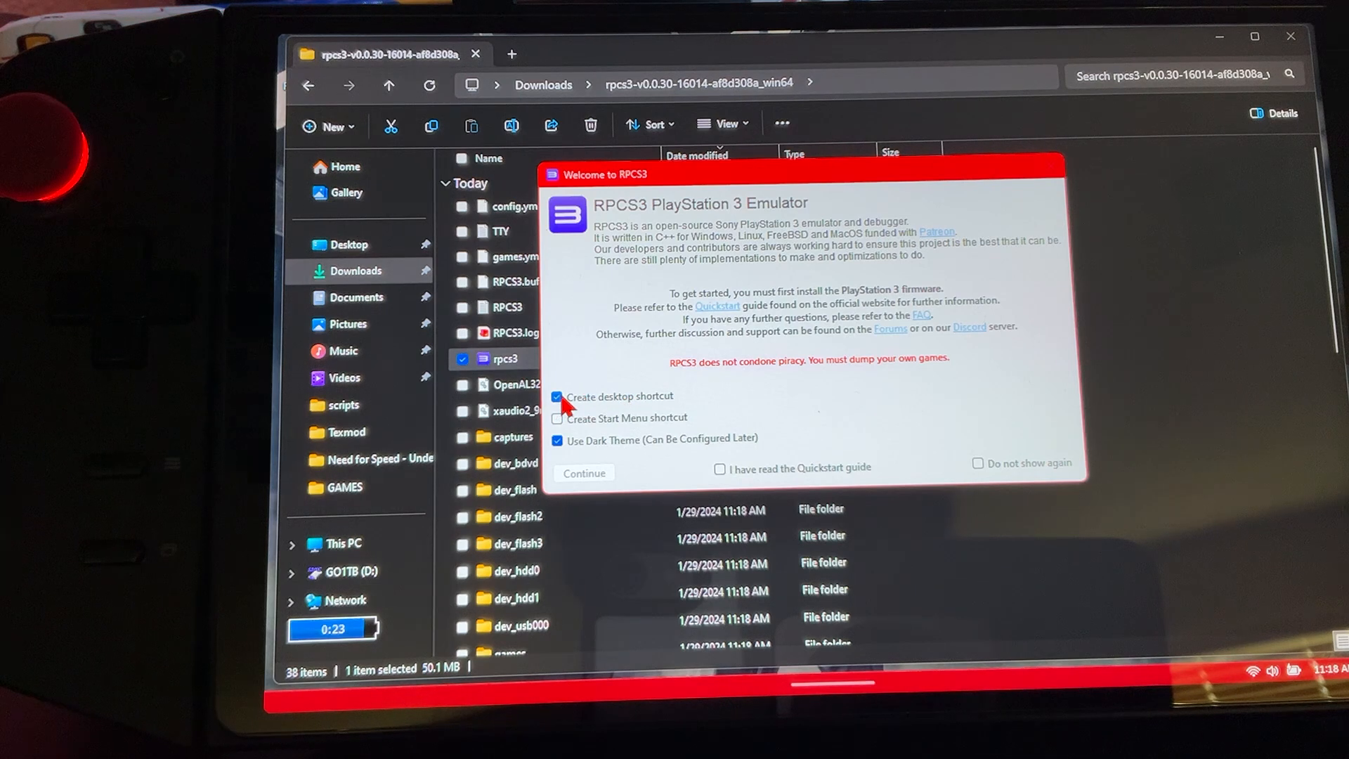
{"action": "left_click", "coordinate": [556, 395]}
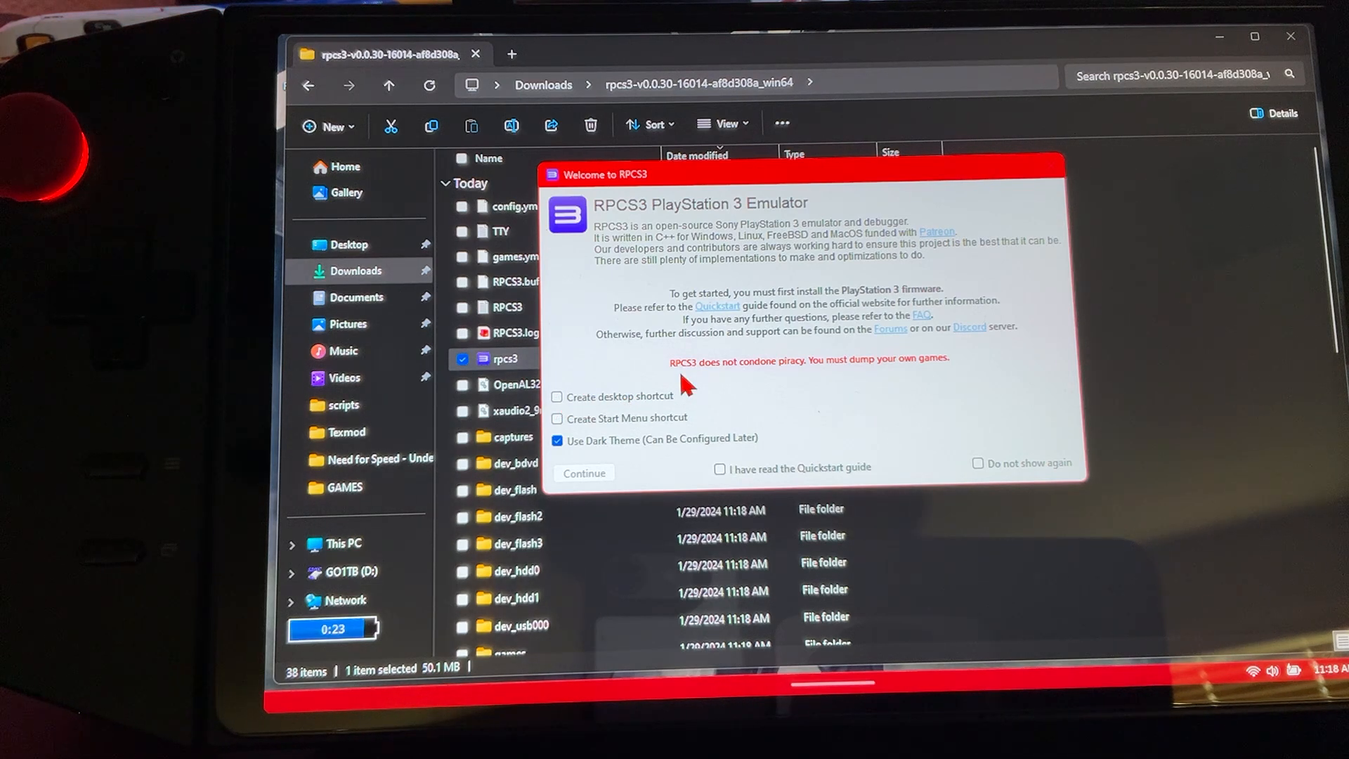
{"action": "mouse_move", "coordinate": [710, 413]}
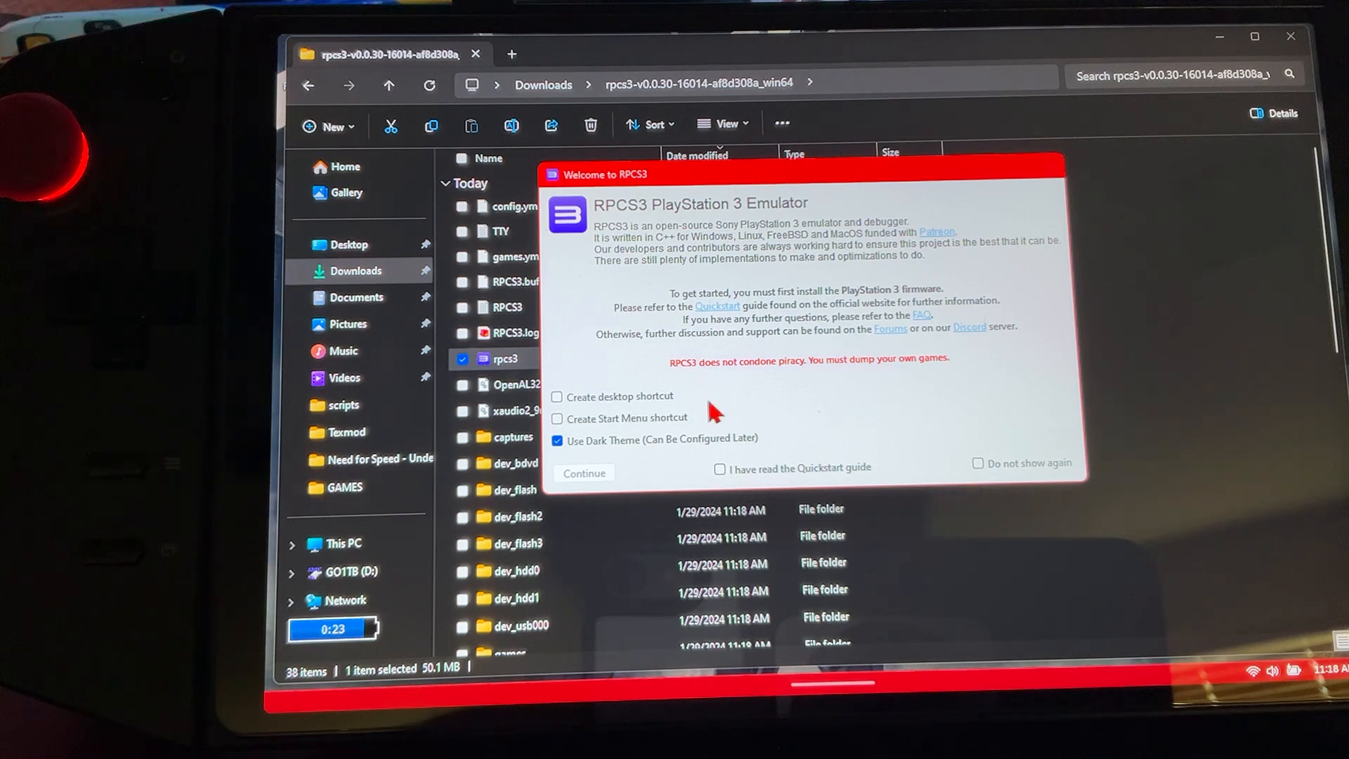
{"action": "mouse_move", "coordinate": [985, 471]}
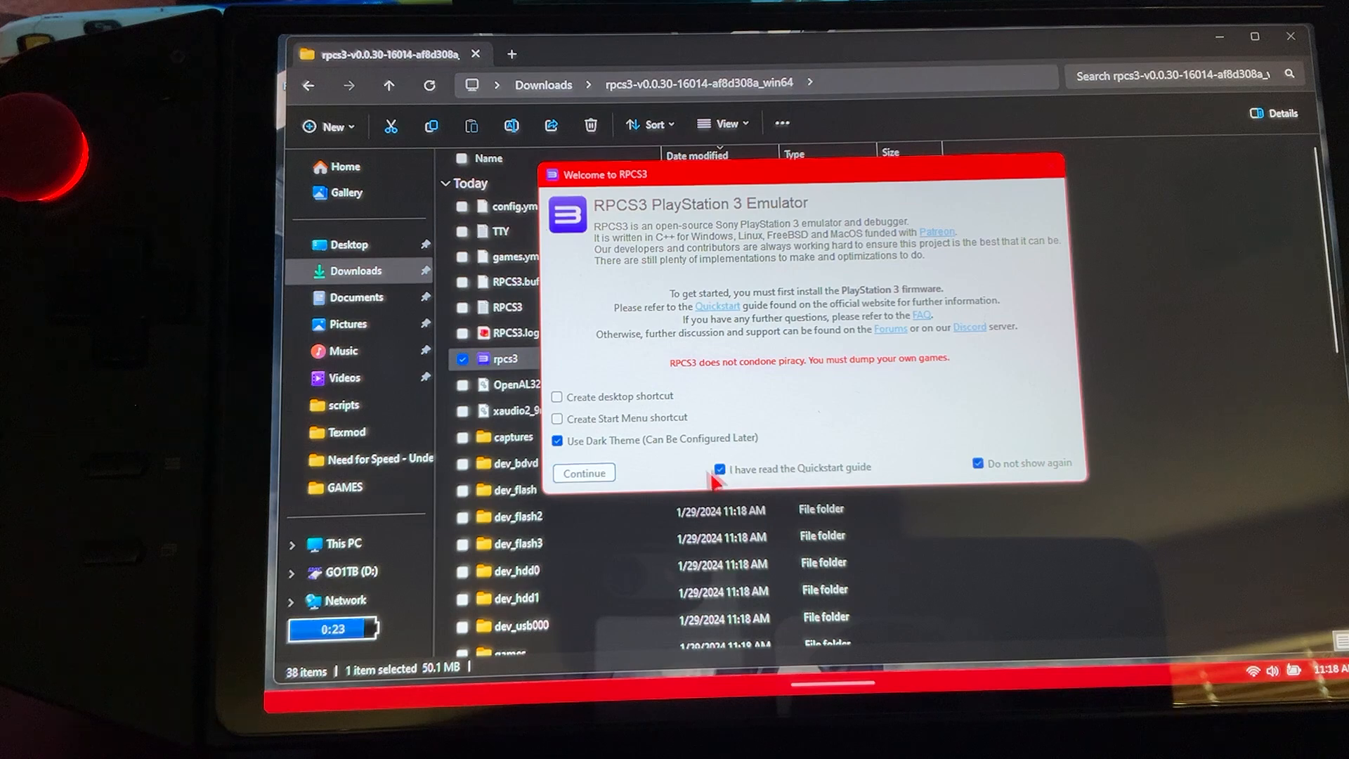
{"action": "left_click", "coordinate": [583, 472]}
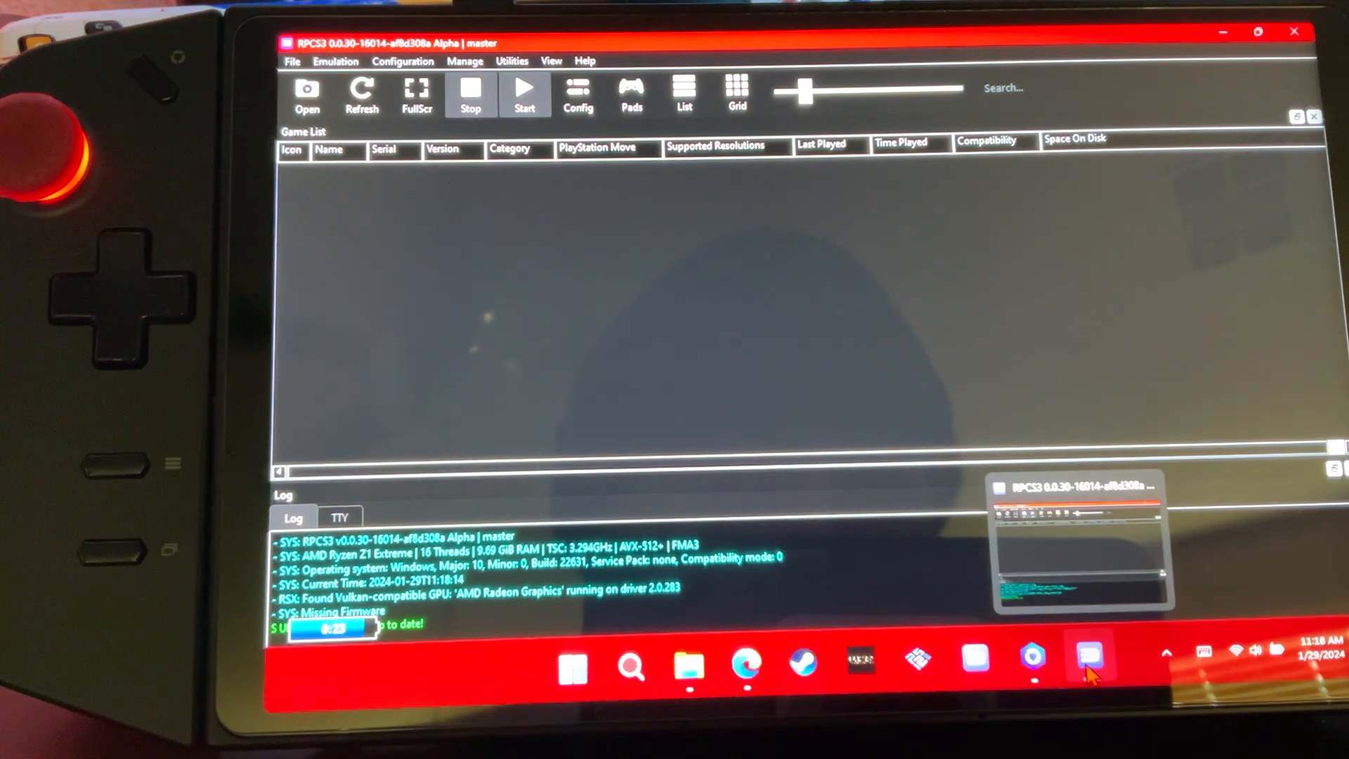
{"action": "right_click", "coordinate": [1090, 663]}
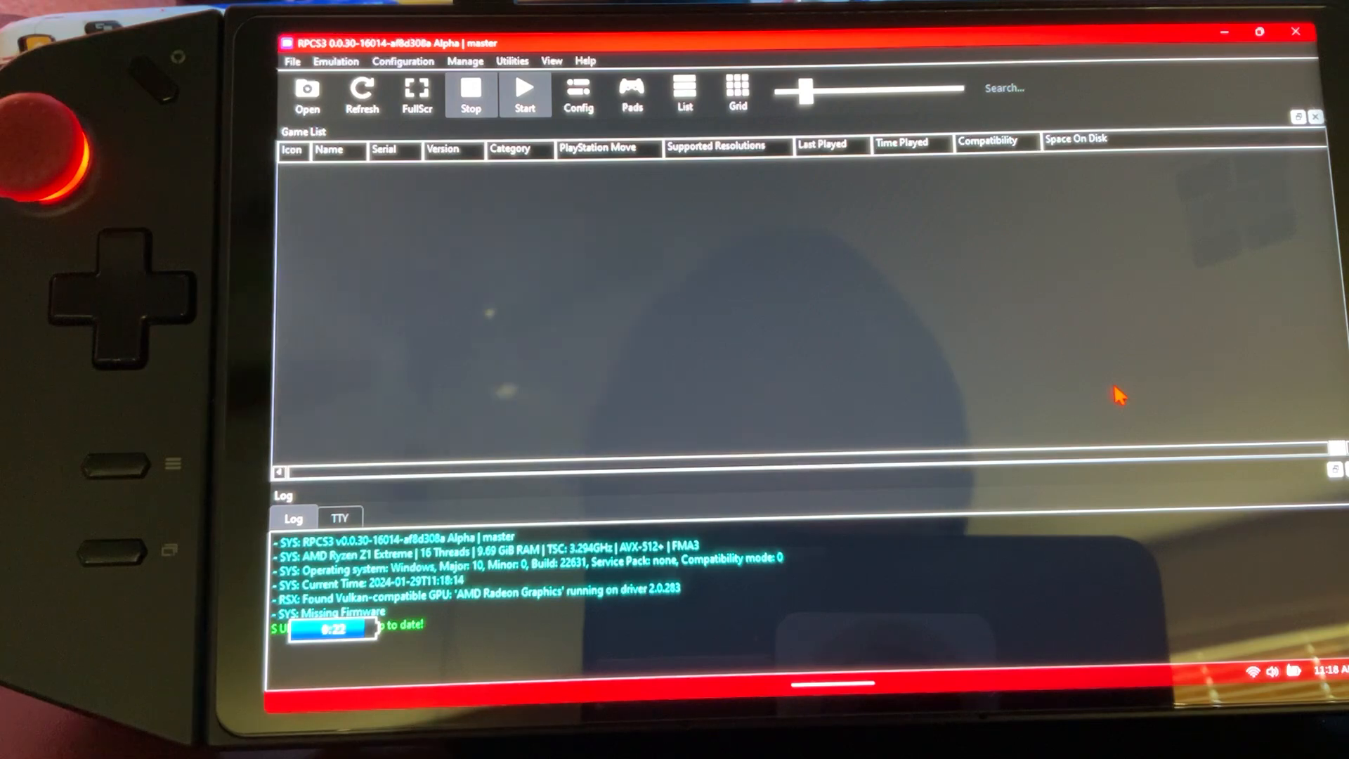
{"action": "left_click", "coordinate": [292, 60]}
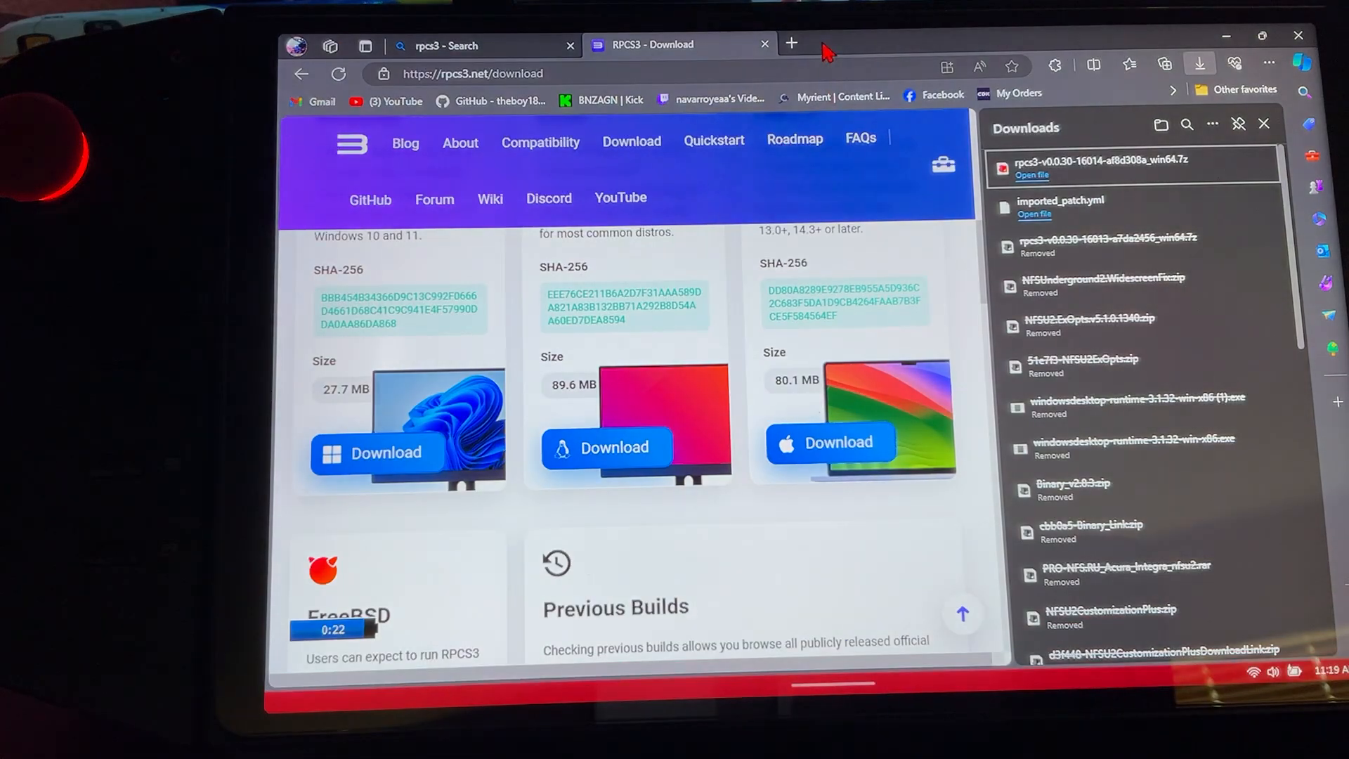
- Search Edge for 'ps3 firmware' and browse PlayStation's PS3 System Software Update 4.90 page
{"action": "left_click", "coordinate": [790, 43]}
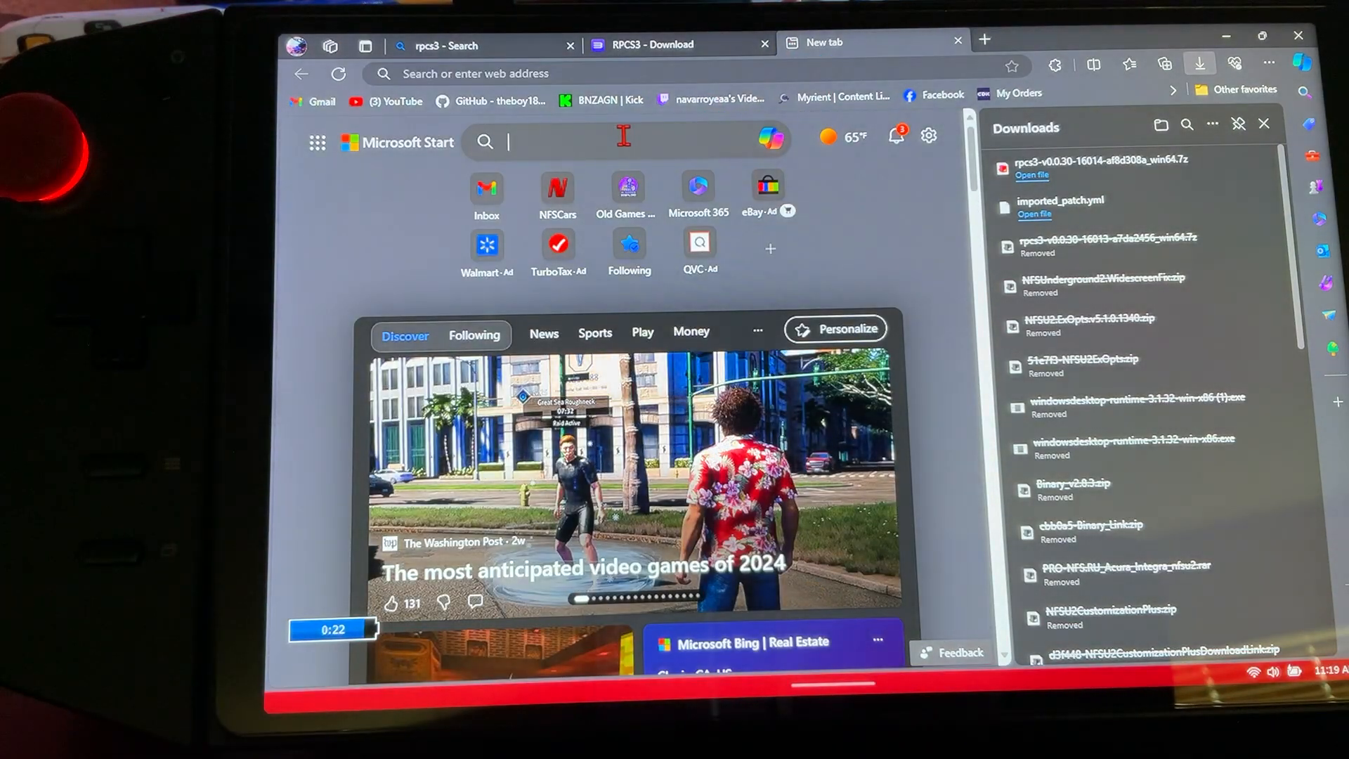
{"action": "type", "text": "ps3 firmwar"}
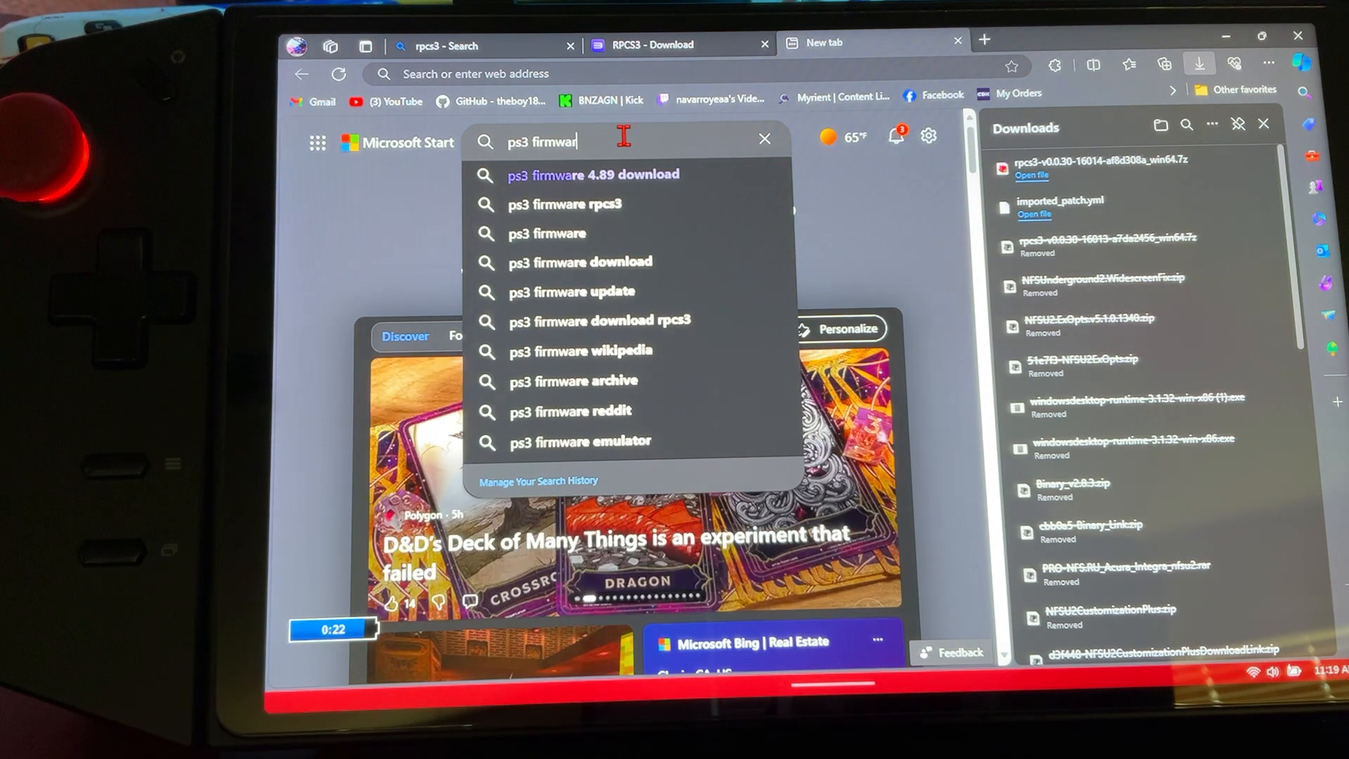
{"action": "left_click", "coordinate": [547, 234]}
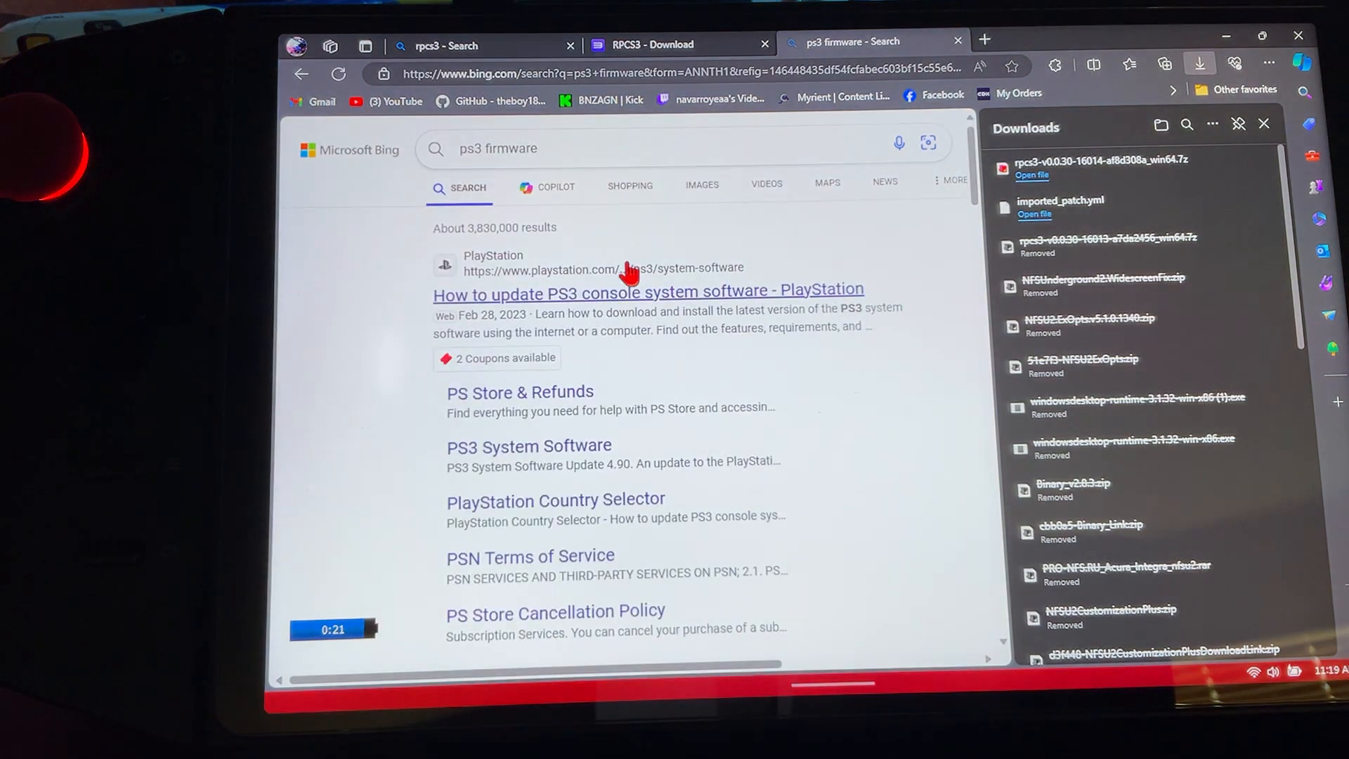
{"action": "left_click", "coordinate": [648, 291]}
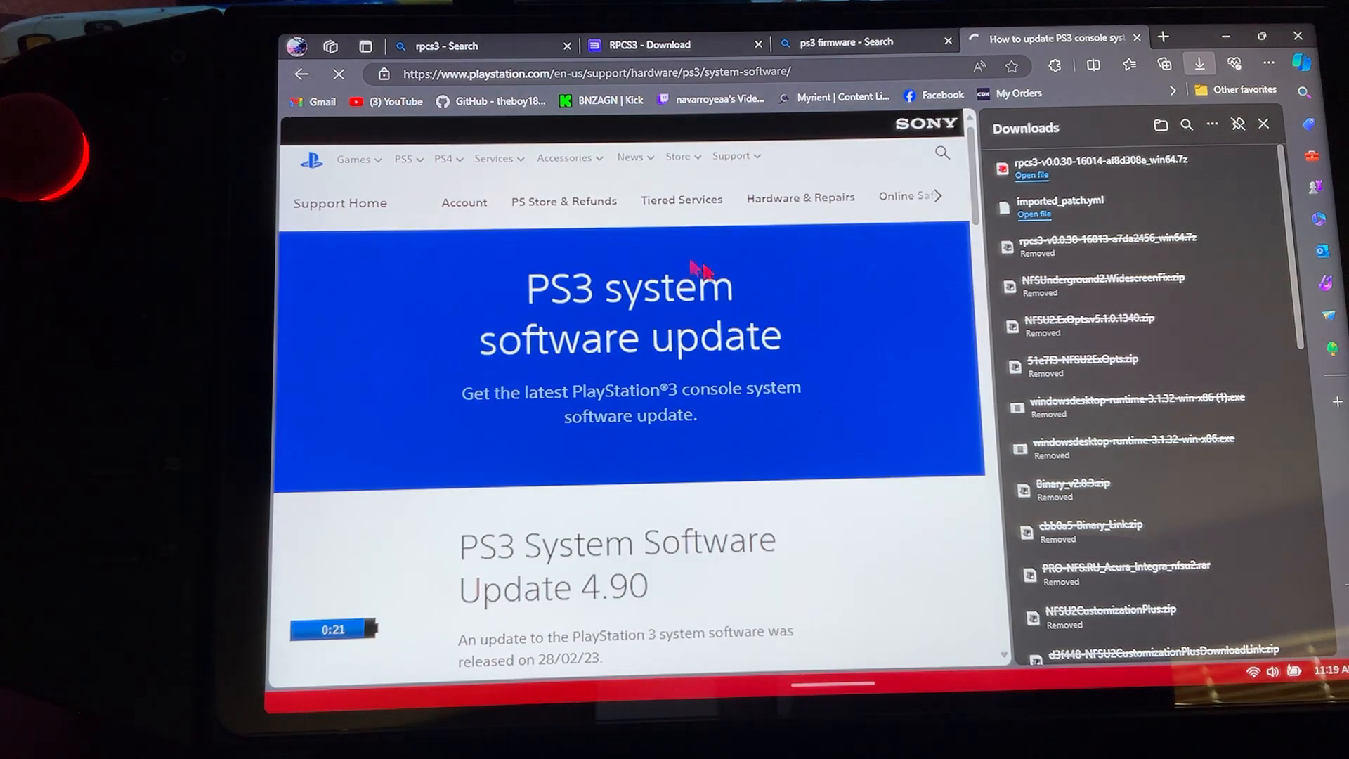
{"action": "scroll", "scroll_direction": "down", "scroll_amount": 3}
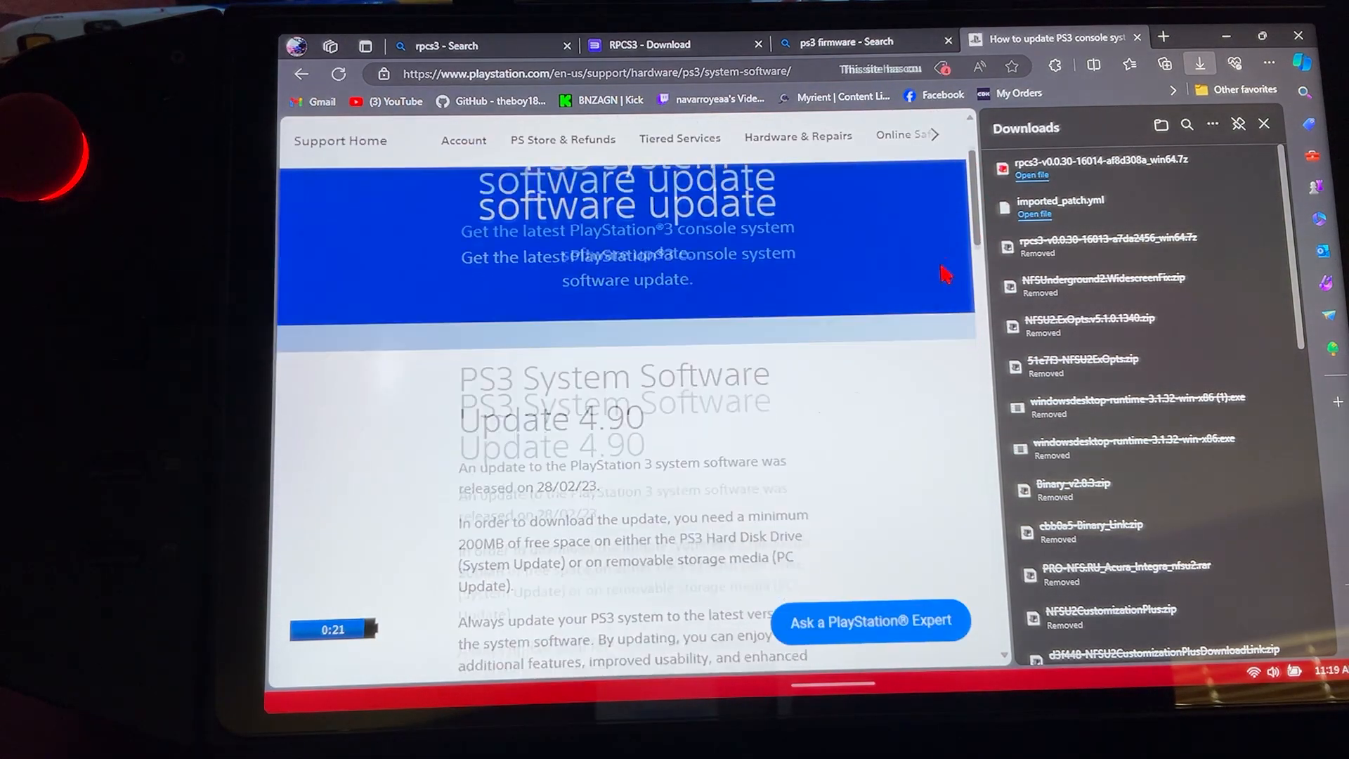
{"action": "scroll", "scroll_direction": "down", "scroll_amount": 3}
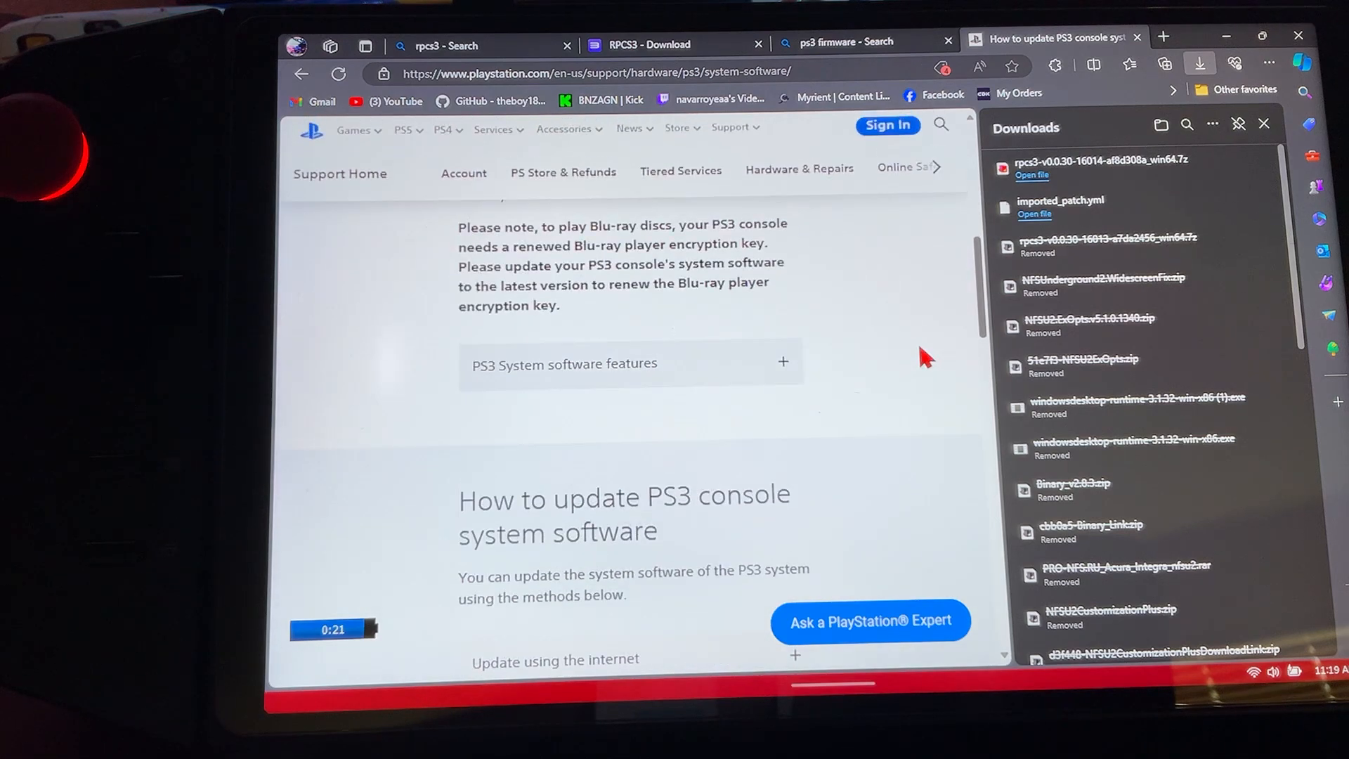
{"action": "left_click", "coordinate": [782, 364]}
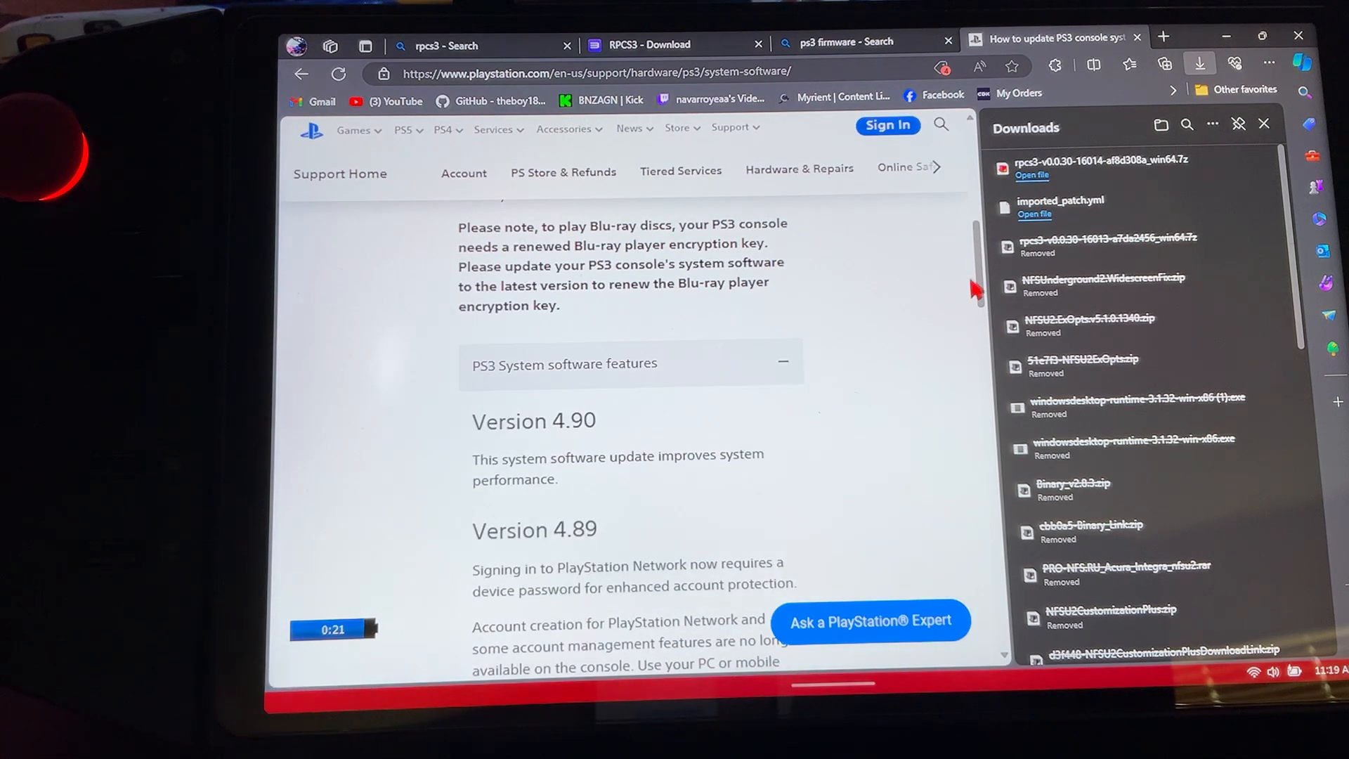
{"action": "scroll", "scroll_direction": "down", "scroll_amount": 3}
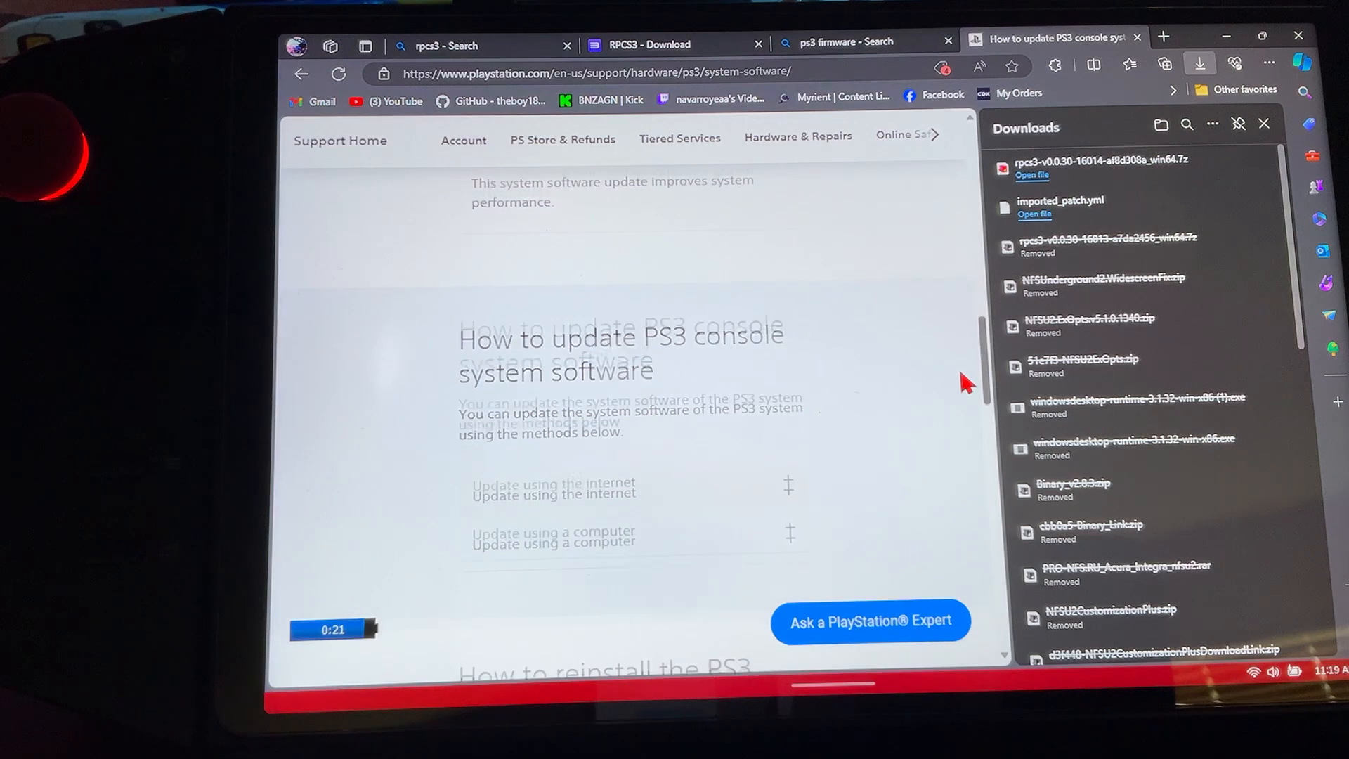
{"action": "scroll", "scroll_direction": "down", "scroll_amount": 3}
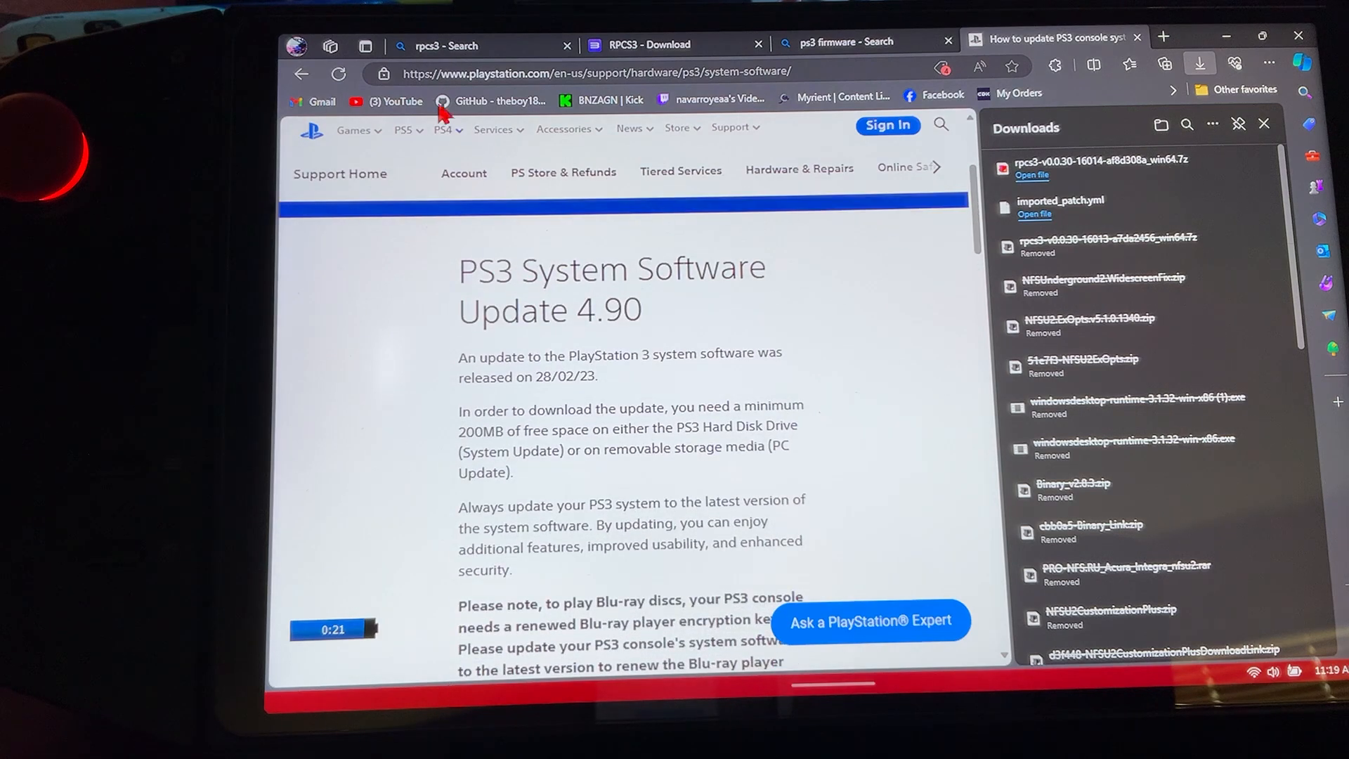
{"action": "left_click", "coordinate": [844, 42]}
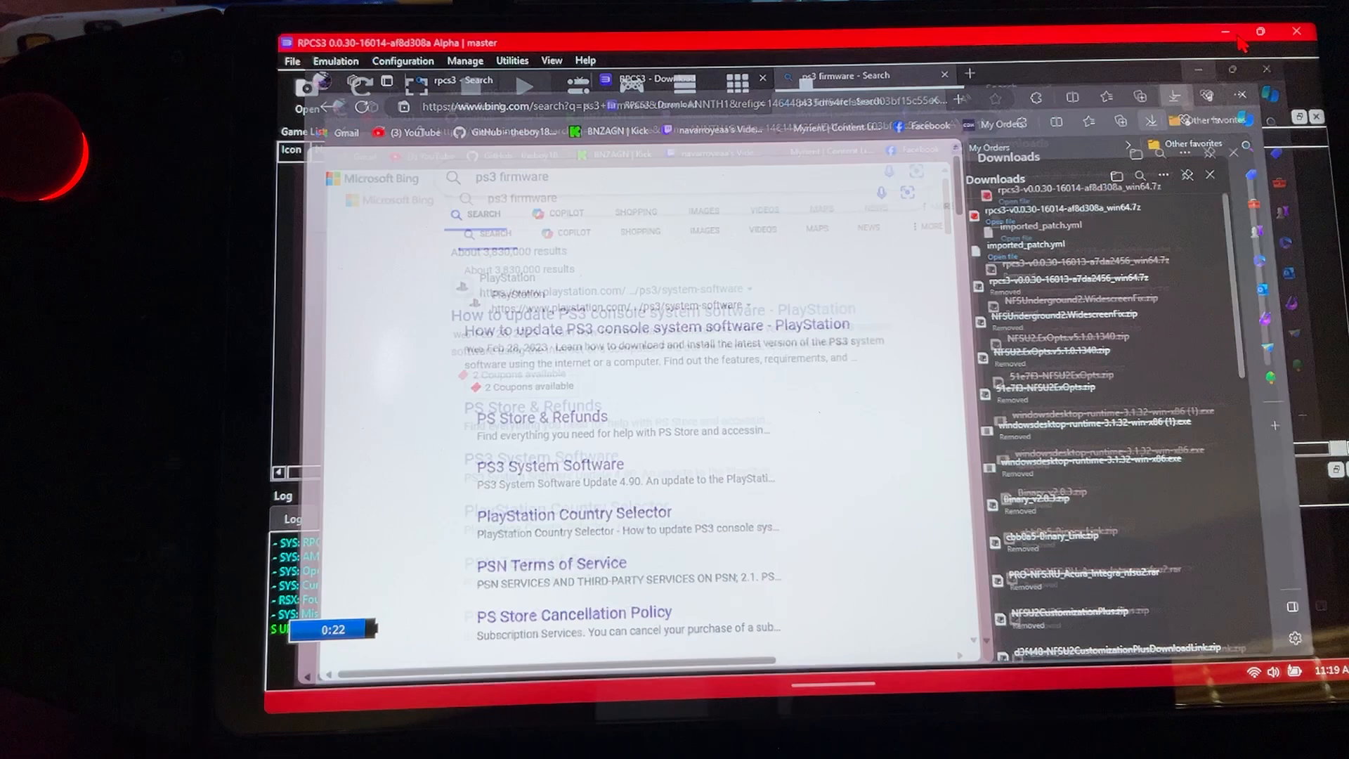
- Install firmware 4.89 from Documents\PS3UPDAT.PUP, accepting the old-version warning
{"action": "left_click", "coordinate": [291, 61]}
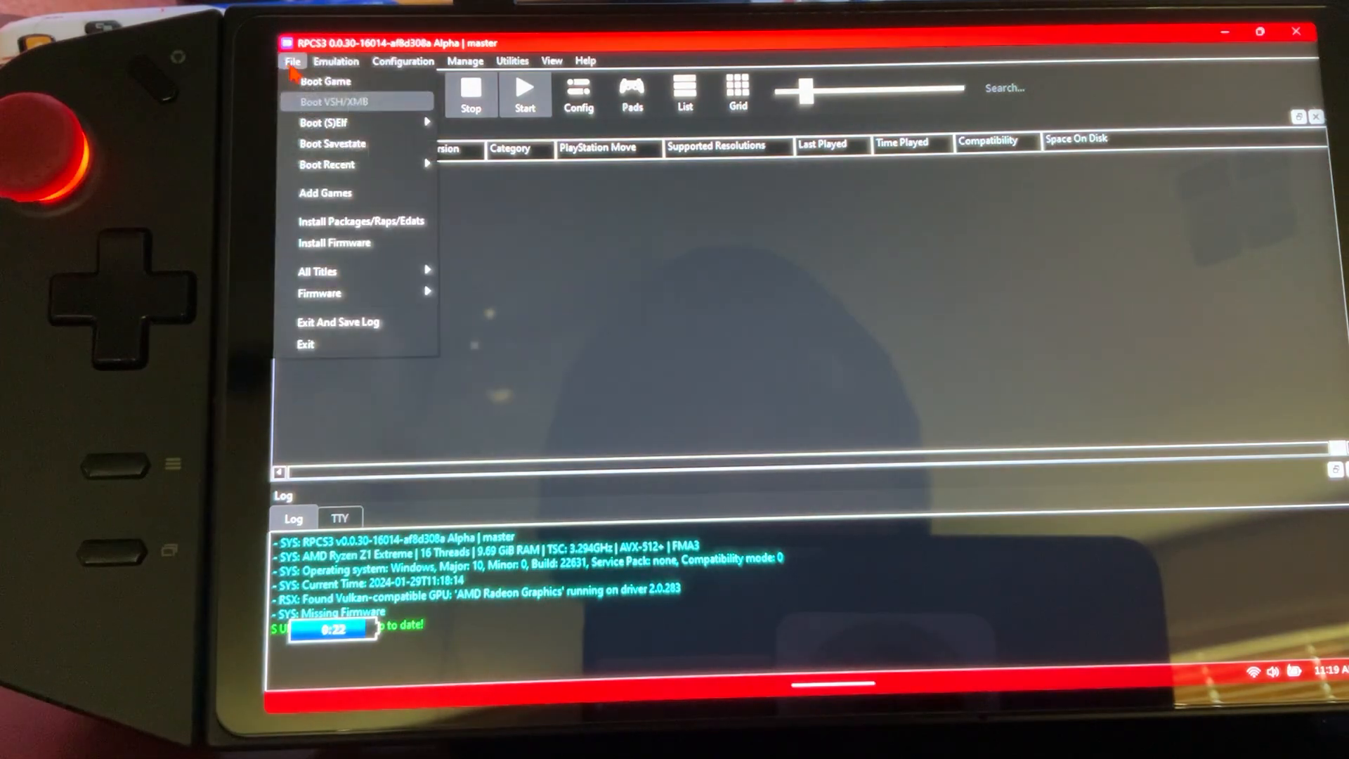
{"action": "mouse_move", "coordinate": [357, 242]}
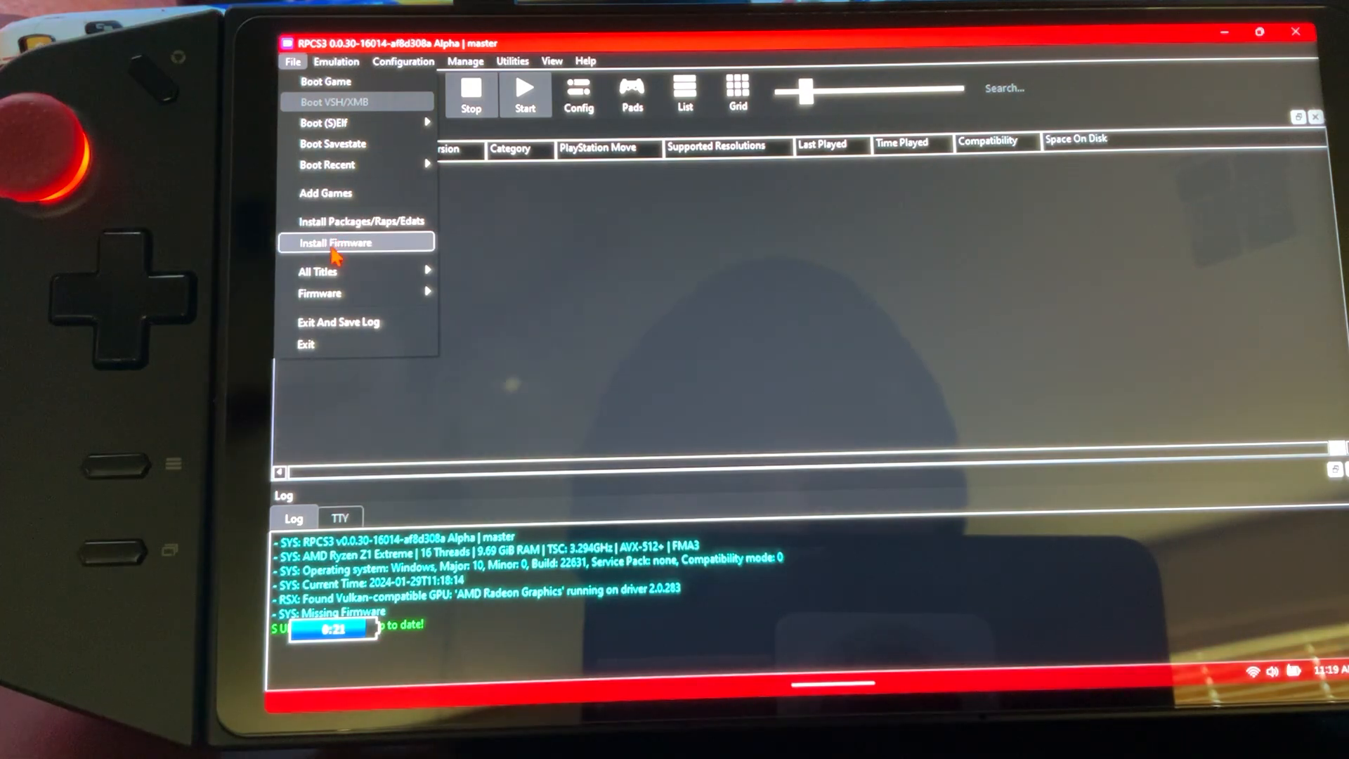
{"action": "left_click", "coordinate": [331, 242]}
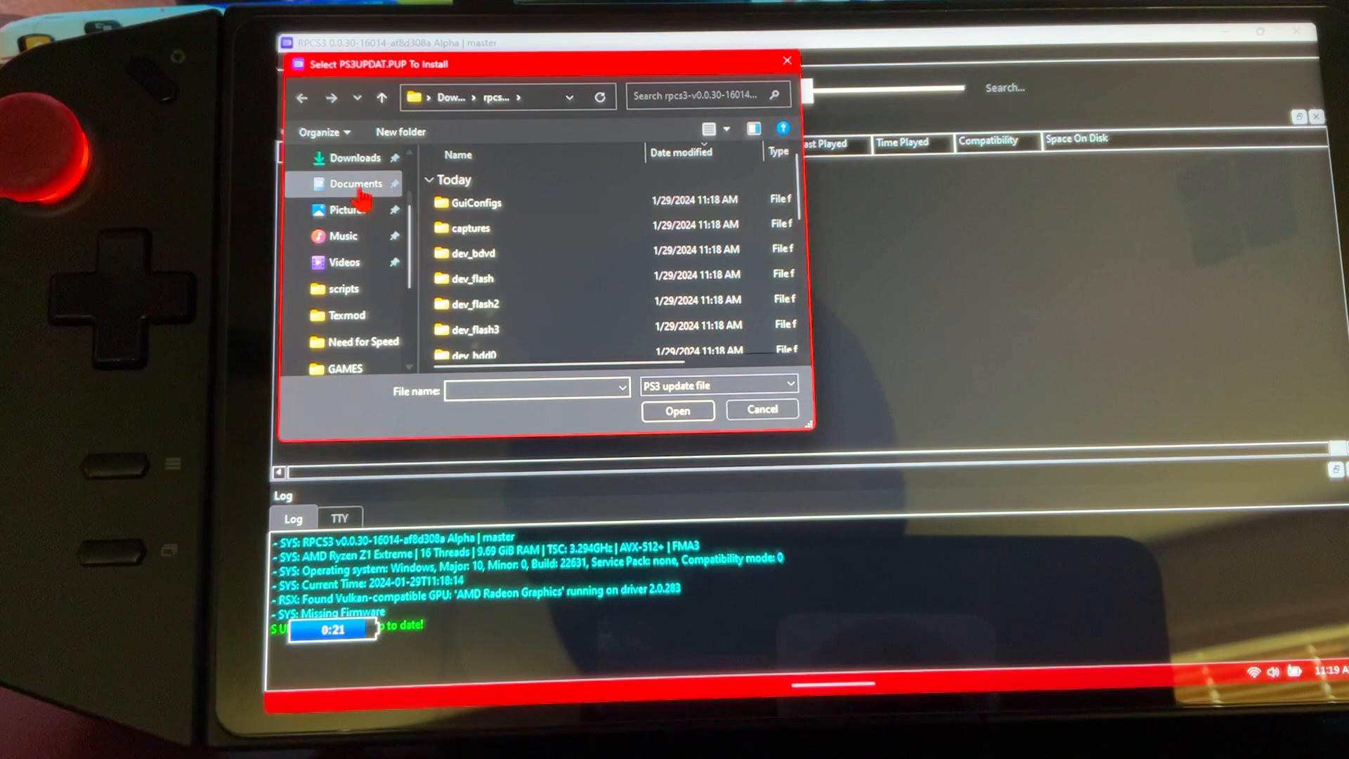
{"action": "left_click", "coordinate": [356, 183]}
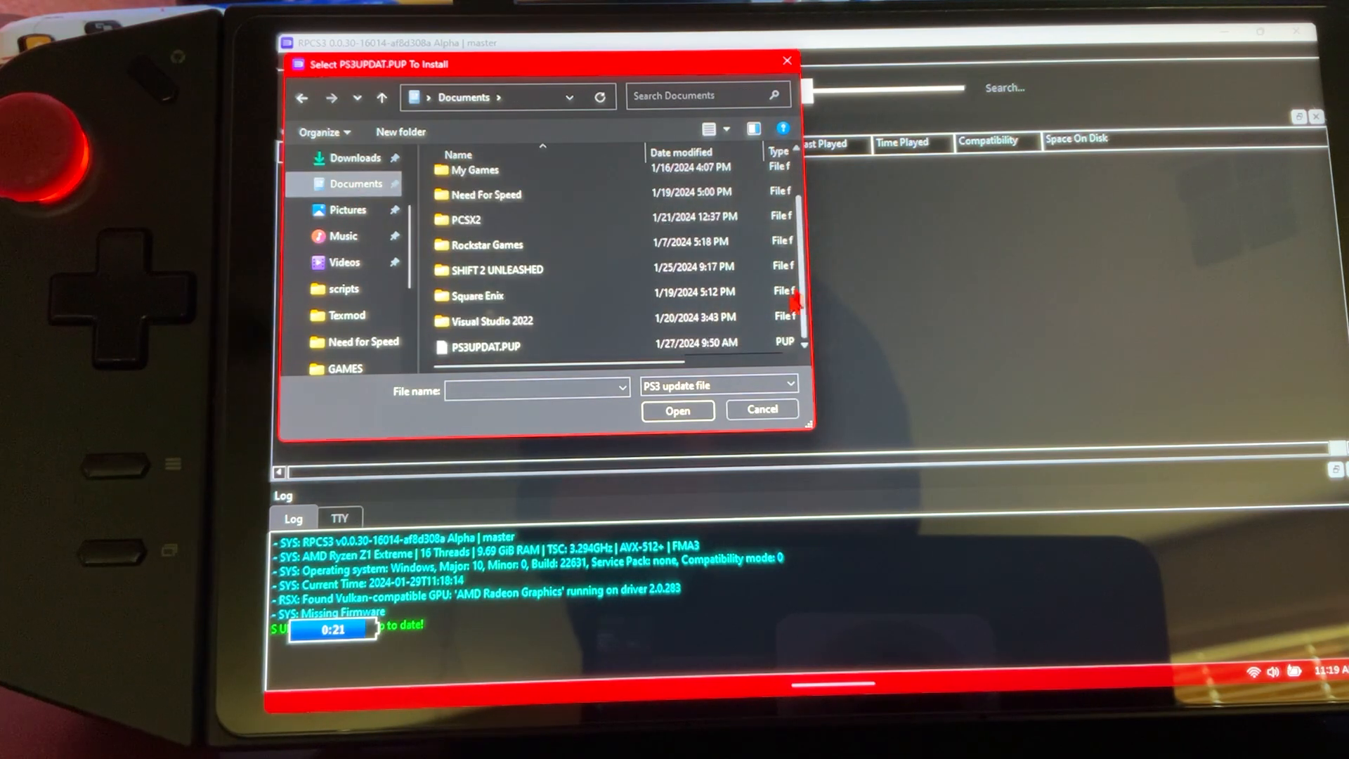
{"action": "left_click", "coordinate": [483, 347]}
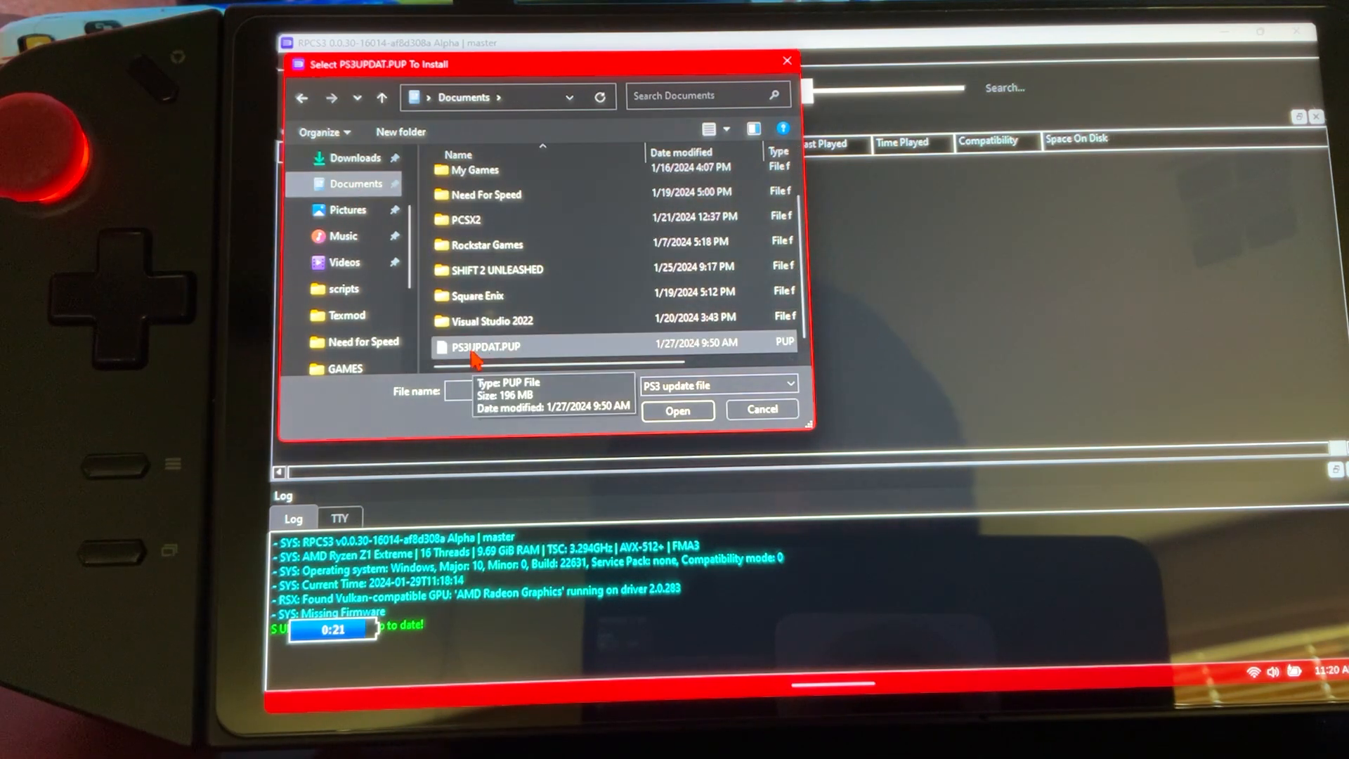
{"action": "left_click", "coordinate": [486, 346]}
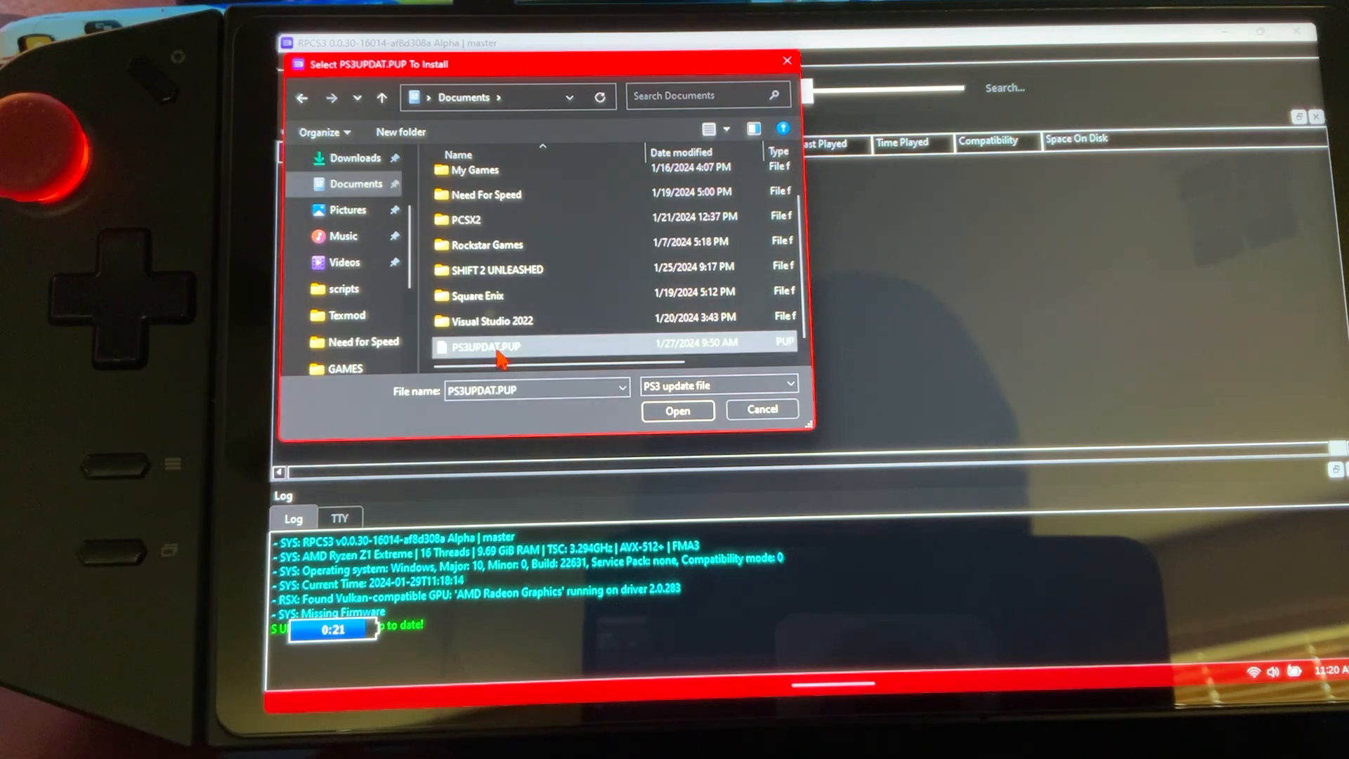
{"action": "left_click", "coordinate": [678, 410]}
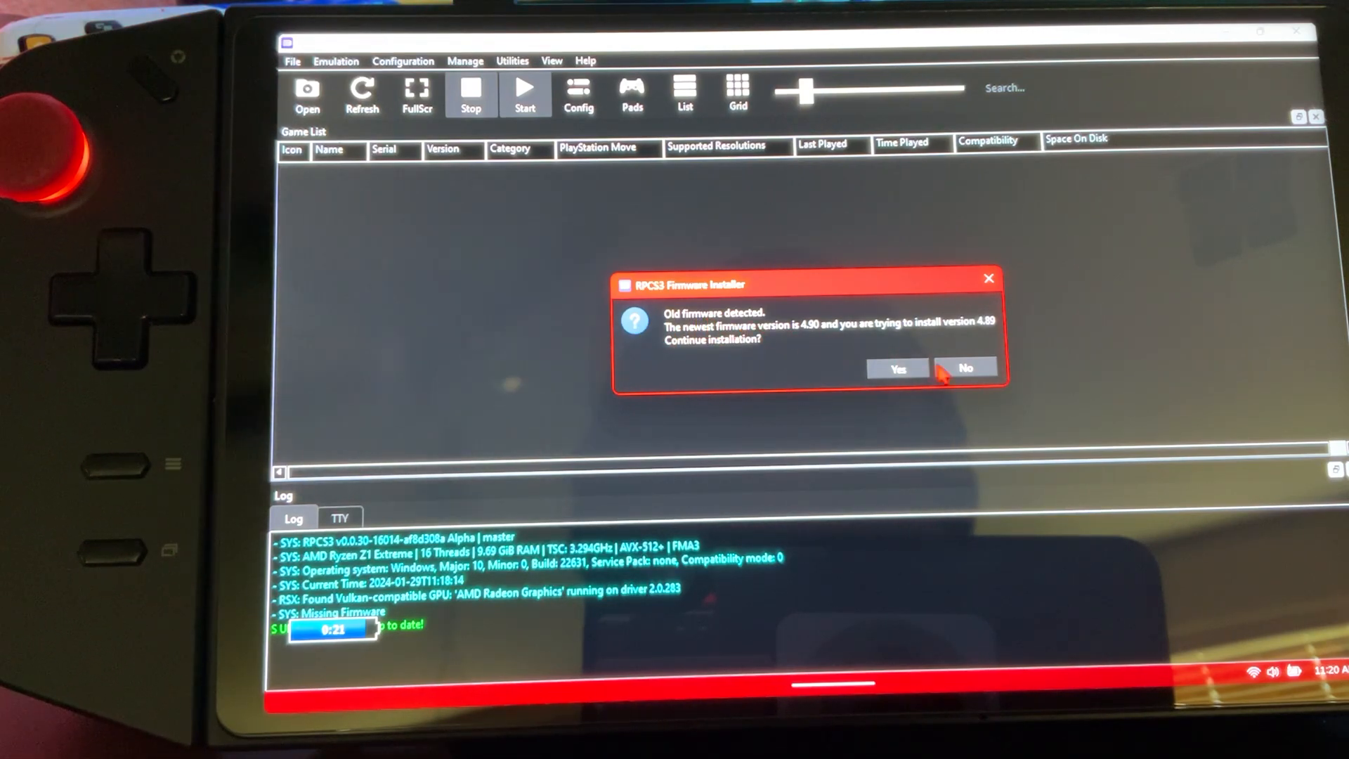
{"action": "left_click", "coordinate": [896, 369]}
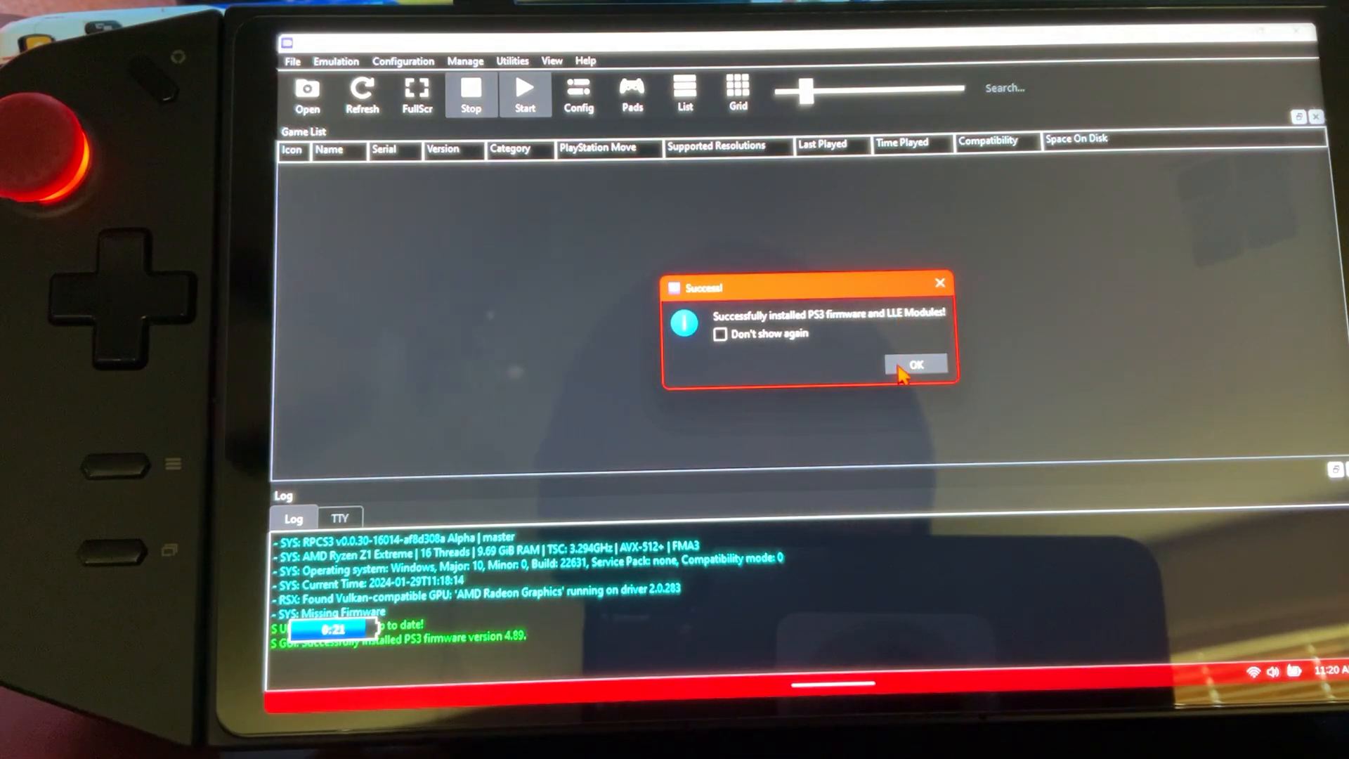
{"action": "left_click", "coordinate": [916, 364]}
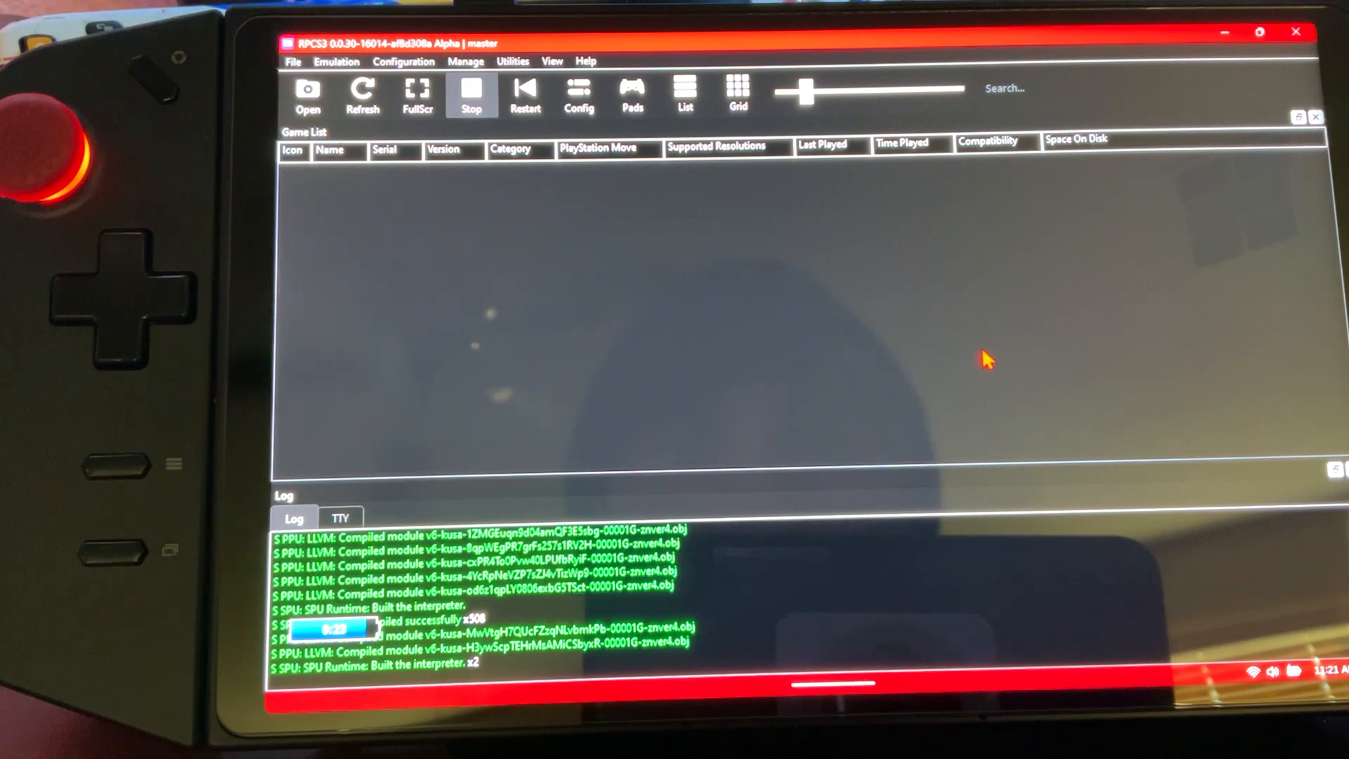
{"action": "mouse_move", "coordinate": [727, 258]}
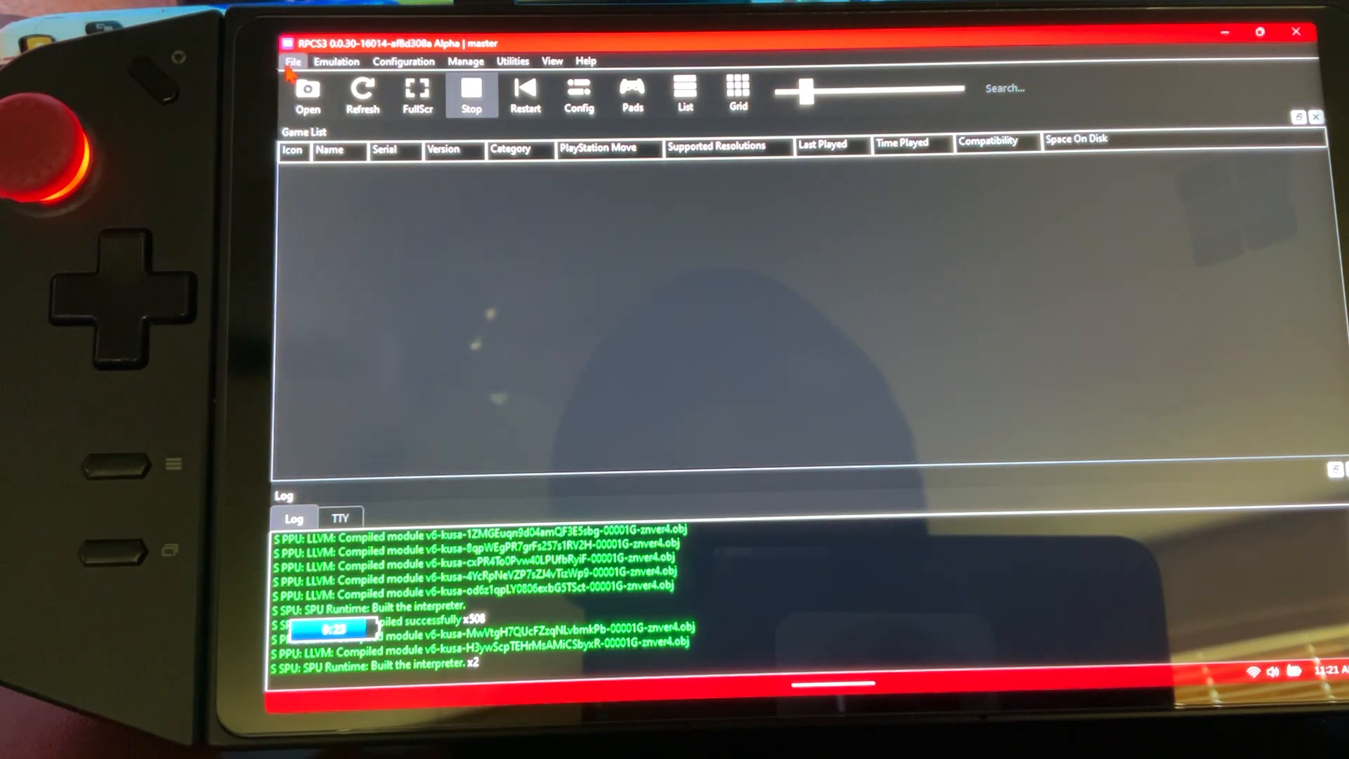
- Add games from the PS3 folder on GO1TB (D:), bringing in Metal Gear Solid HD Collection
{"action": "left_click", "coordinate": [292, 60]}
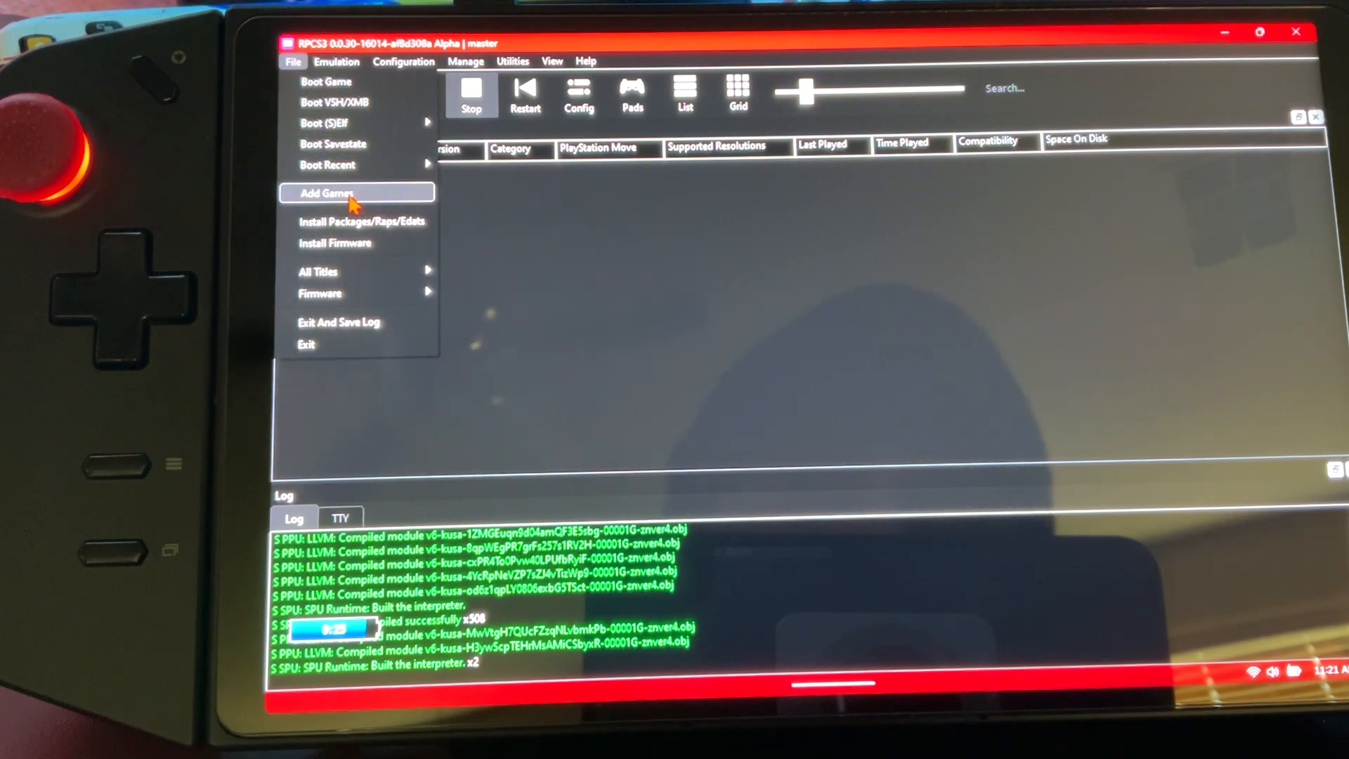
{"action": "left_click", "coordinate": [326, 192]}
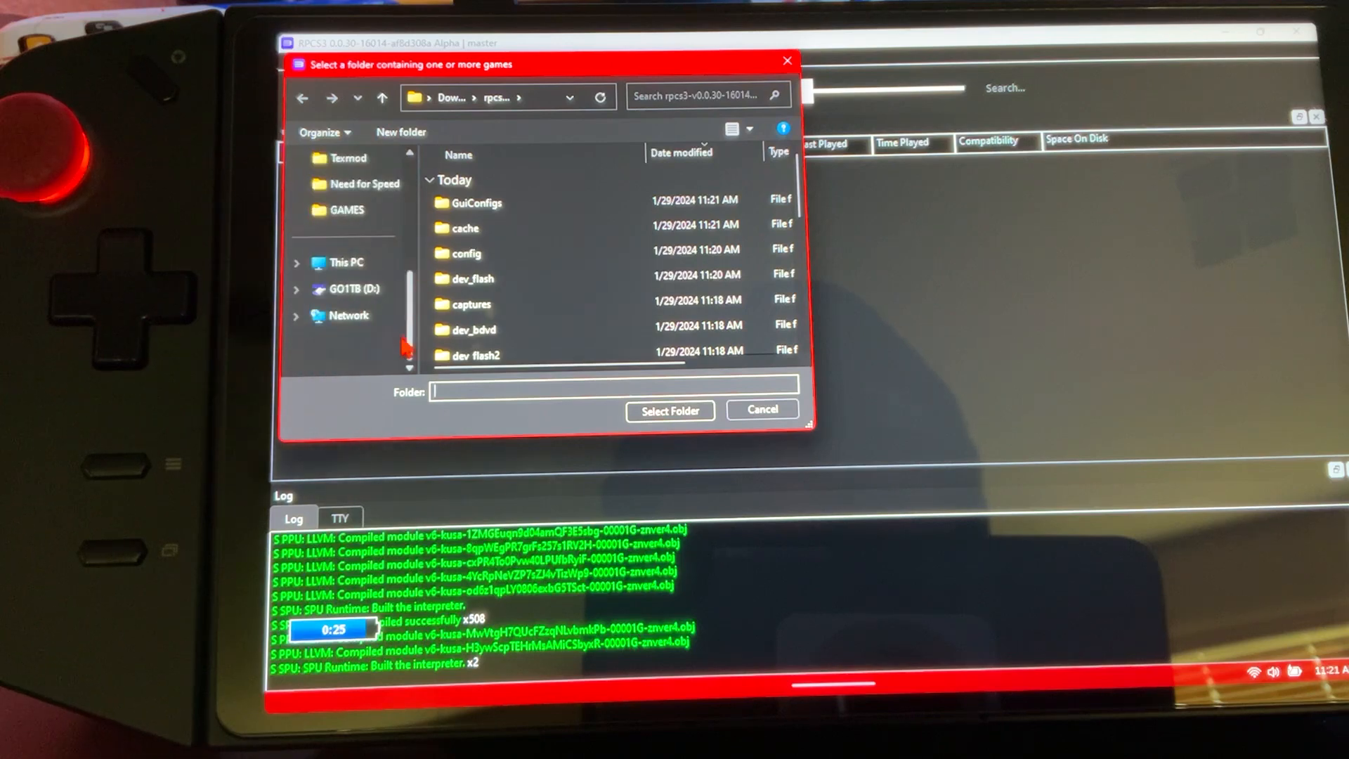
{"action": "left_click", "coordinate": [351, 289]}
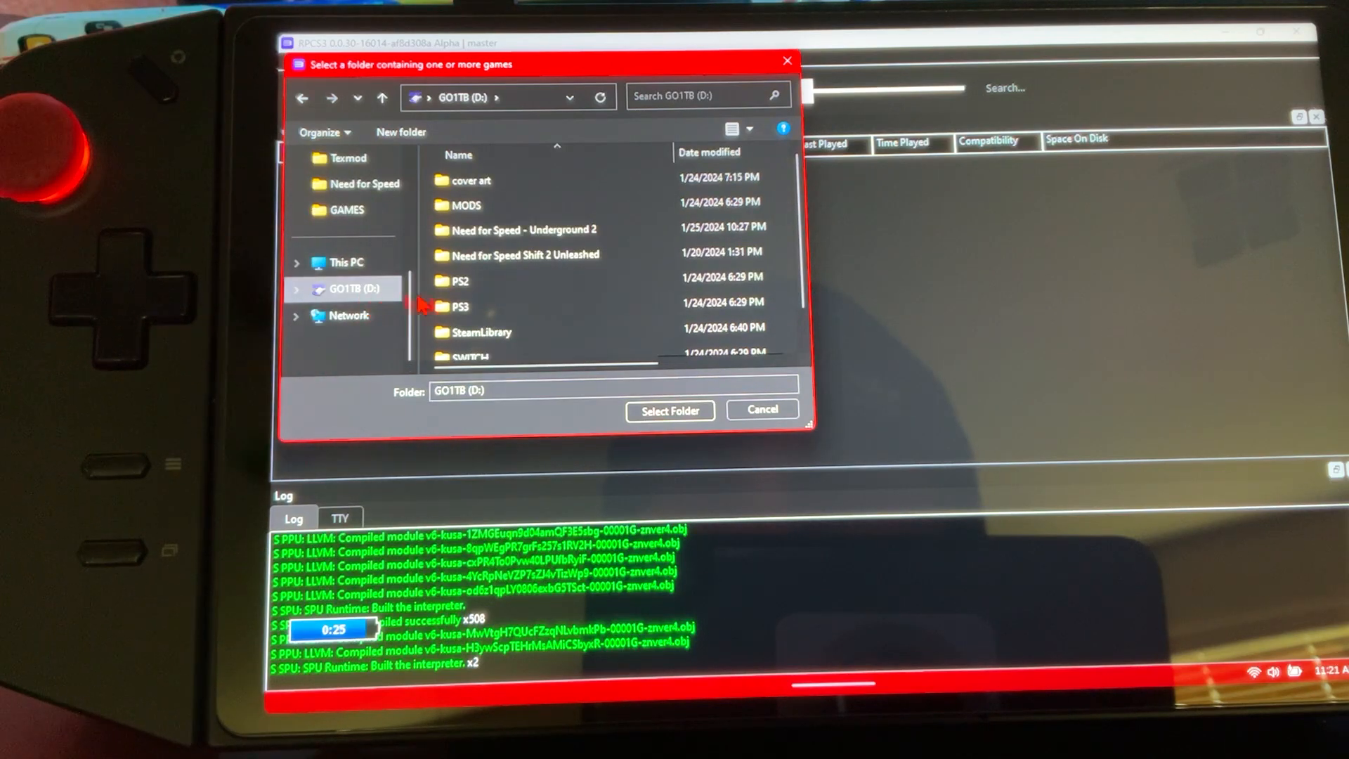
{"action": "left_click", "coordinate": [460, 306]}
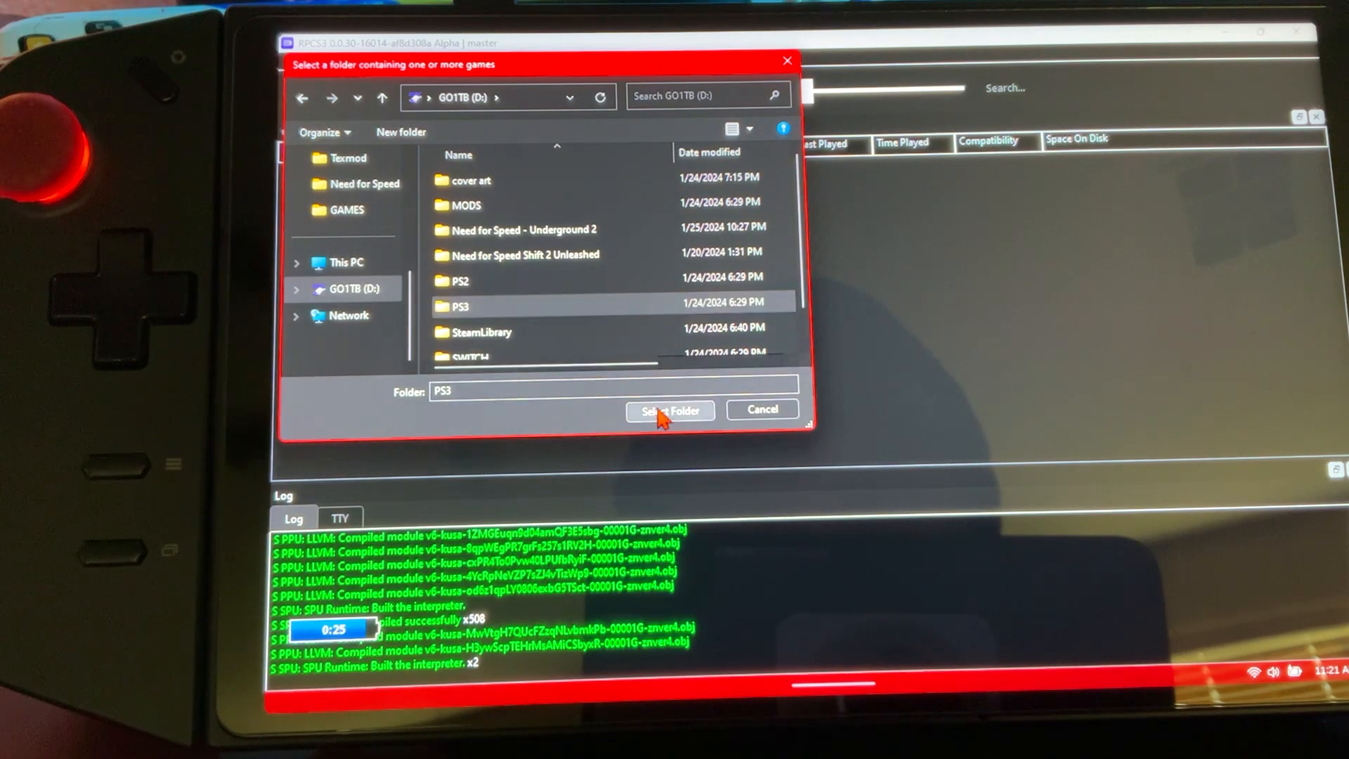
{"action": "left_click", "coordinate": [670, 410]}
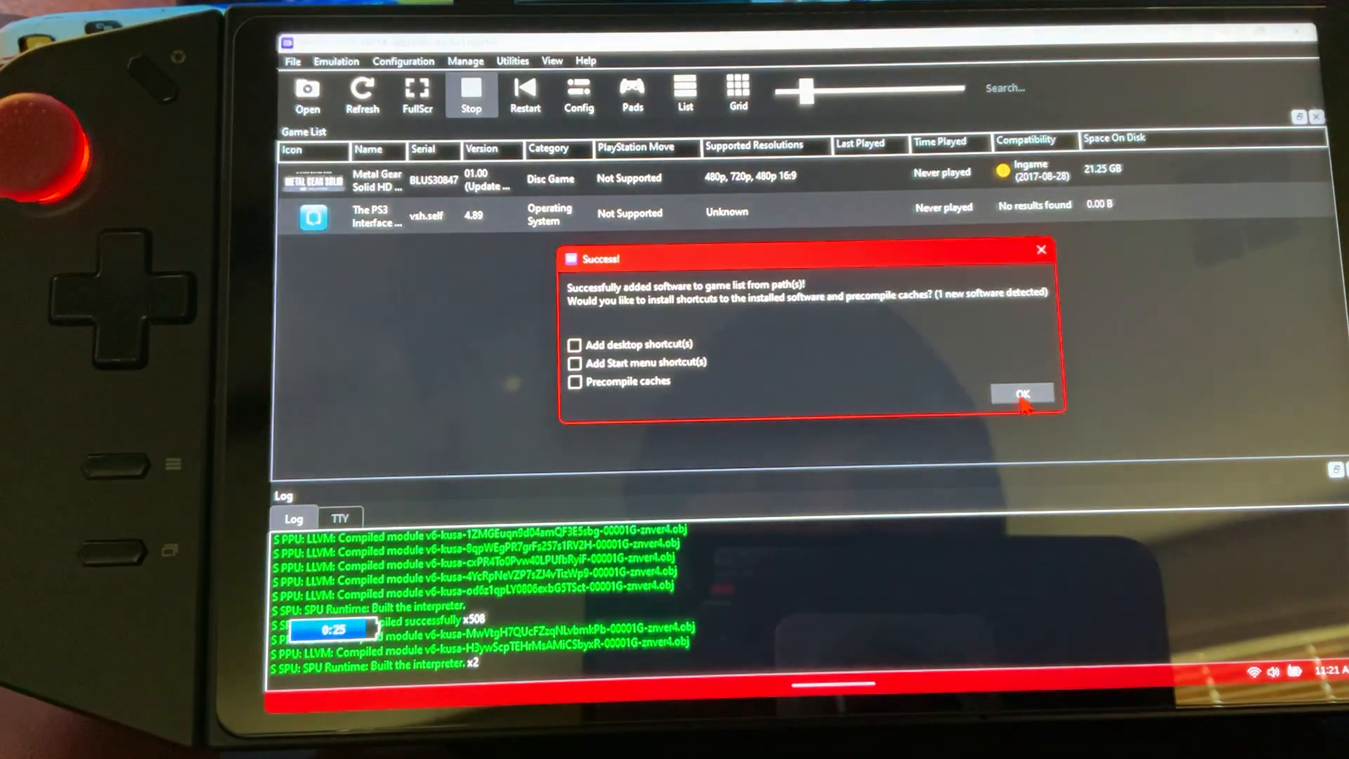
{"action": "left_click", "coordinate": [1021, 394]}
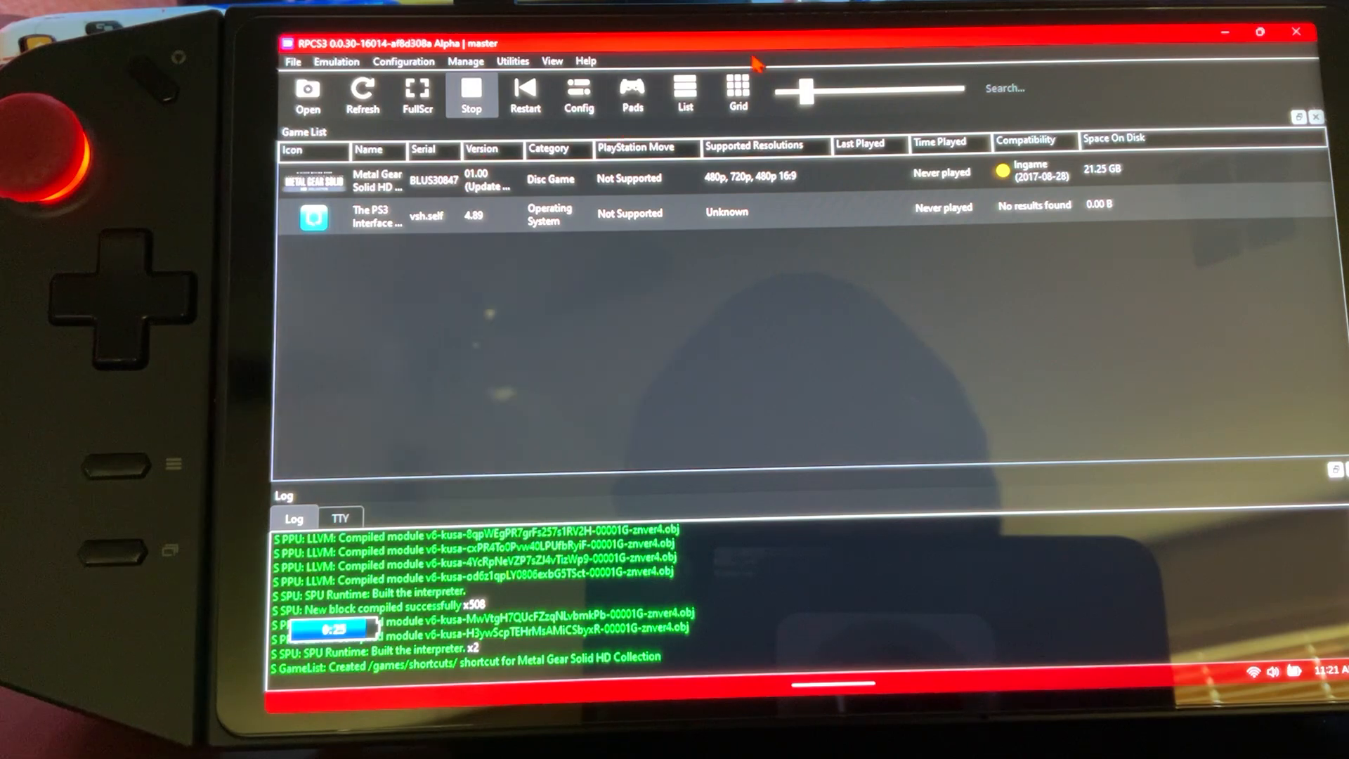
- Switch Player 1's pad handler from Keyboard to XInput Pad #1 and save
{"action": "left_click", "coordinate": [631, 95]}
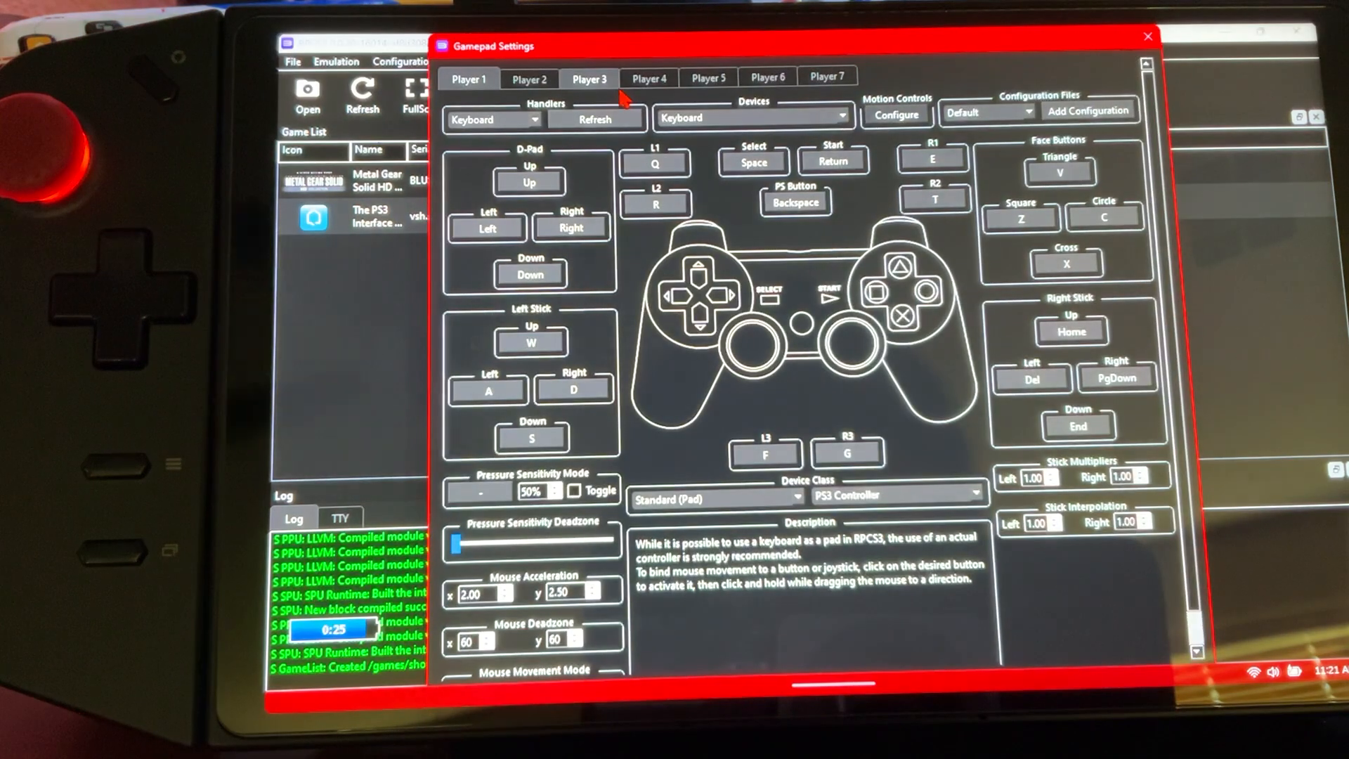
{"action": "left_click", "coordinate": [468, 78]}
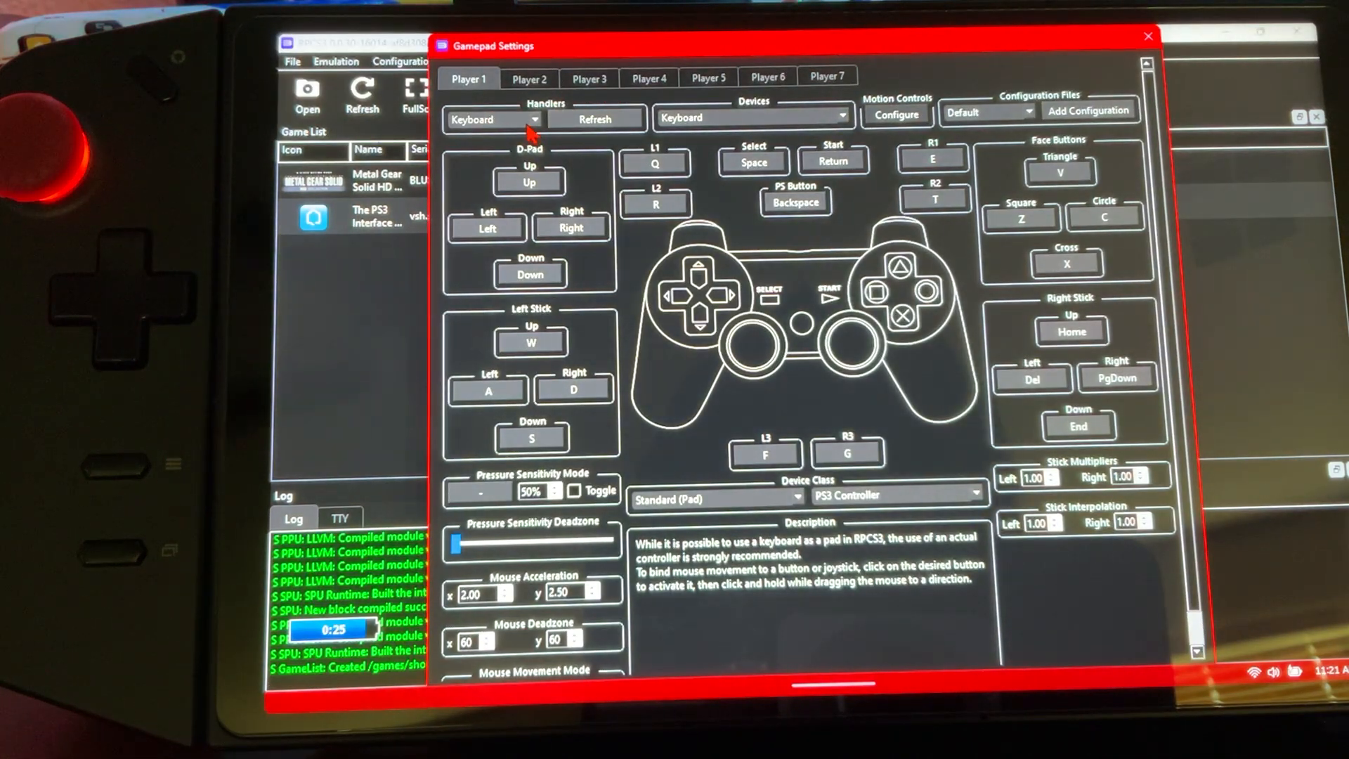
{"action": "left_click", "coordinate": [494, 118]}
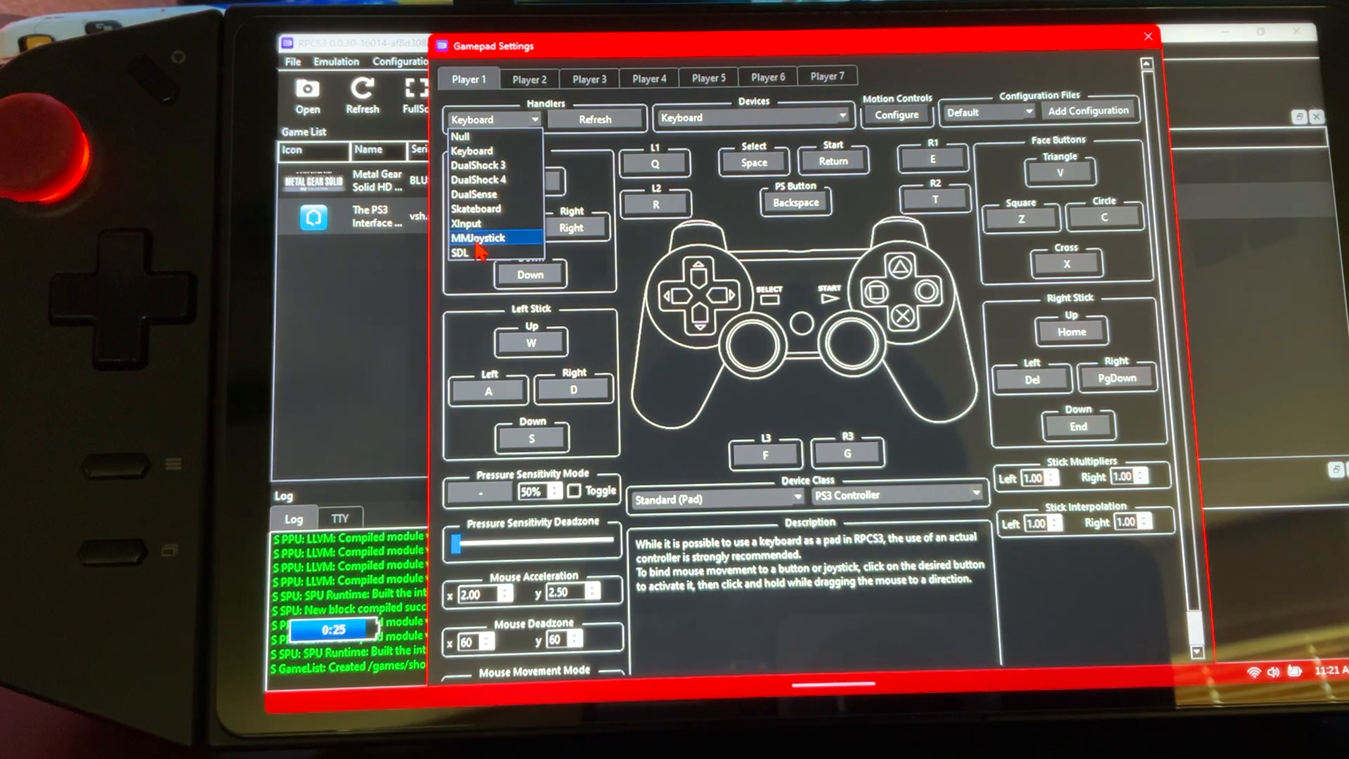
{"action": "left_click", "coordinate": [467, 224]}
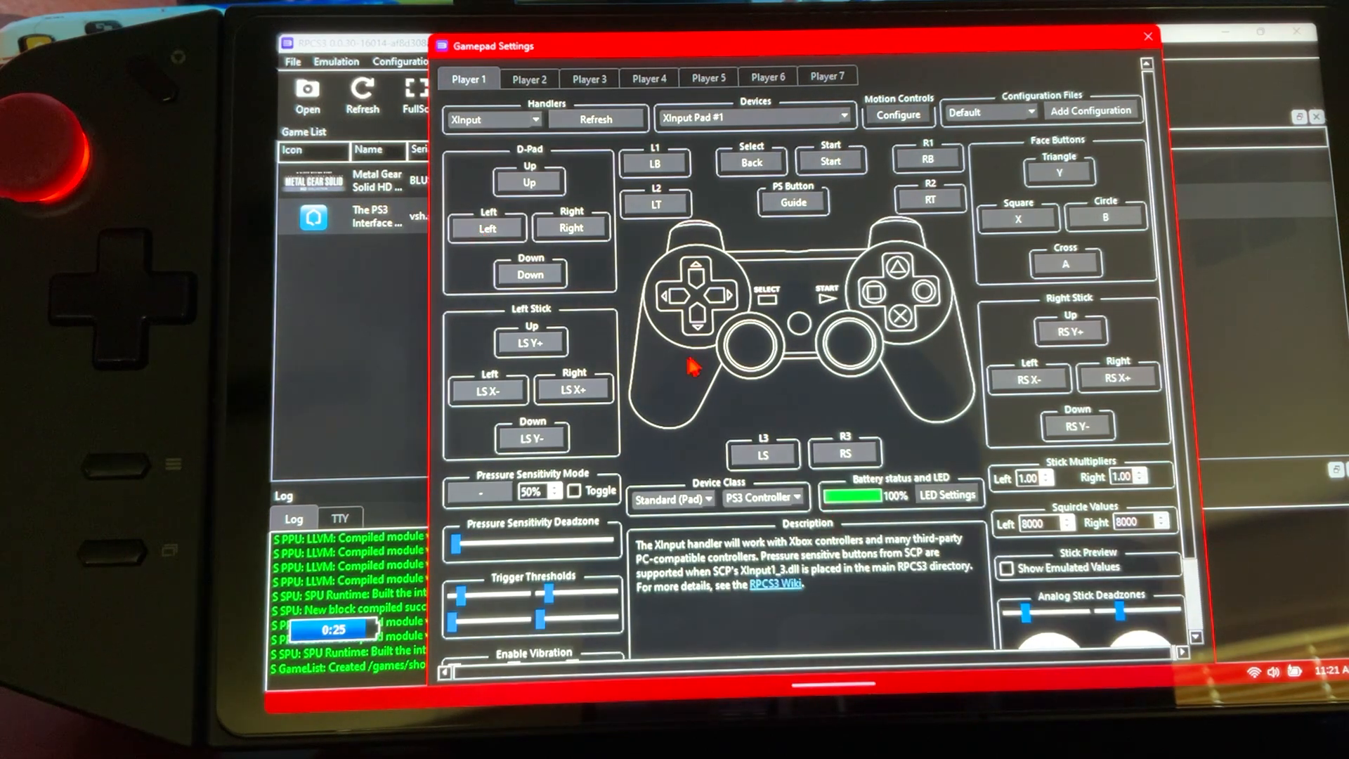
{"action": "mouse_move", "coordinate": [925, 387]}
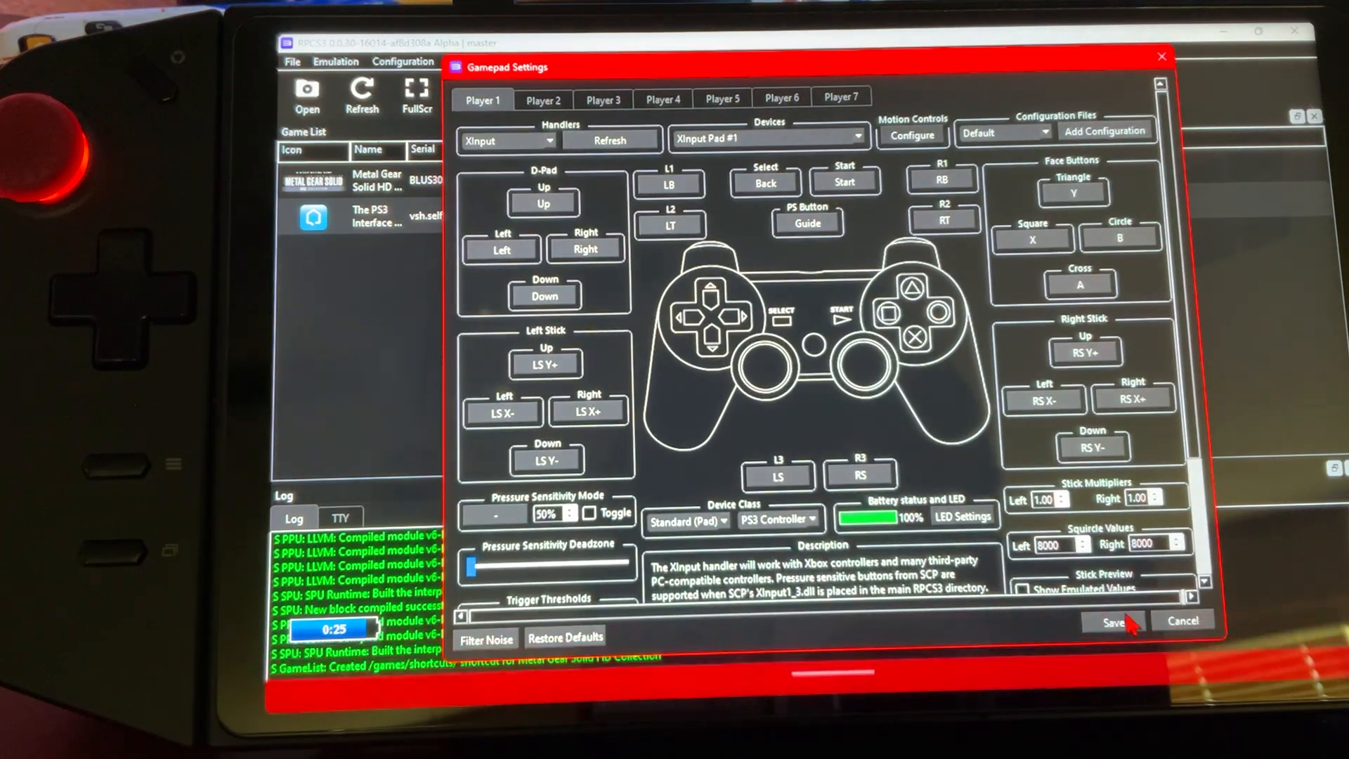
{"action": "left_click", "coordinate": [1112, 621]}
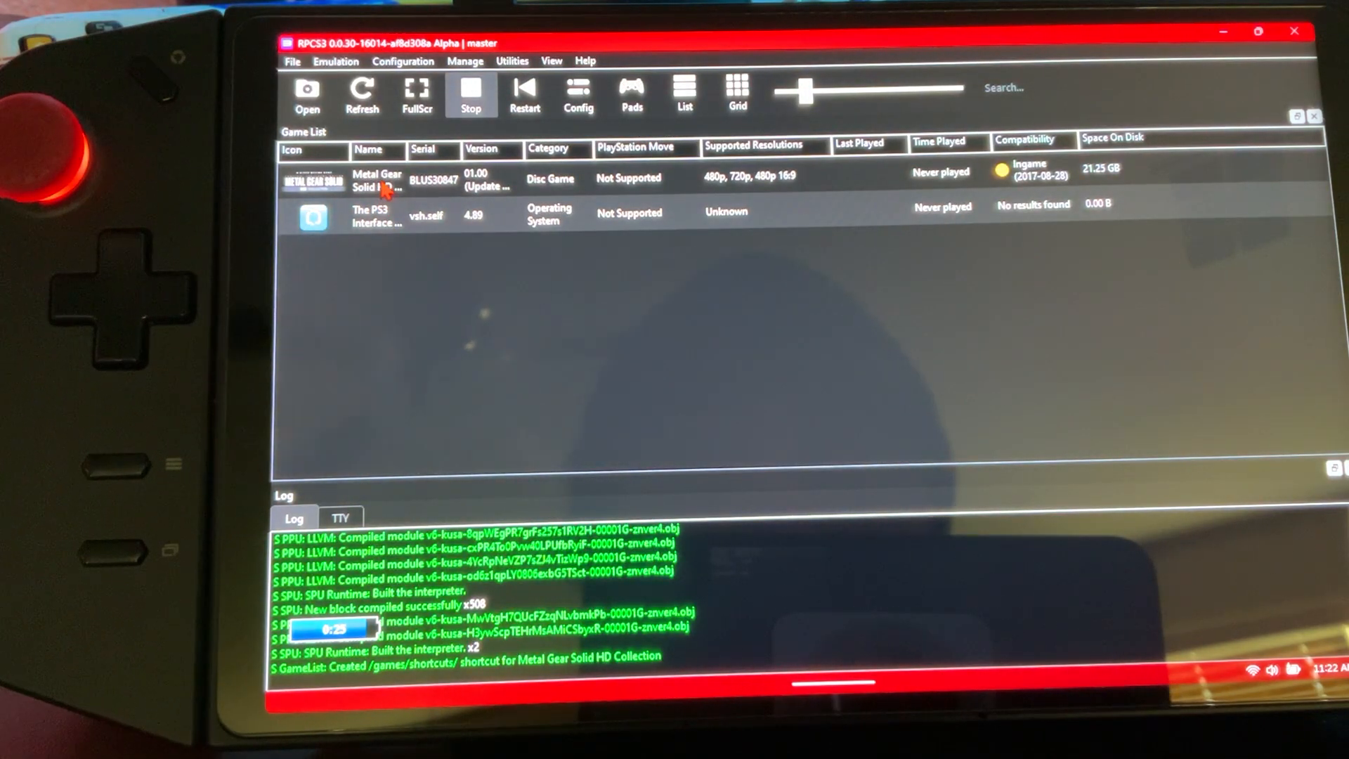
- Open the context menu for the Metal Gear Solid HD Collection entry
{"action": "right_click", "coordinate": [376, 181]}
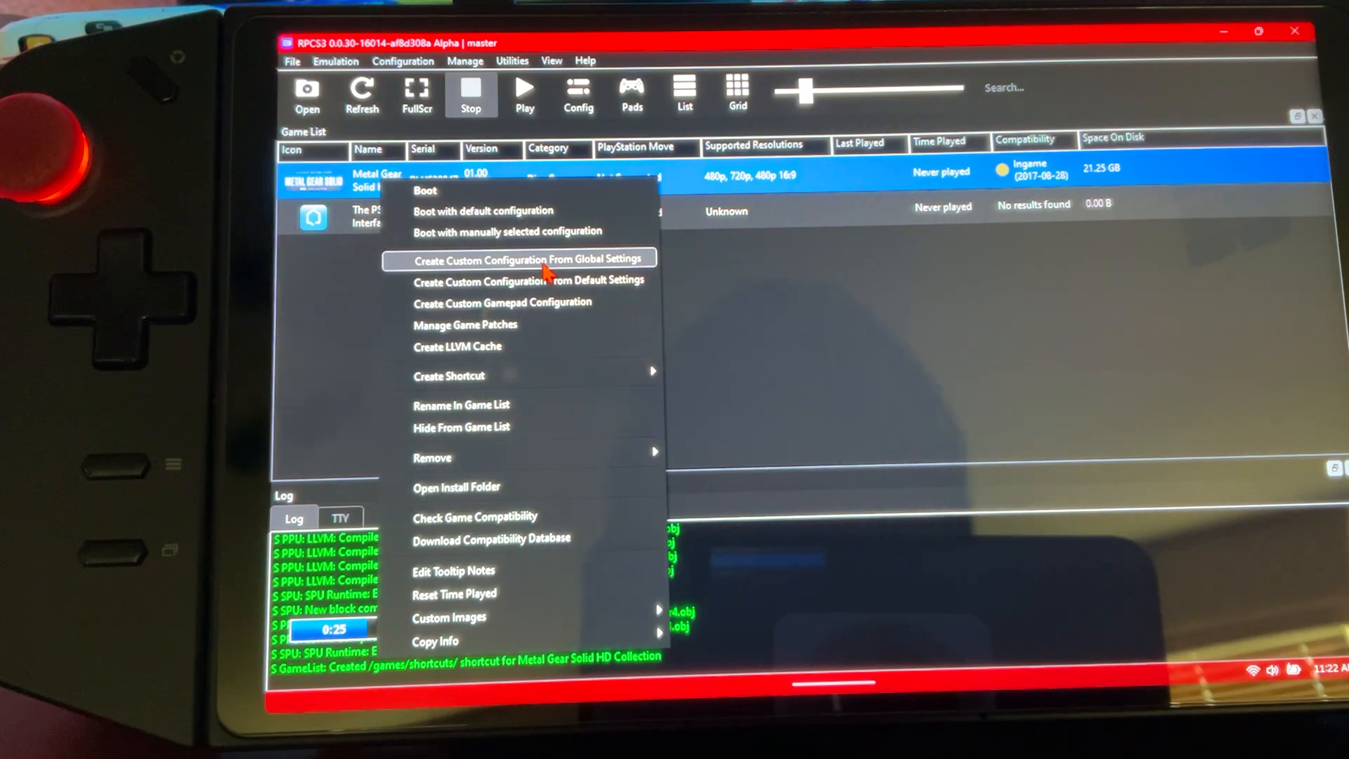
{"action": "mouse_move", "coordinate": [443, 271]}
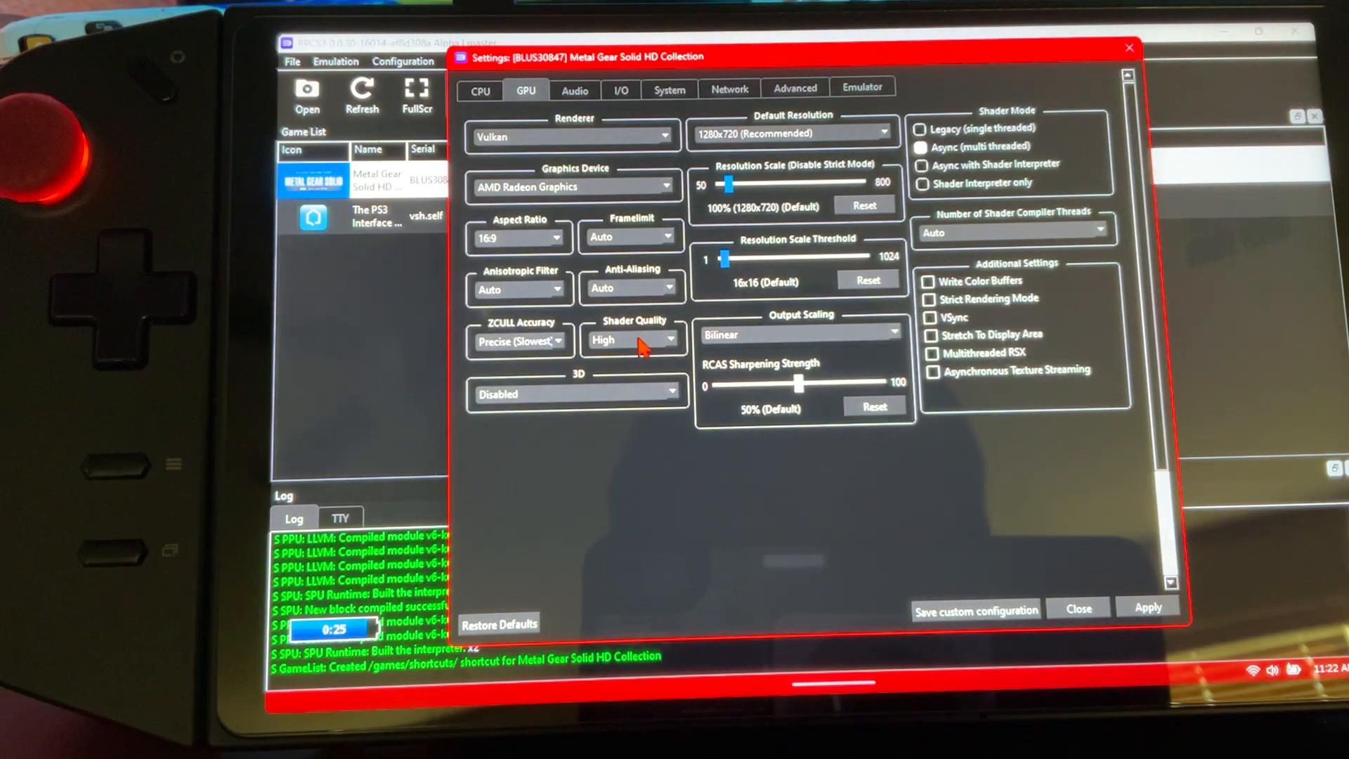
{"action": "mouse_move", "coordinate": [856, 267]}
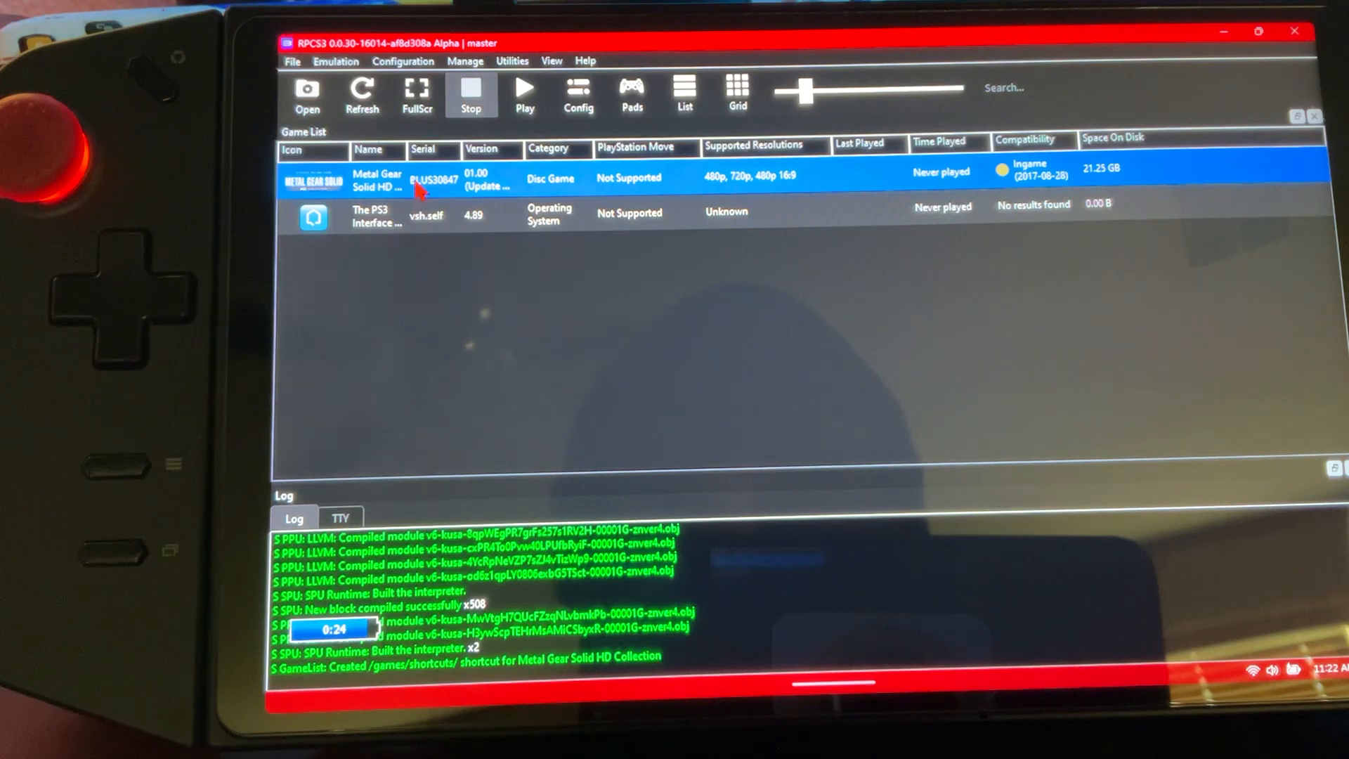
- Download the latest patches from the game's Patch Manager and confirm the update
{"action": "right_click", "coordinate": [413, 181]}
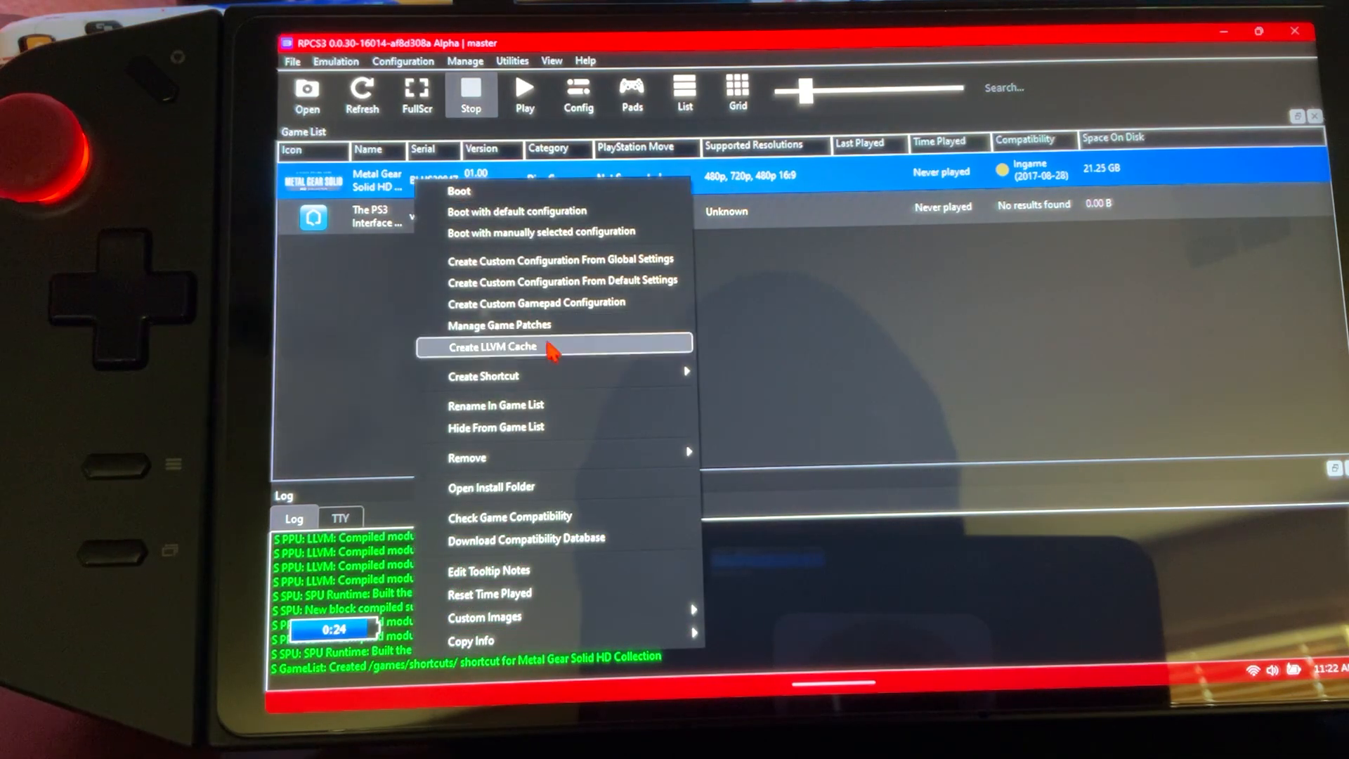
{"action": "left_click", "coordinate": [499, 325]}
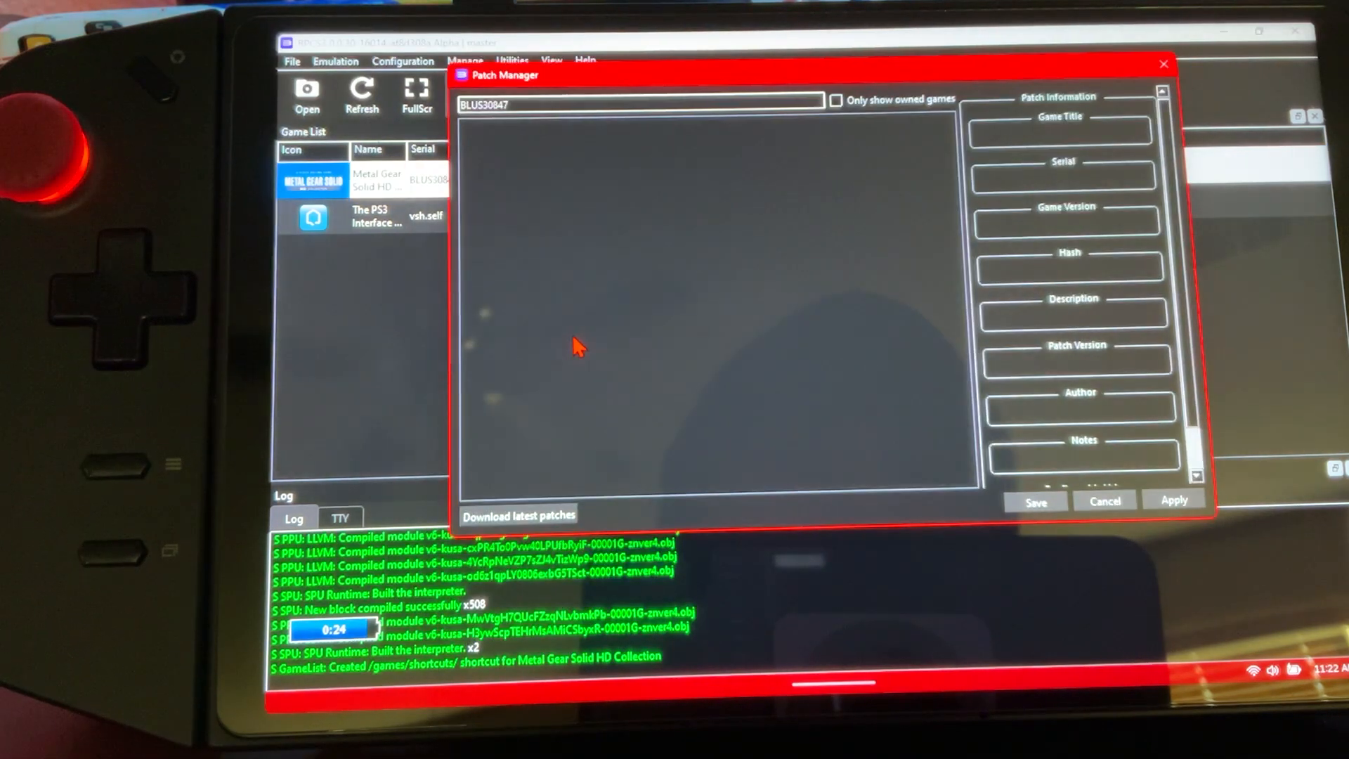
{"action": "left_click", "coordinate": [517, 515]}
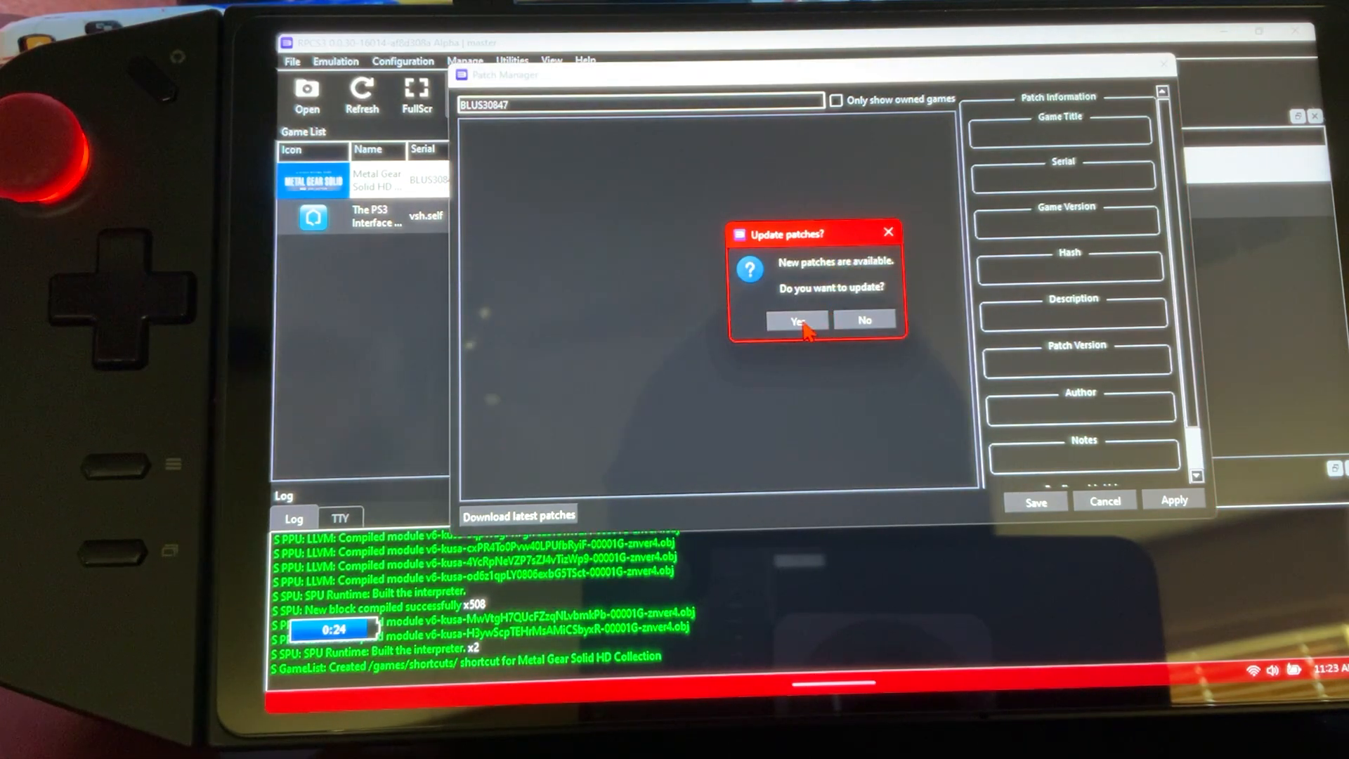
{"action": "left_click", "coordinate": [795, 321]}
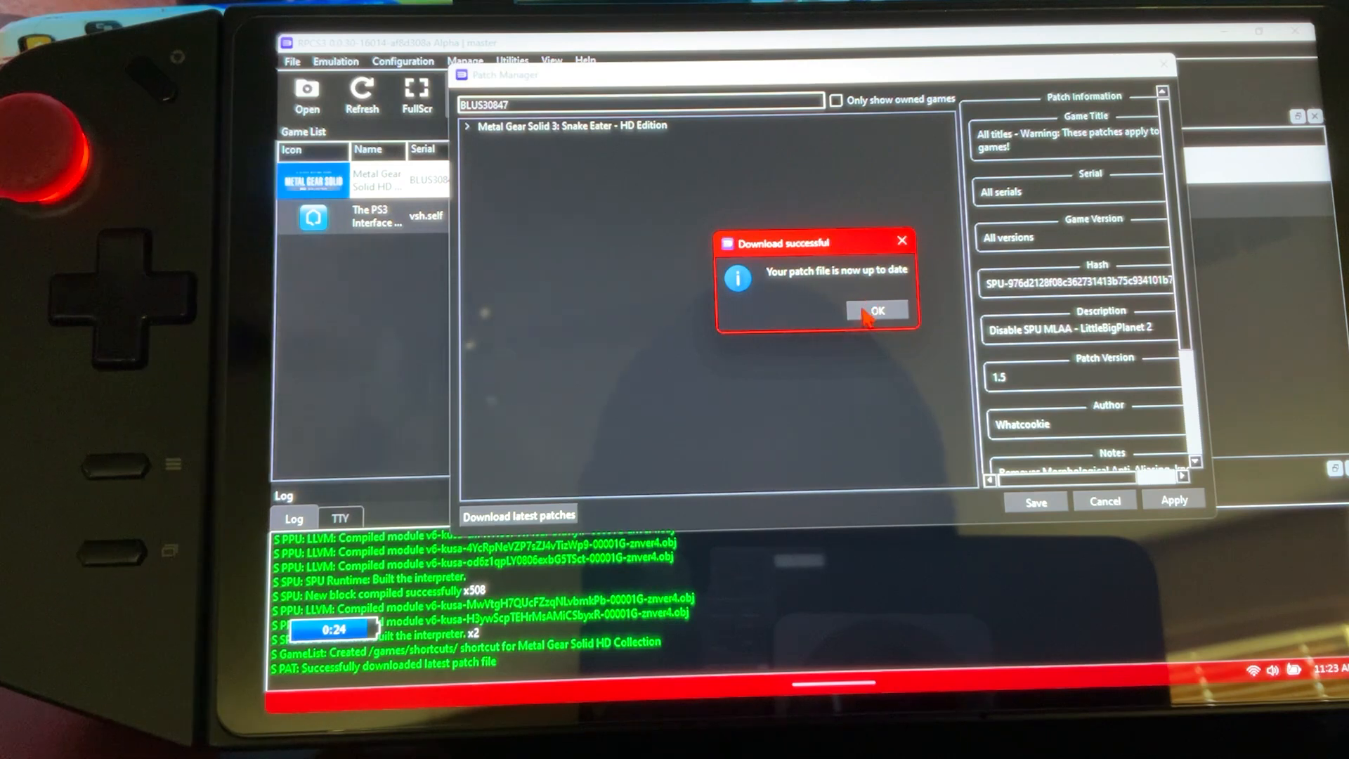
{"action": "left_click", "coordinate": [875, 310]}
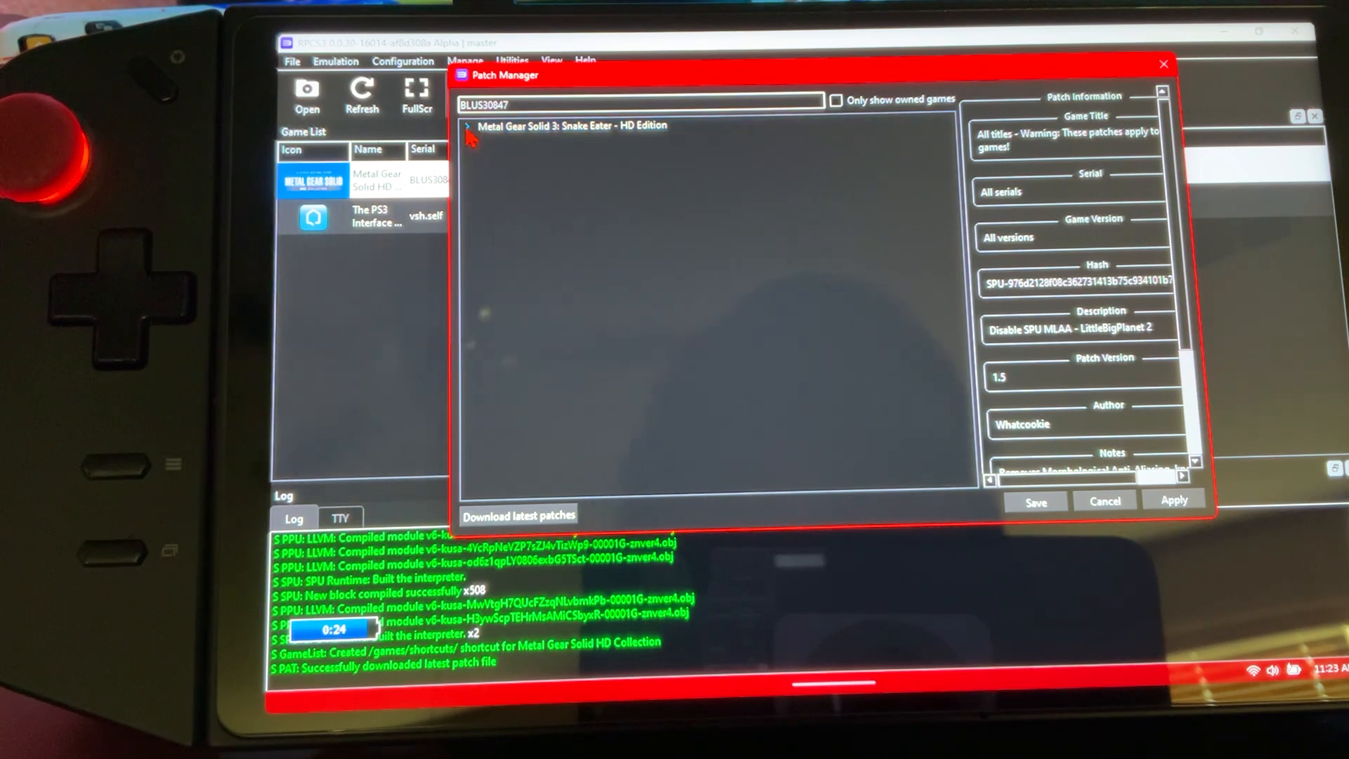
- Enable the 30 FPS patch for Metal Gear Solid 3 BLUS30847 v.01.00
{"action": "left_click", "coordinate": [465, 126]}
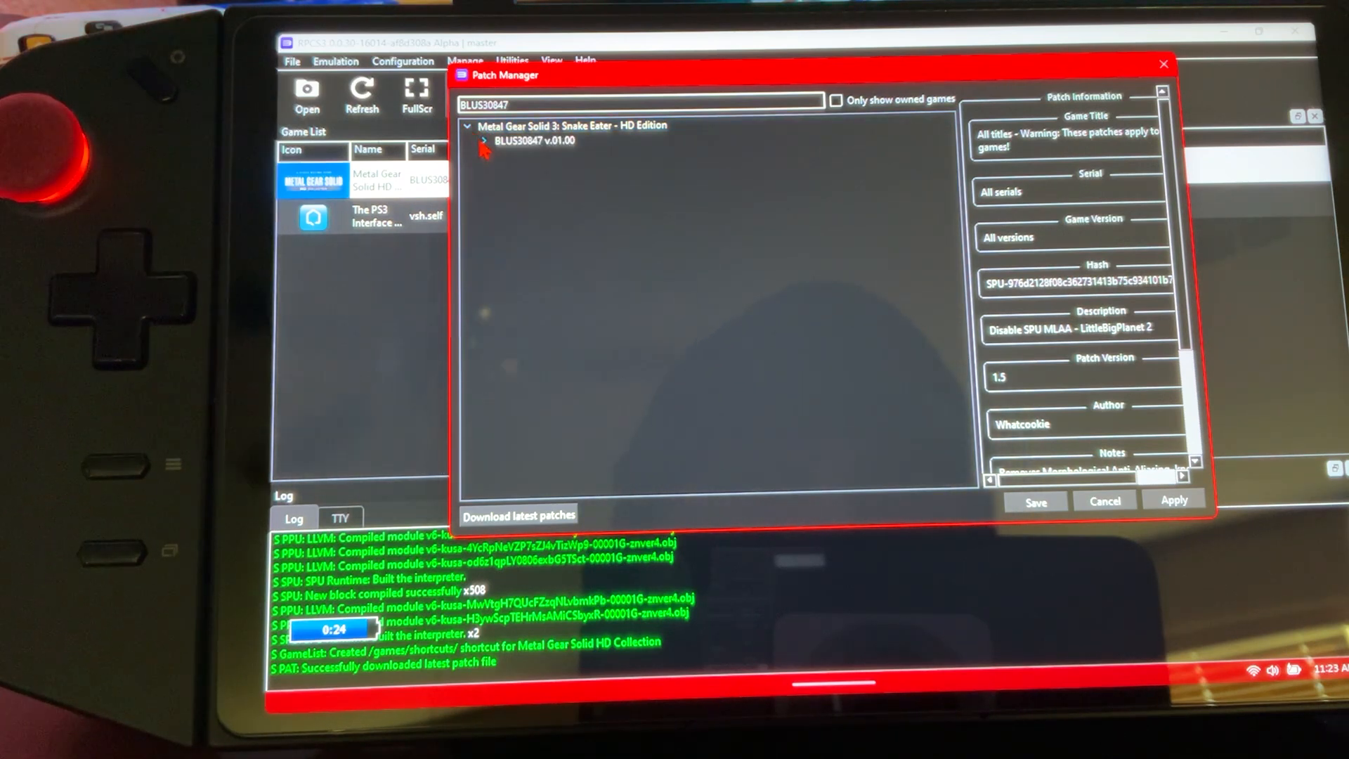
{"action": "left_click", "coordinate": [484, 140]}
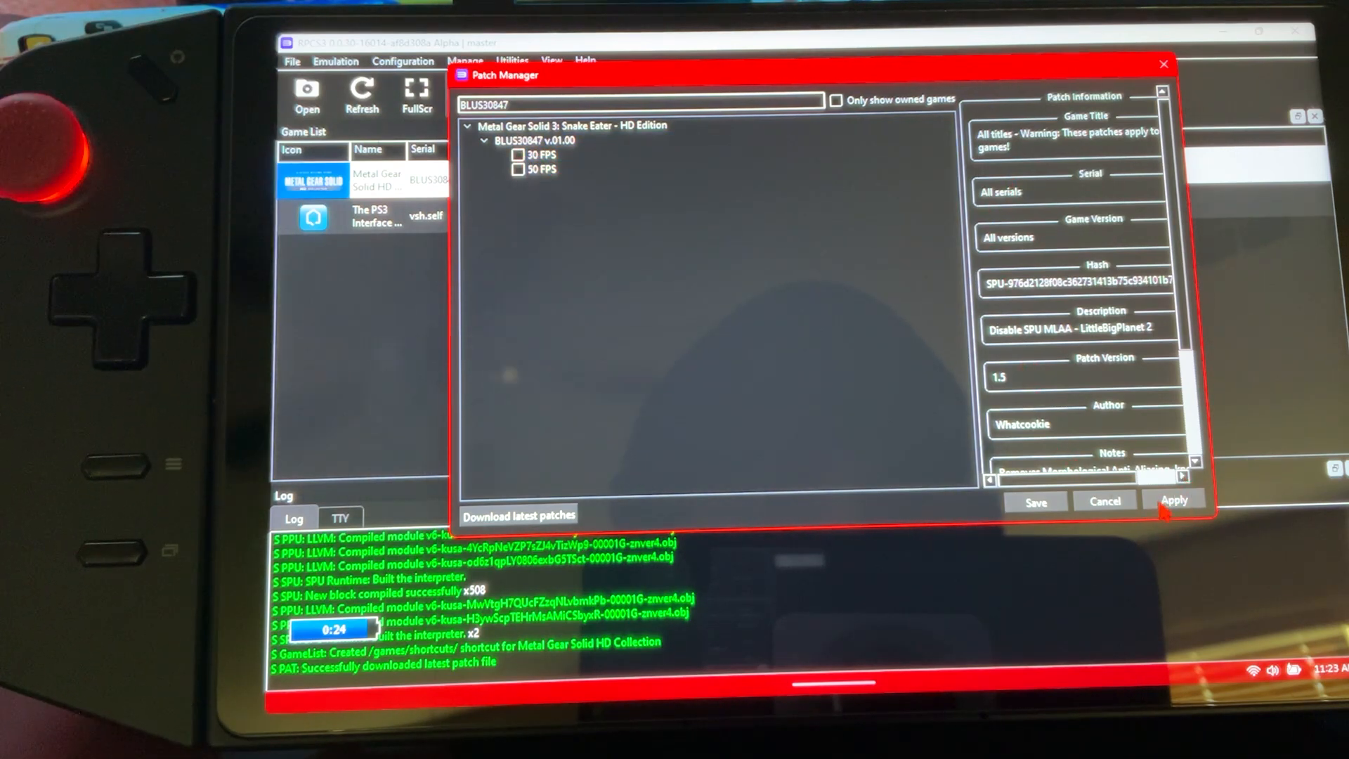
{"action": "left_click", "coordinate": [537, 154]}
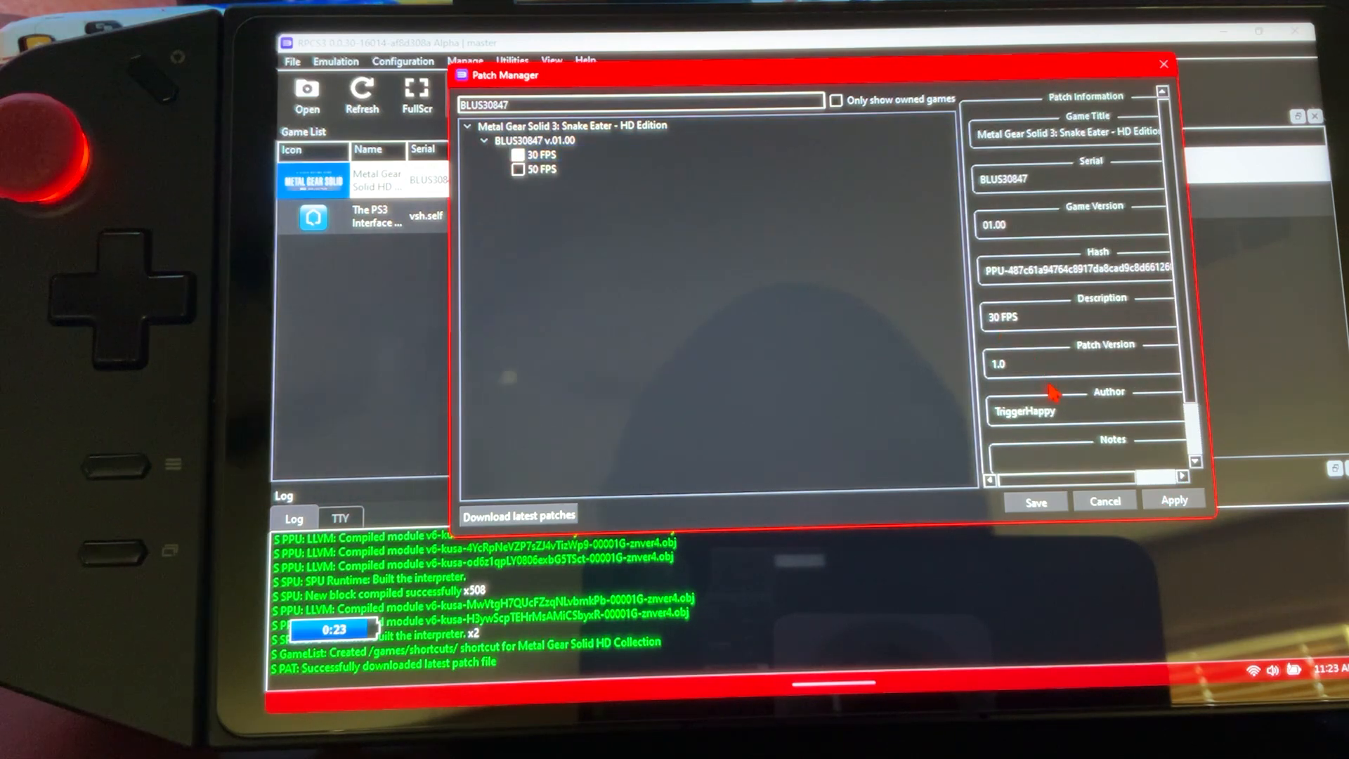
{"action": "mouse_move", "coordinate": [1063, 533]}
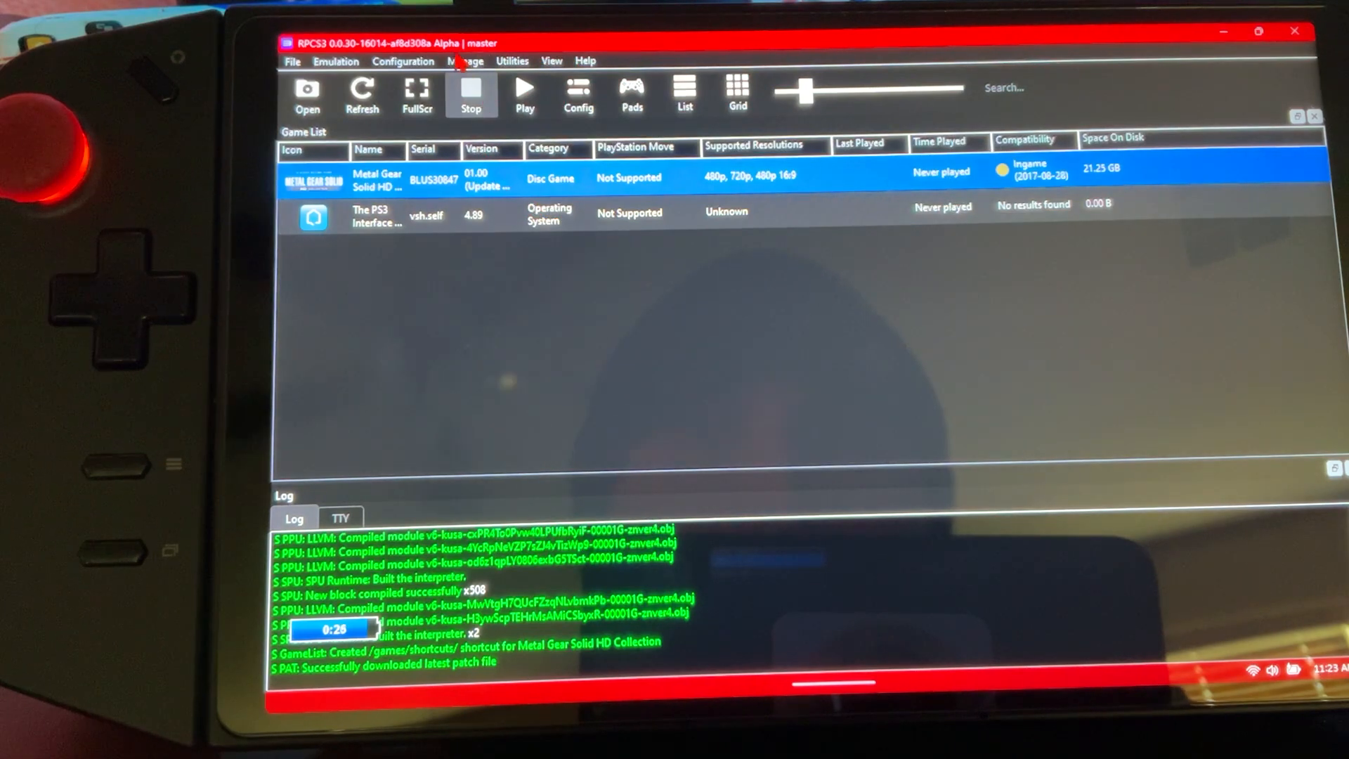
- Look through the Emulation and Configuration menus, then open the all-games Patch Manager from Manage
{"action": "left_click", "coordinate": [464, 61]}
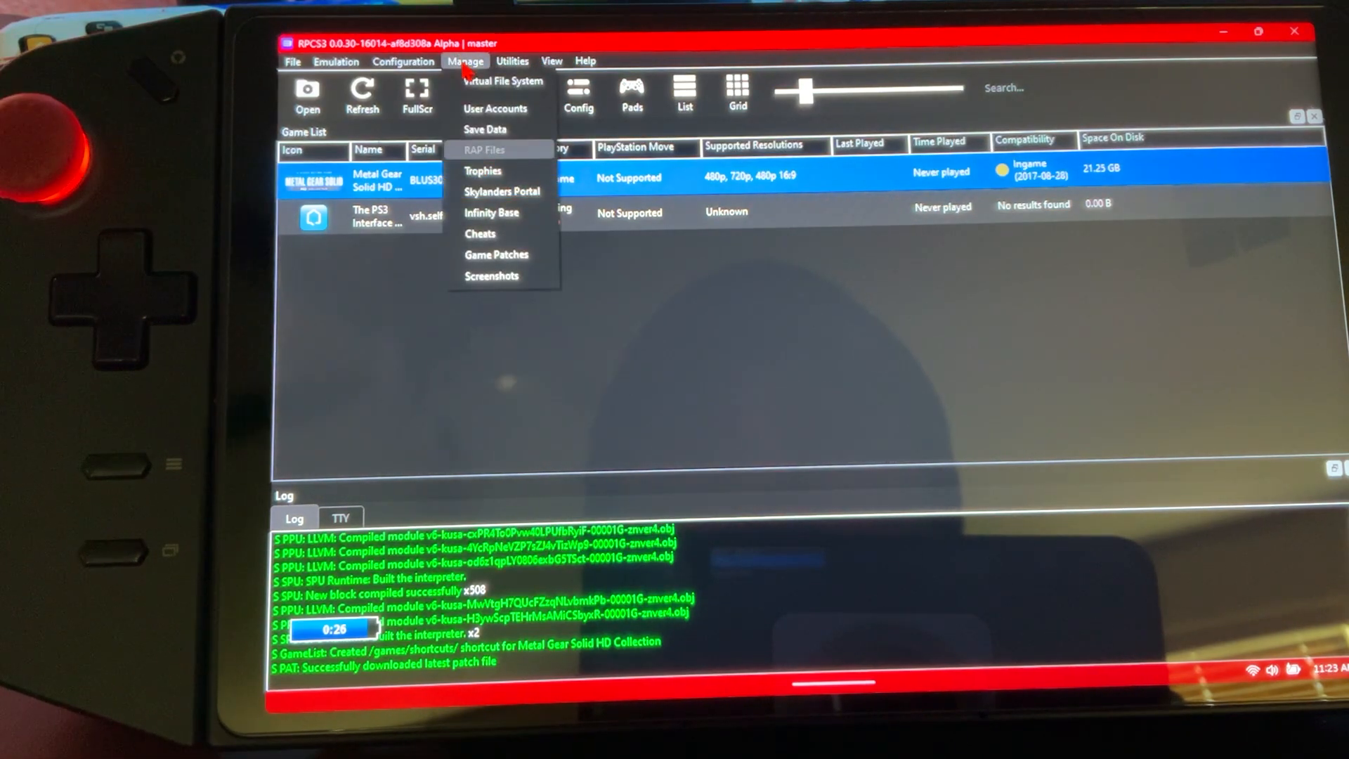
{"action": "left_click", "coordinate": [336, 61]}
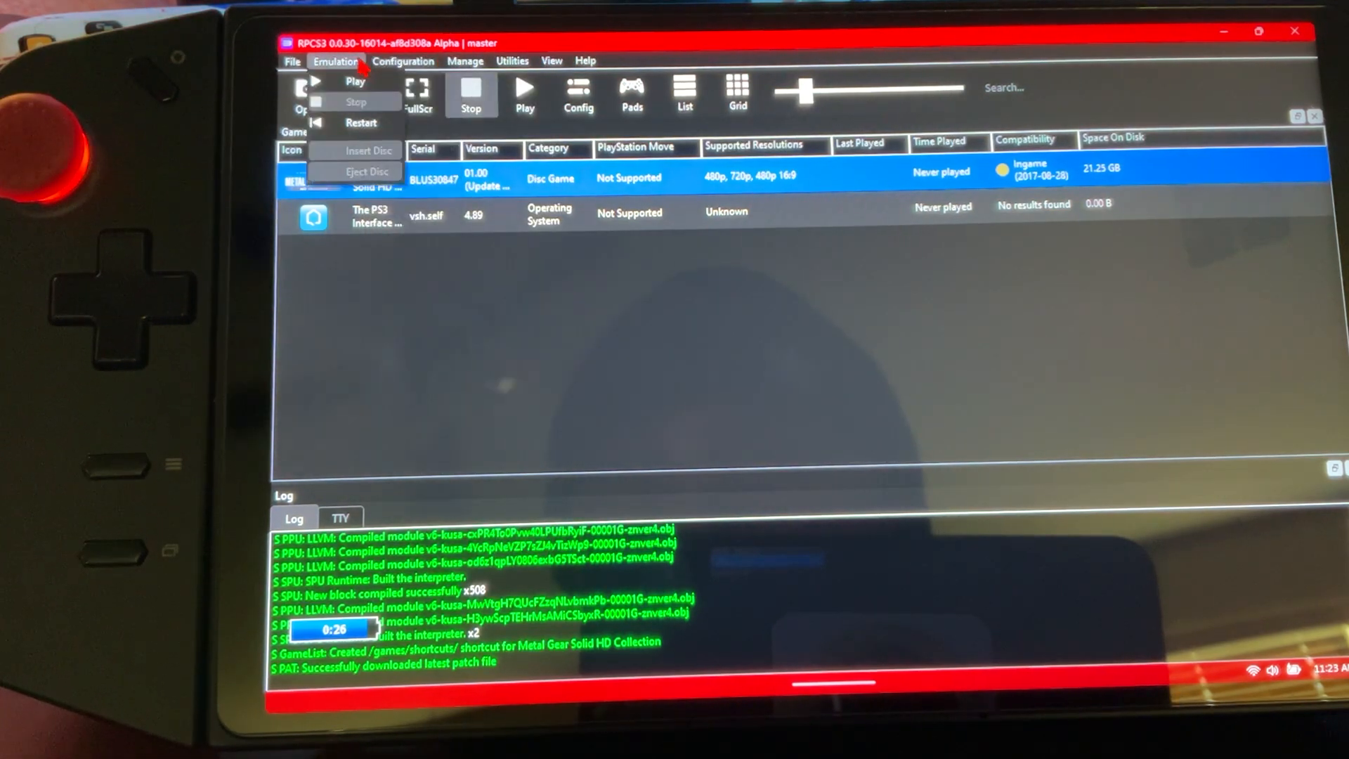
{"action": "left_click", "coordinate": [403, 60]}
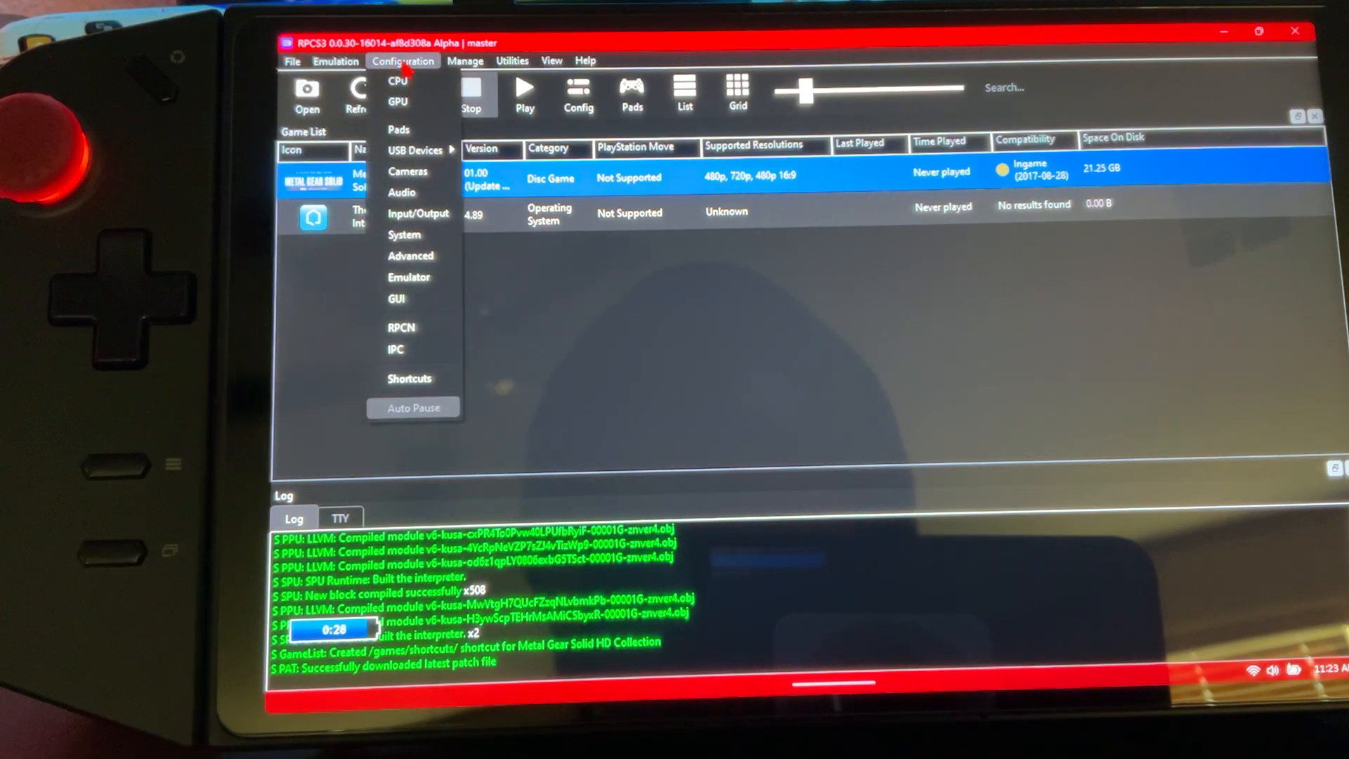
{"action": "left_click", "coordinate": [465, 60]}
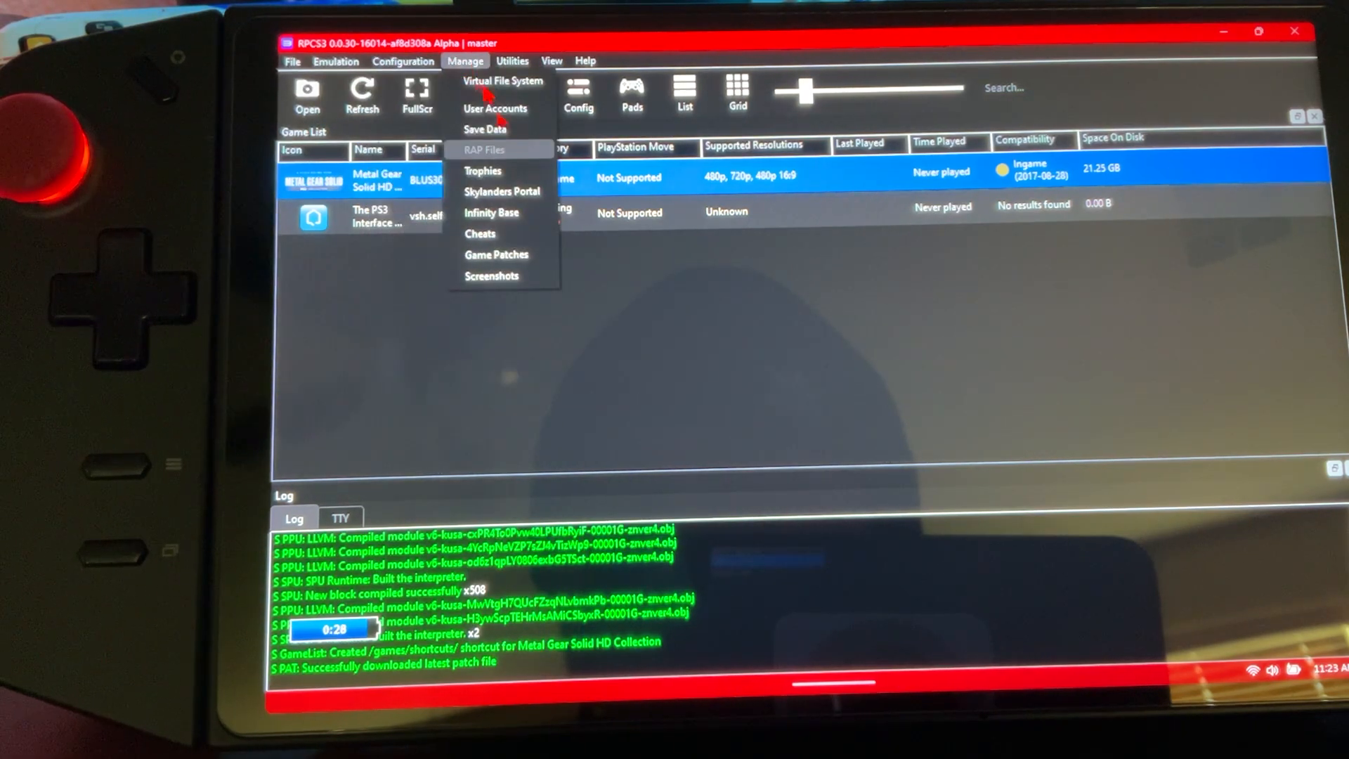
{"action": "left_click", "coordinate": [495, 254]}
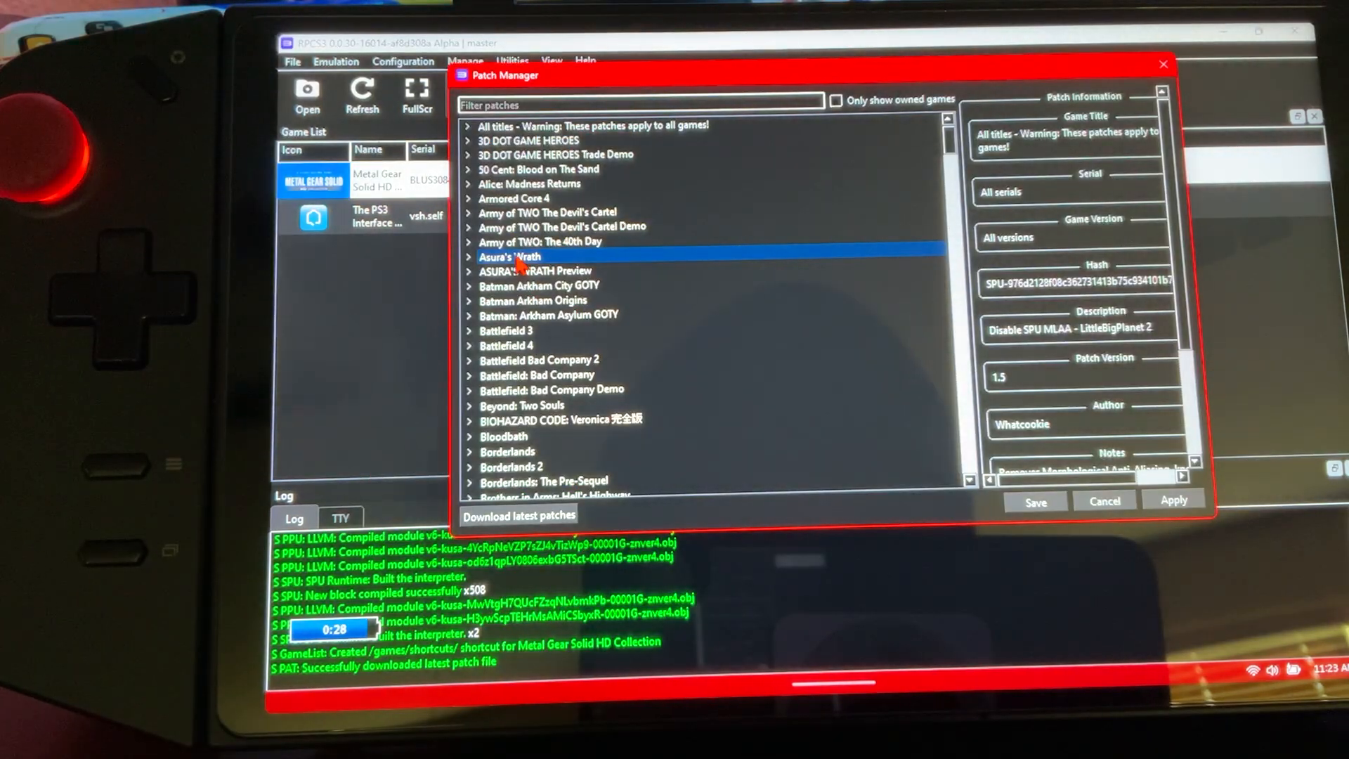
- View the Debug Menu patch for Batman Arkham Origins BLES01784 v.01.06, then close the emulator
{"action": "left_click", "coordinate": [548, 315]}
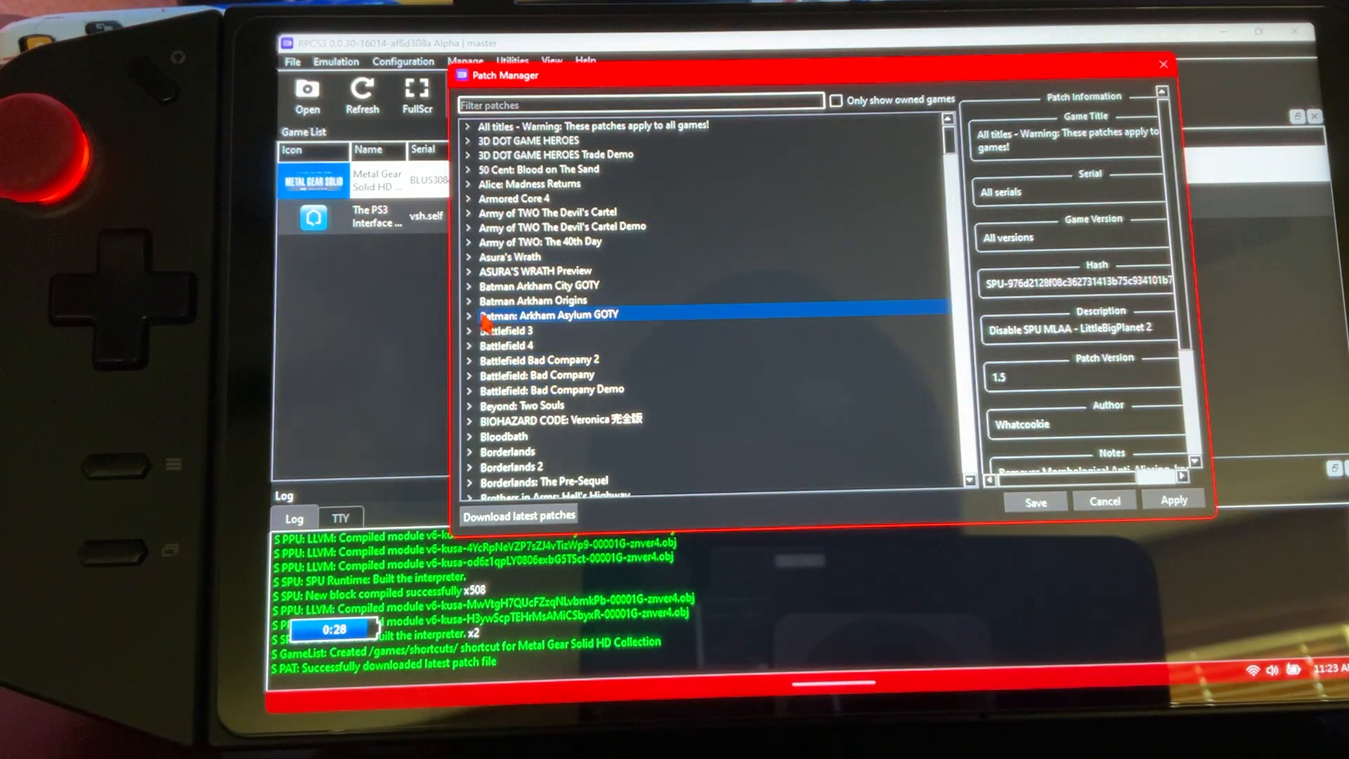
{"action": "left_click", "coordinate": [469, 299]}
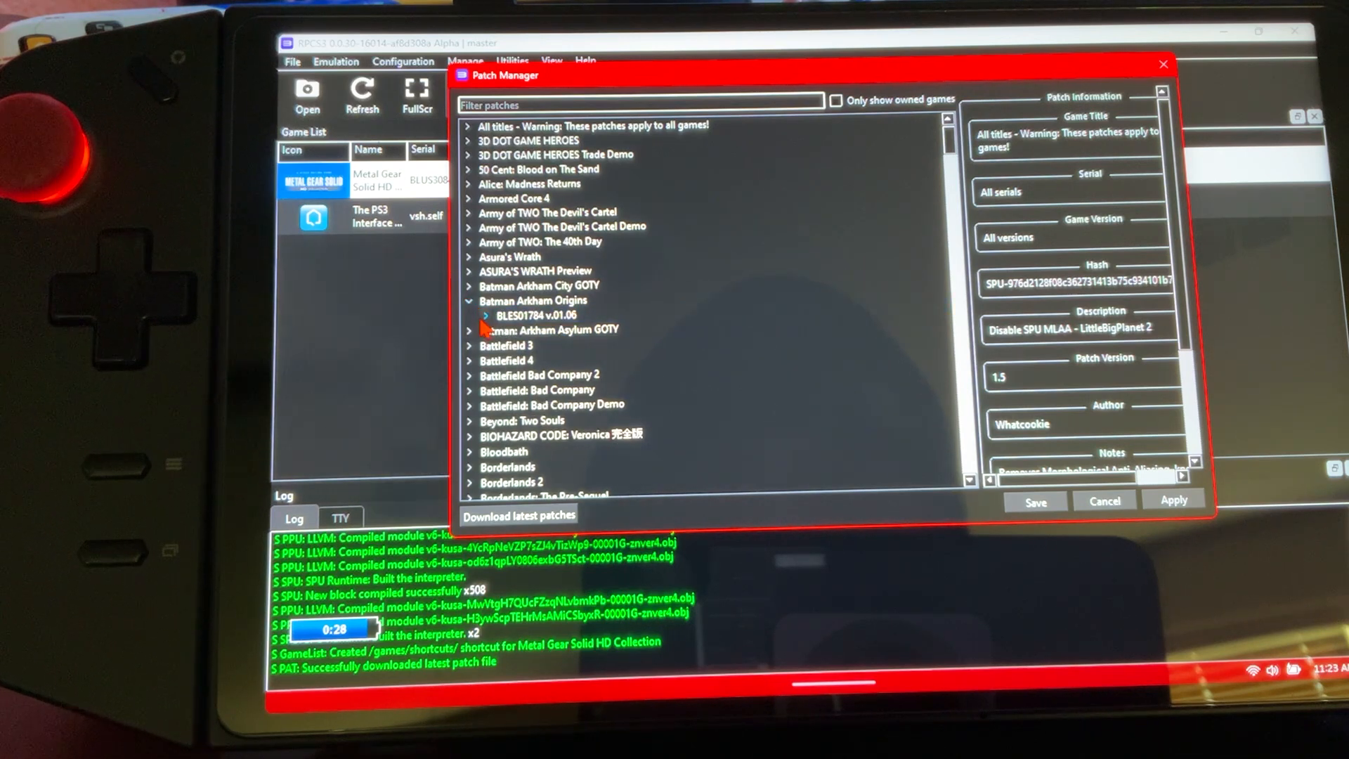
{"action": "left_click", "coordinate": [486, 315]}
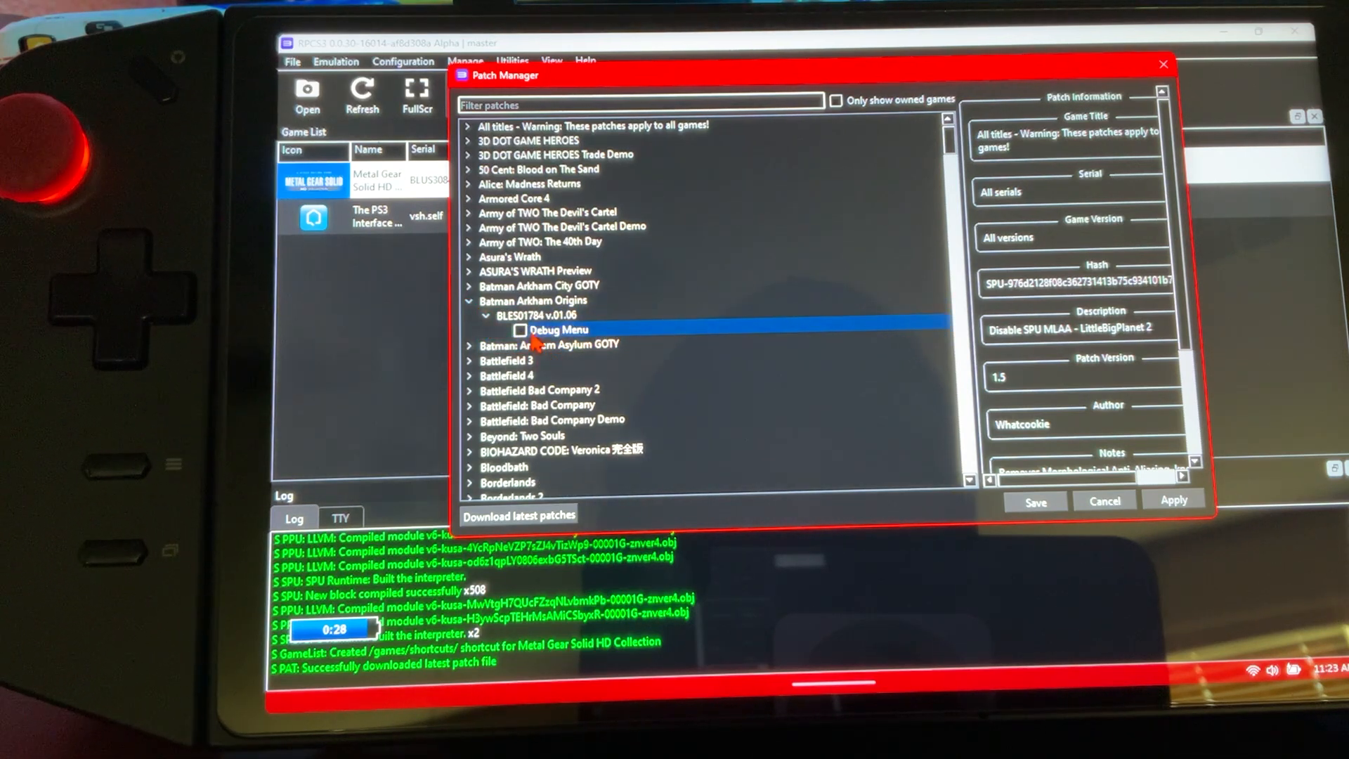
{"action": "left_click", "coordinate": [559, 329]}
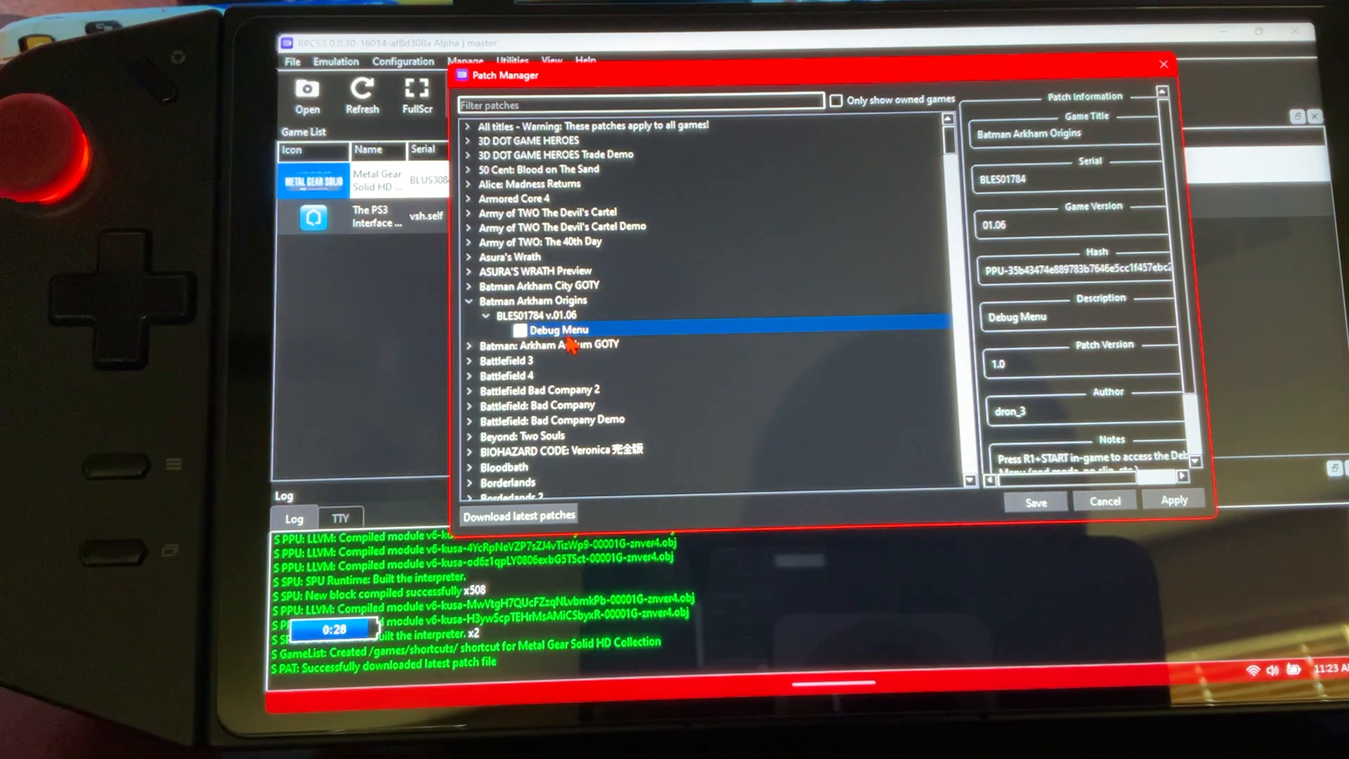
{"action": "left_click", "coordinate": [548, 345]}
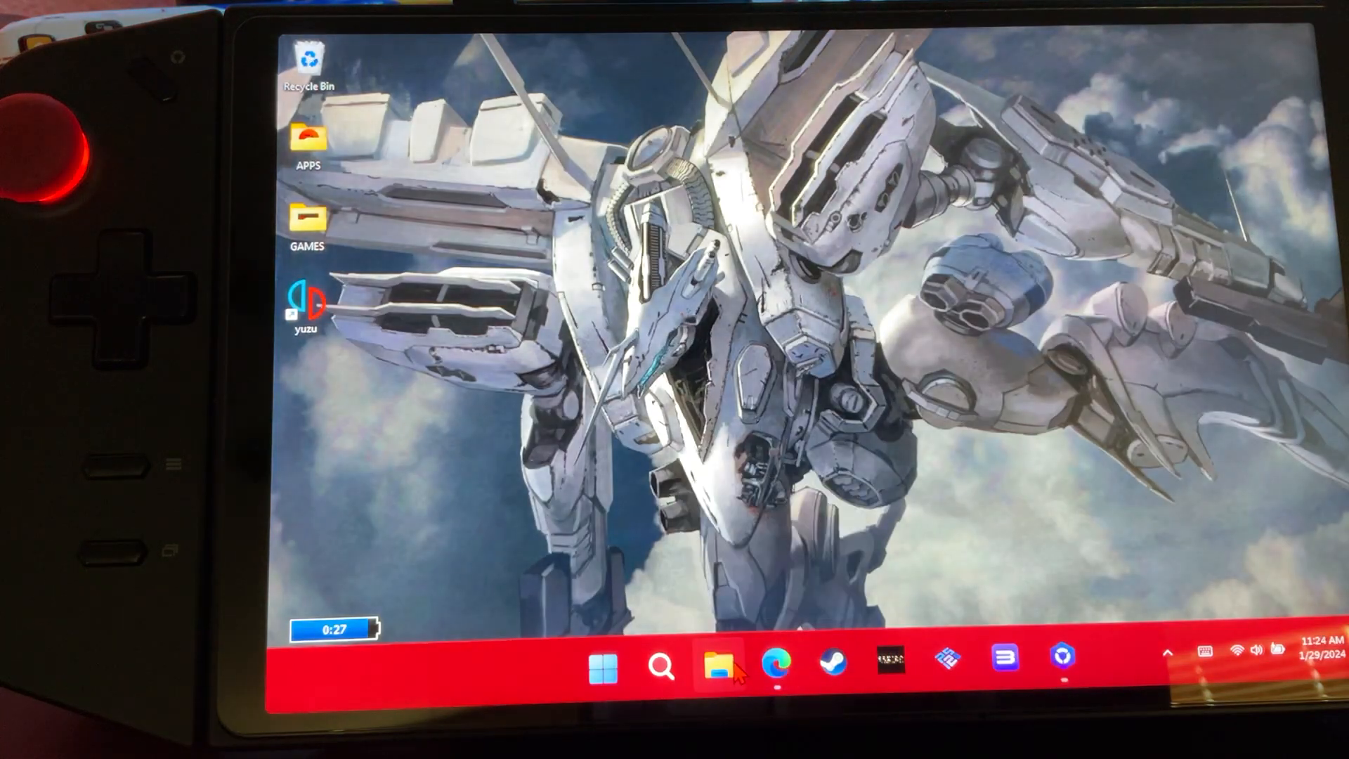
- Run rpcs3 from the rpcs3-v0.0.30-16013-a7da2456_win64 folder in Downloads
{"action": "left_click", "coordinate": [724, 664]}
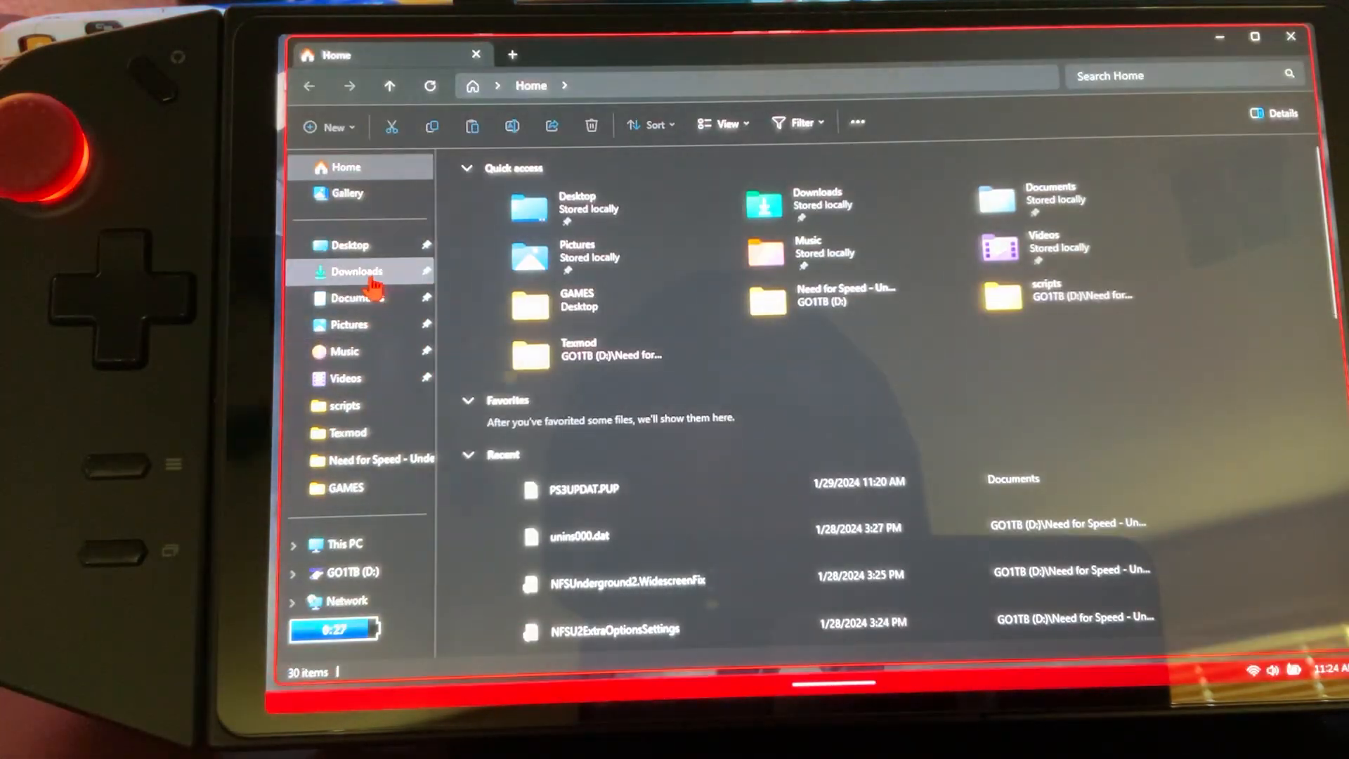
{"action": "left_click", "coordinate": [356, 271]}
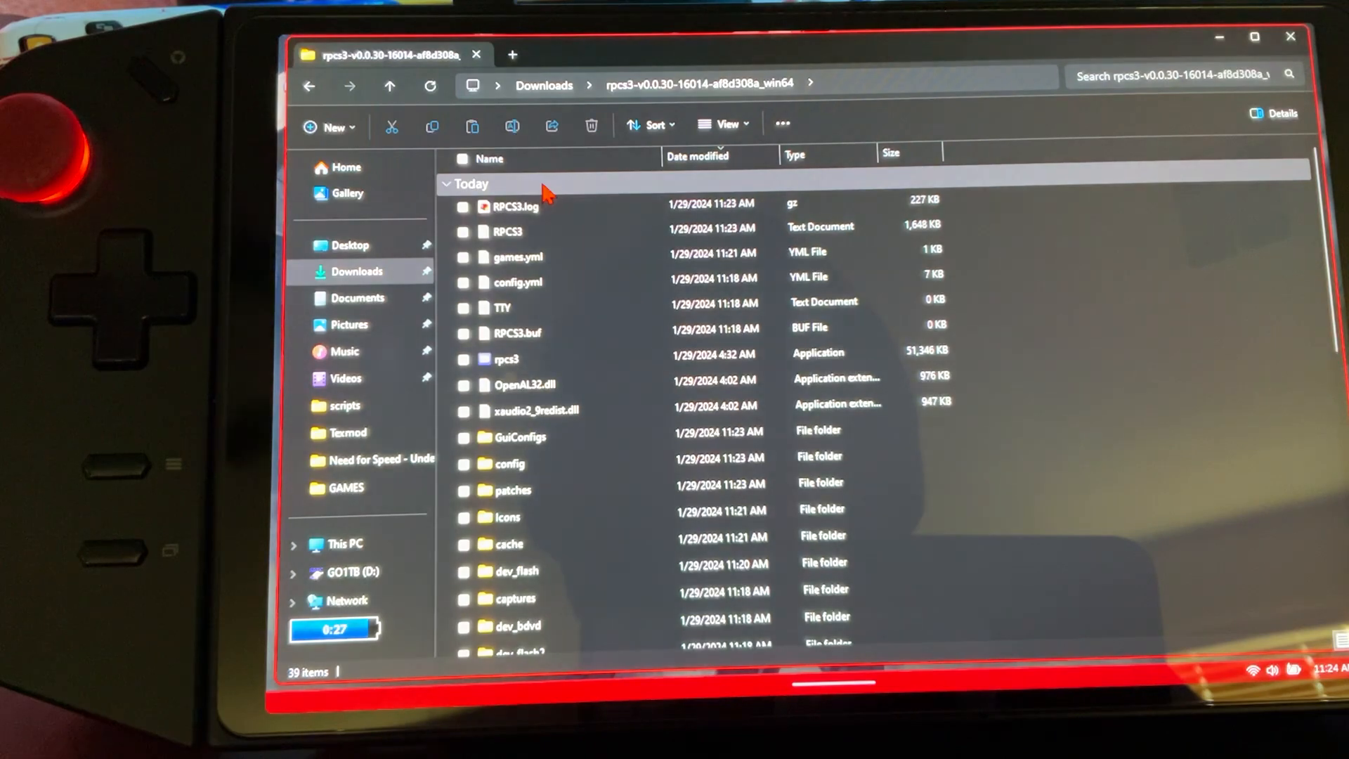
{"action": "left_click", "coordinate": [507, 359]}
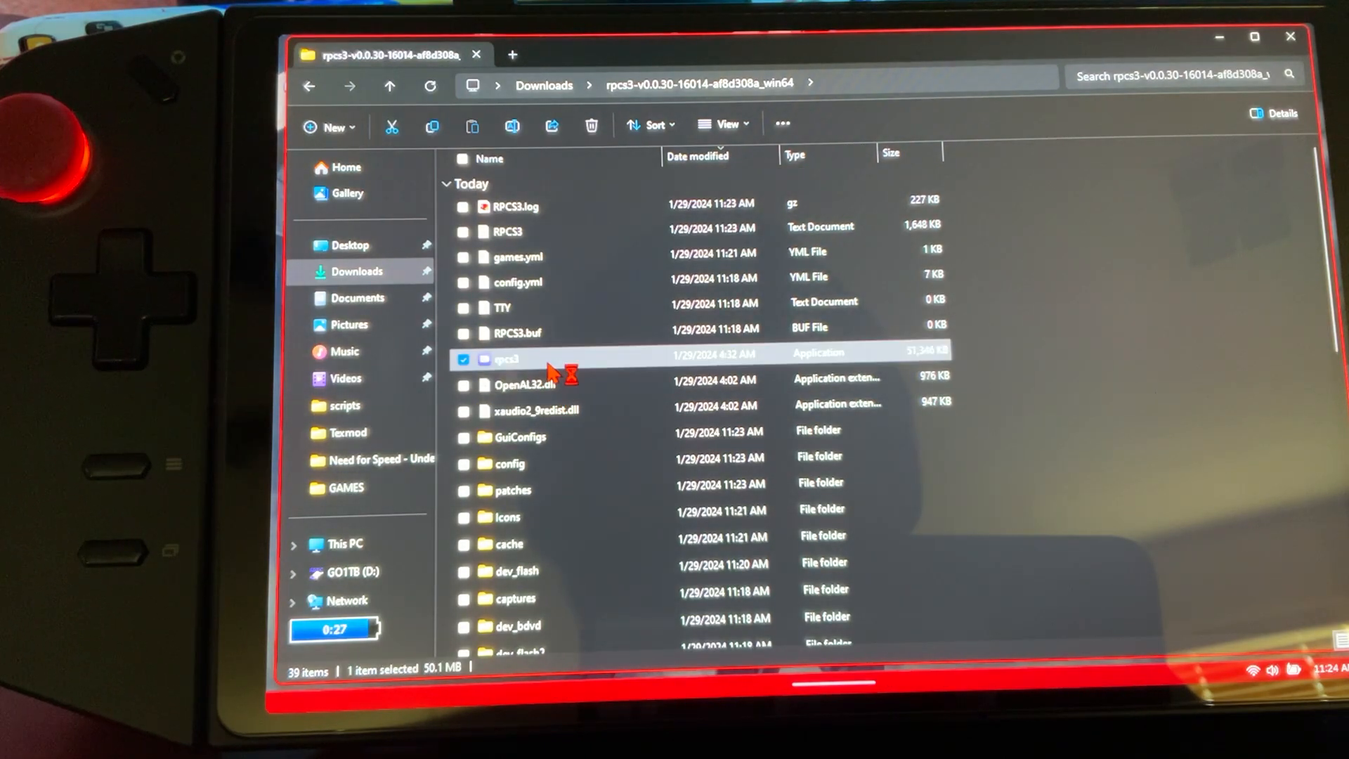
{"action": "double_click", "coordinate": [507, 359]}
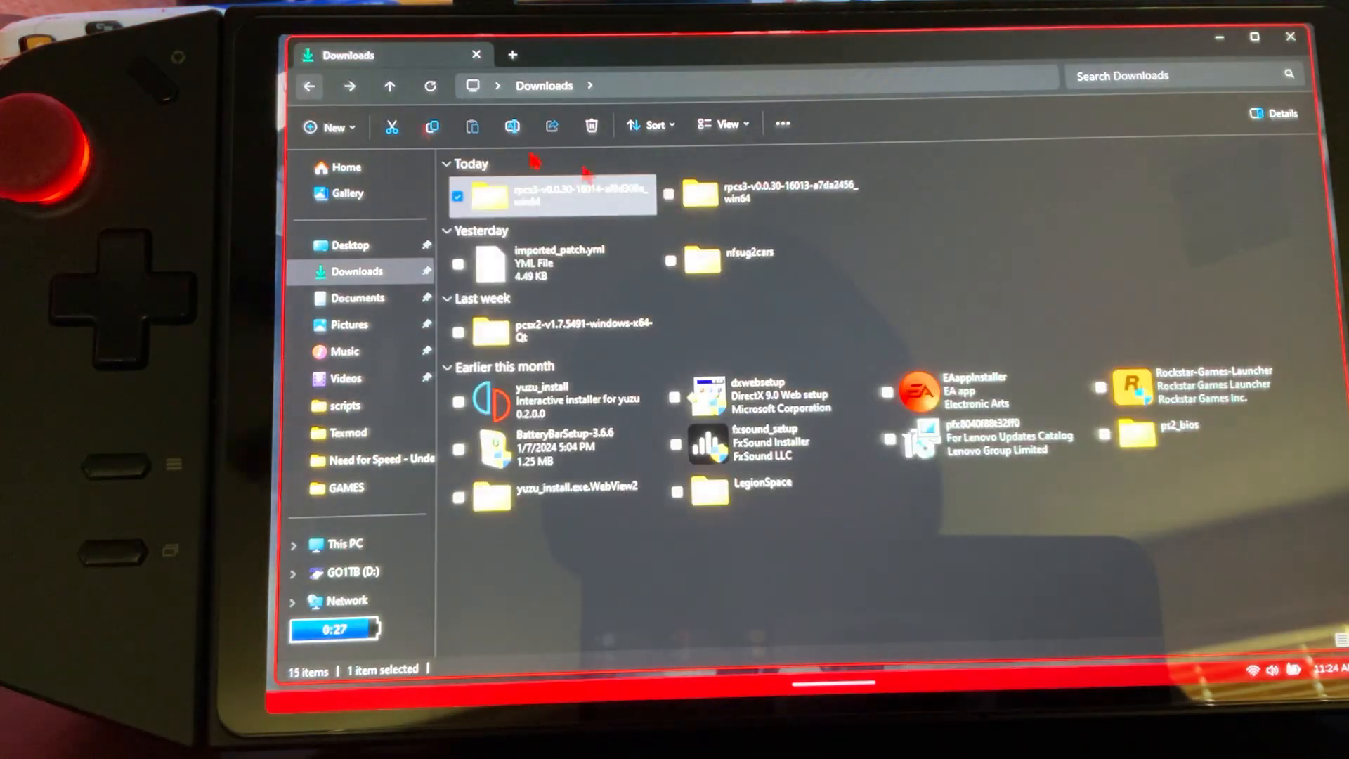
{"action": "double_click", "coordinate": [551, 195]}
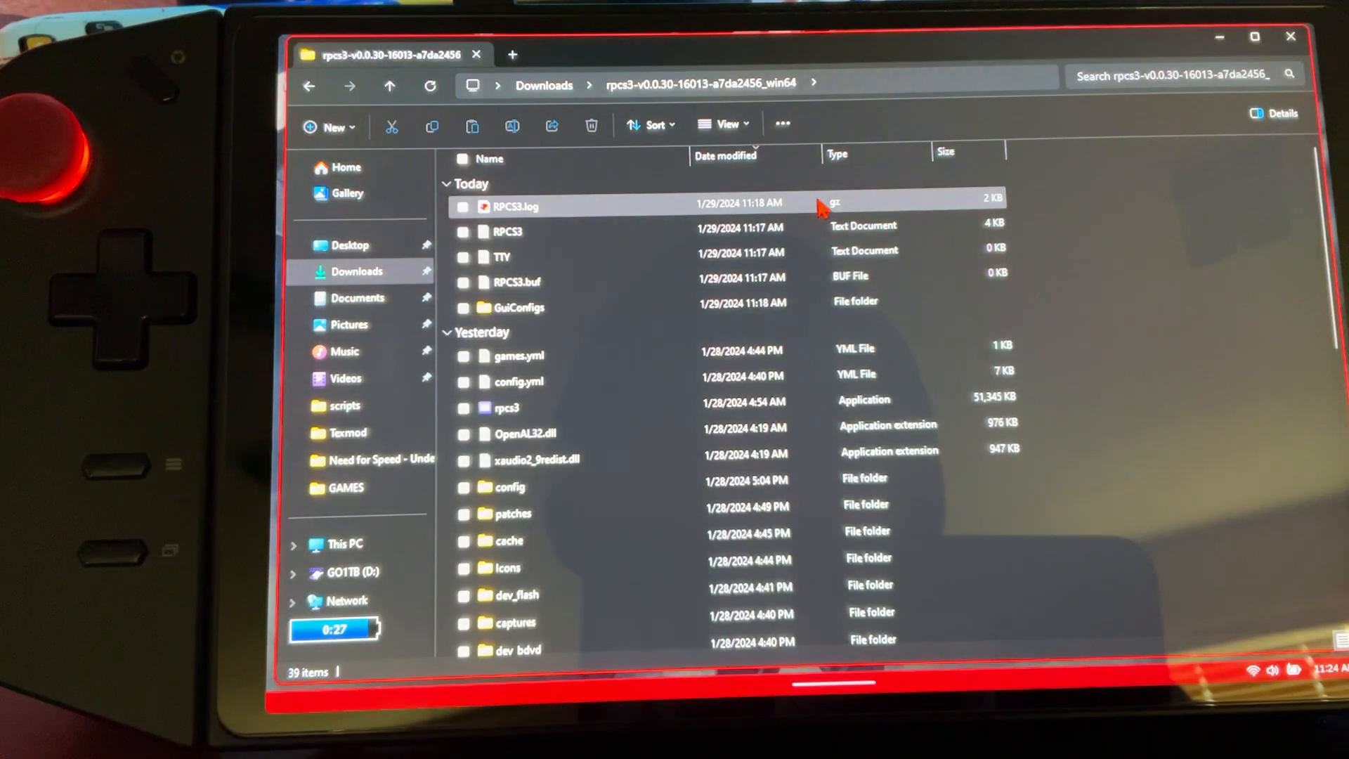
{"action": "left_click", "coordinate": [506, 407]}
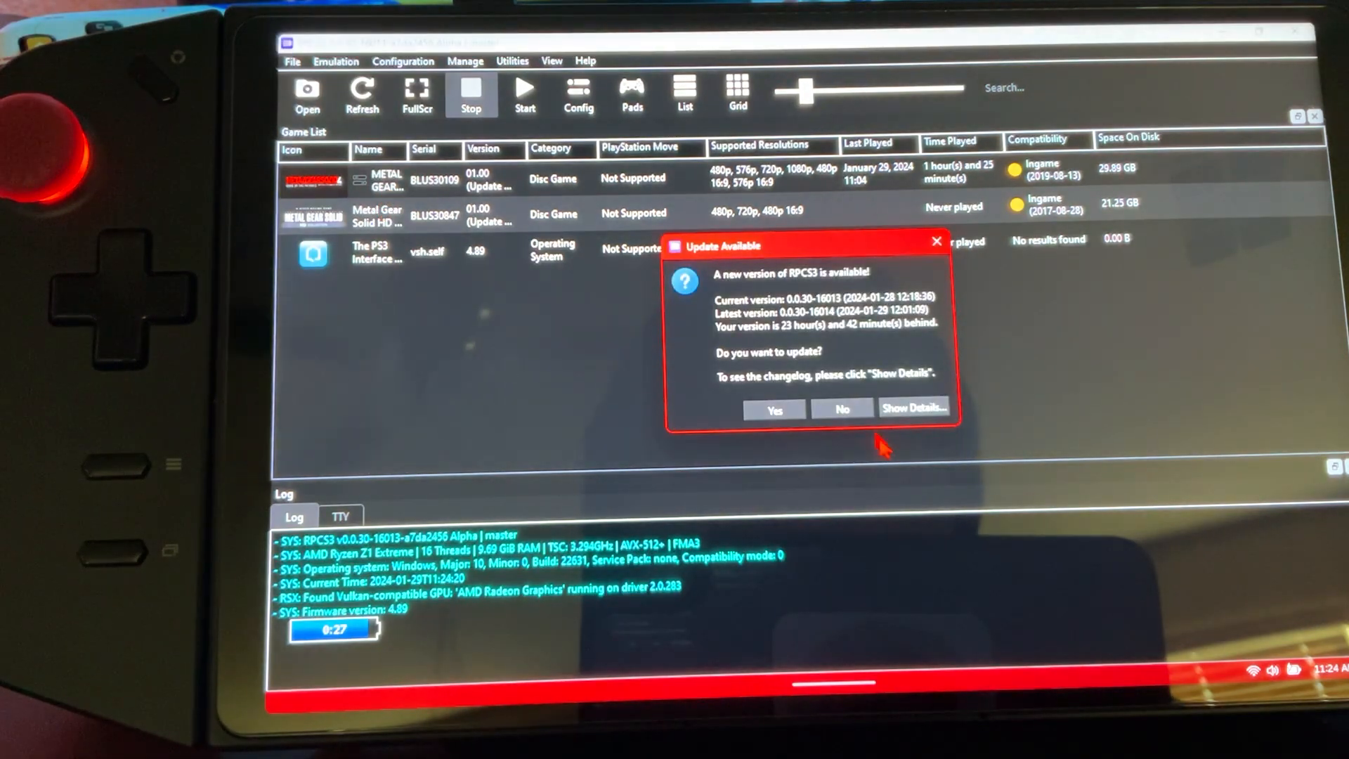
- Decline the update to 16014 and select Metal Gear Solid 4 (BLUS30109)
{"action": "left_click", "coordinate": [841, 409]}
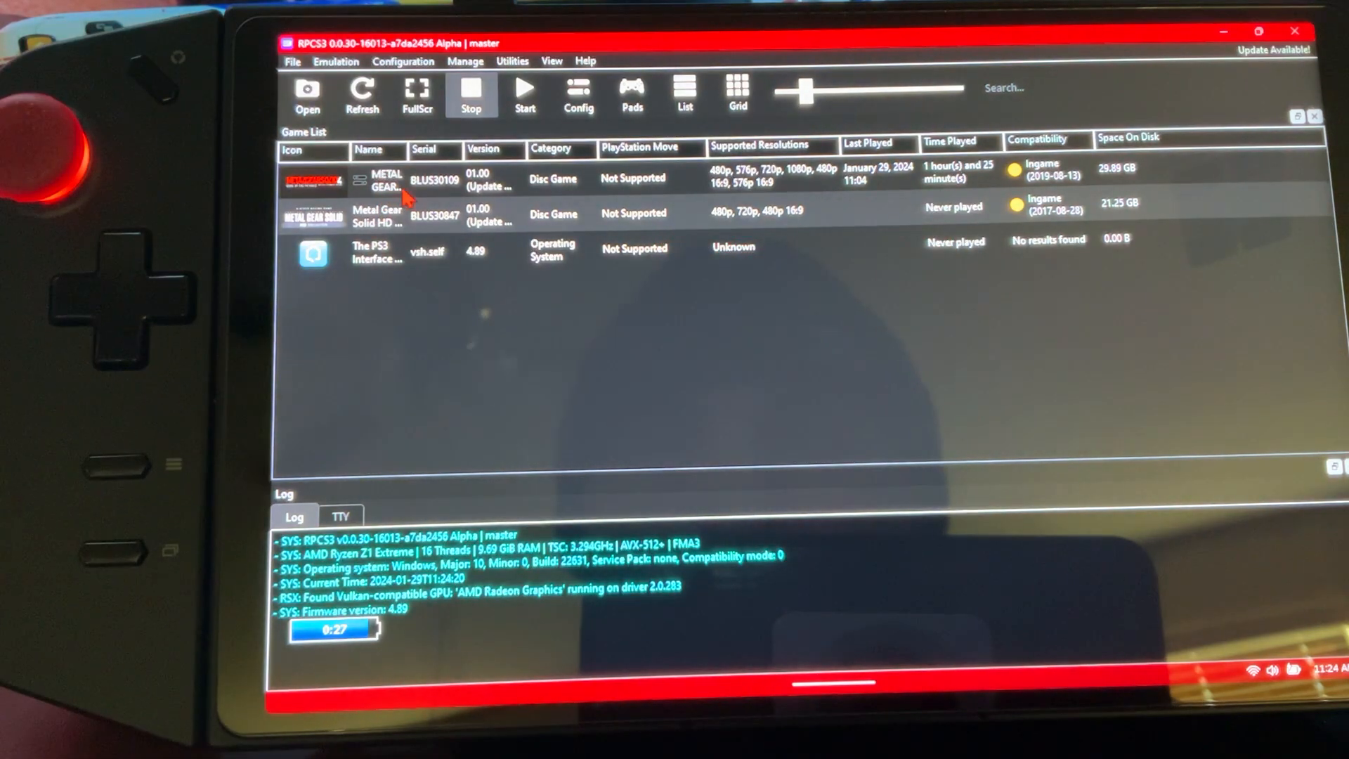
{"action": "left_click", "coordinate": [379, 179]}
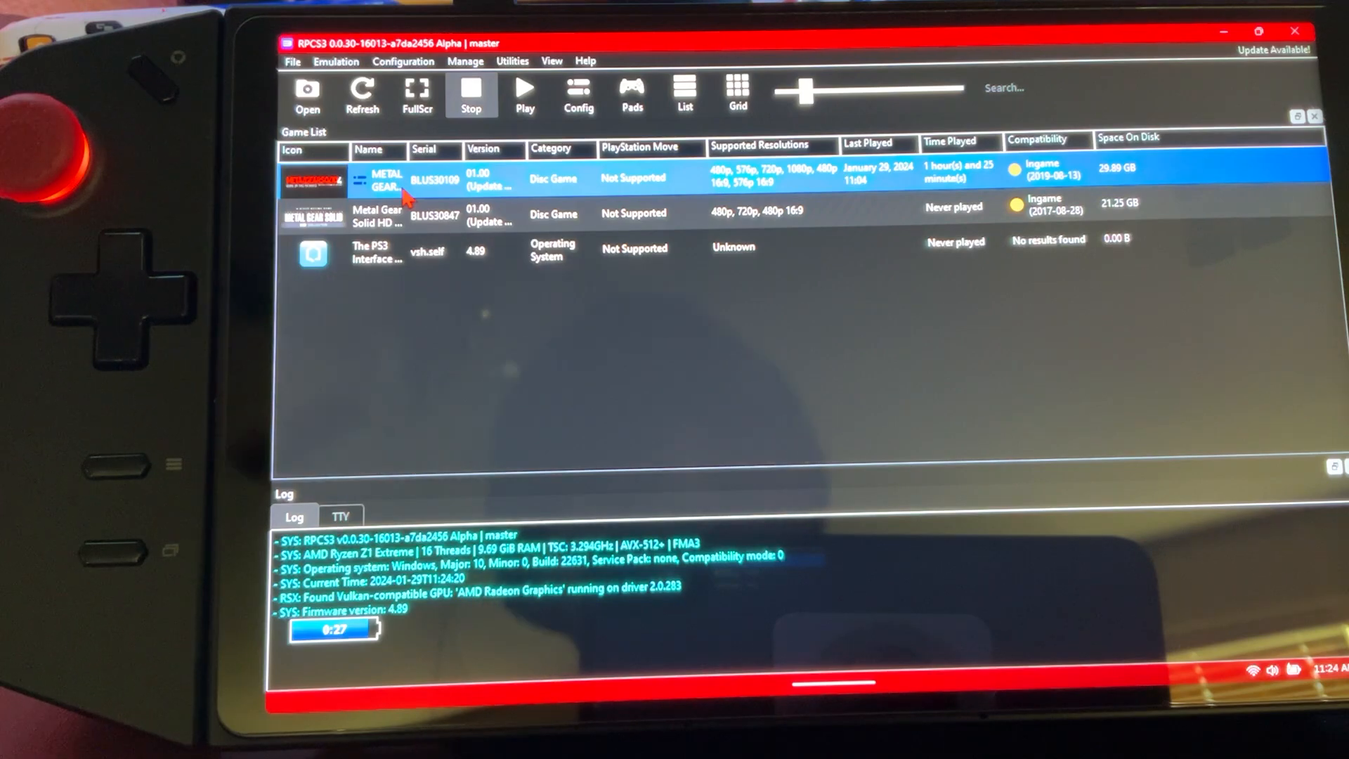